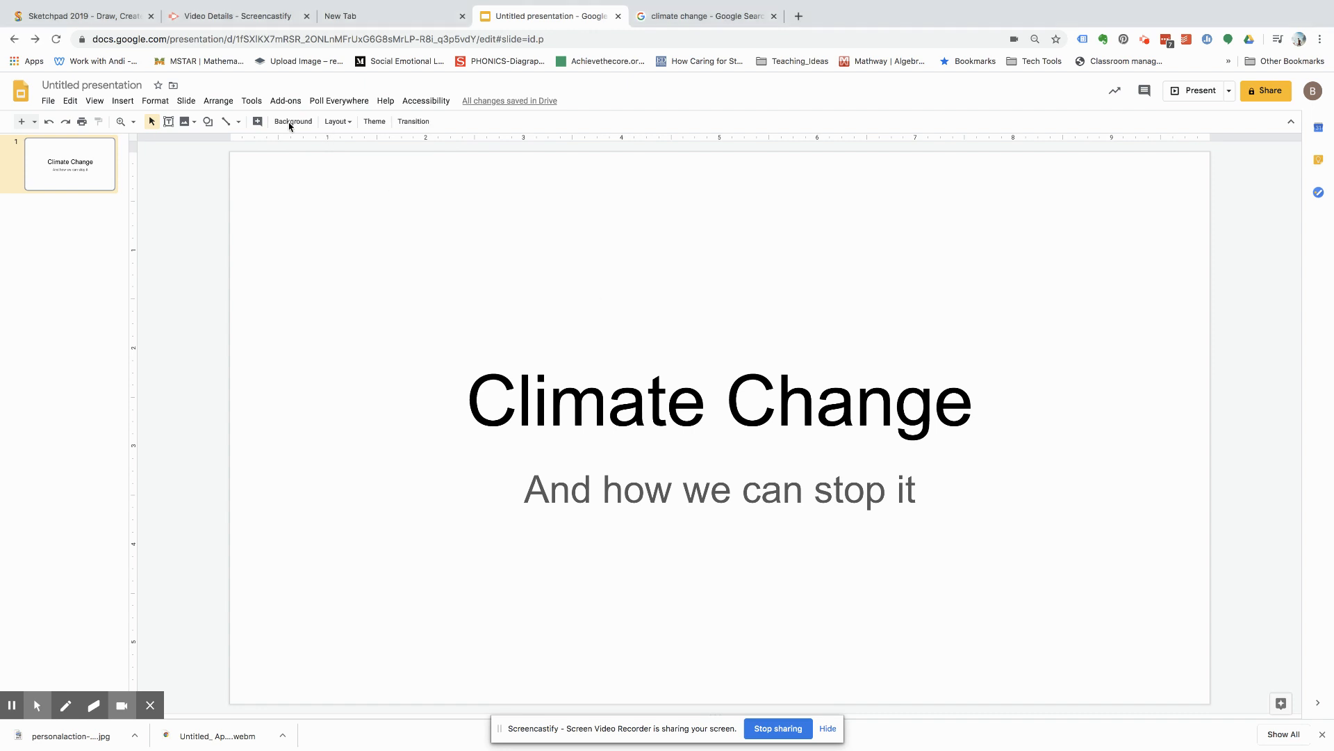
- Set the title slide background to the hands-holding-burning-Earth photo from a climate change image search
{"action": "left_click", "coordinate": [292, 121]}
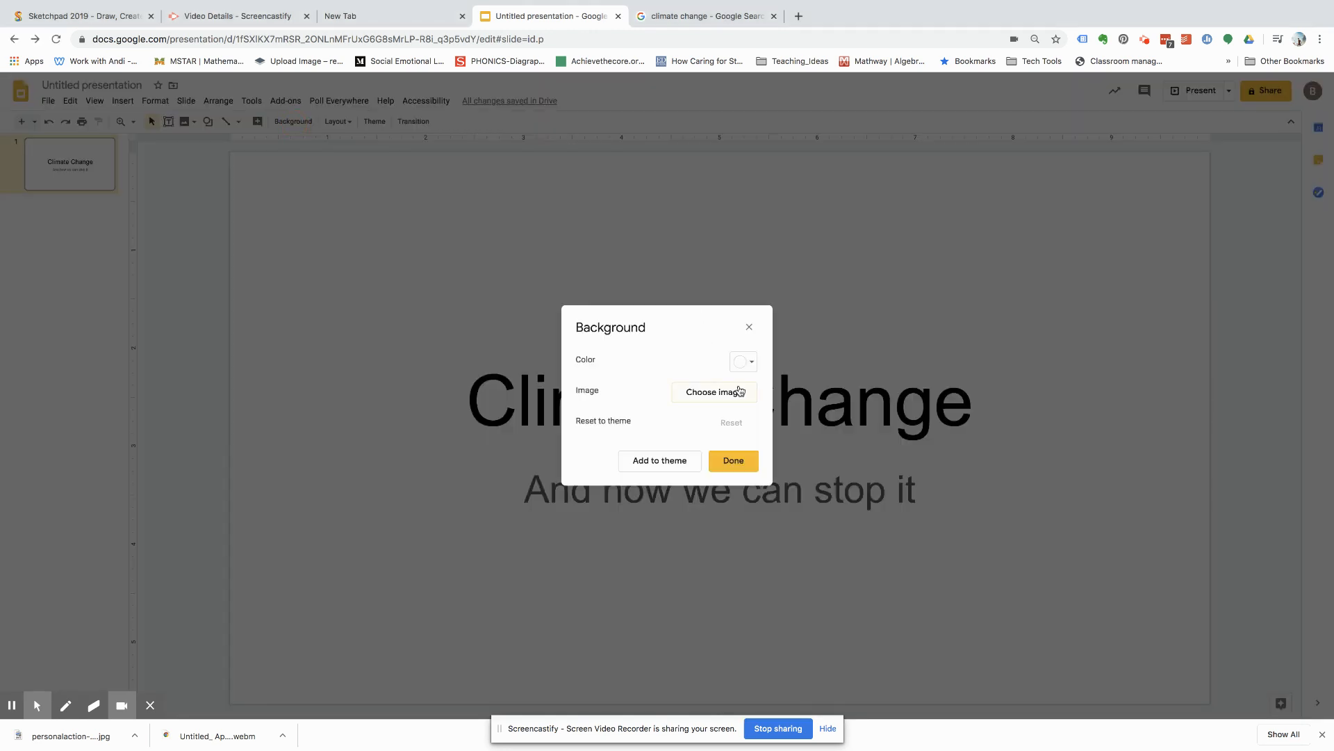
{"action": "left_click", "coordinate": [713, 392]}
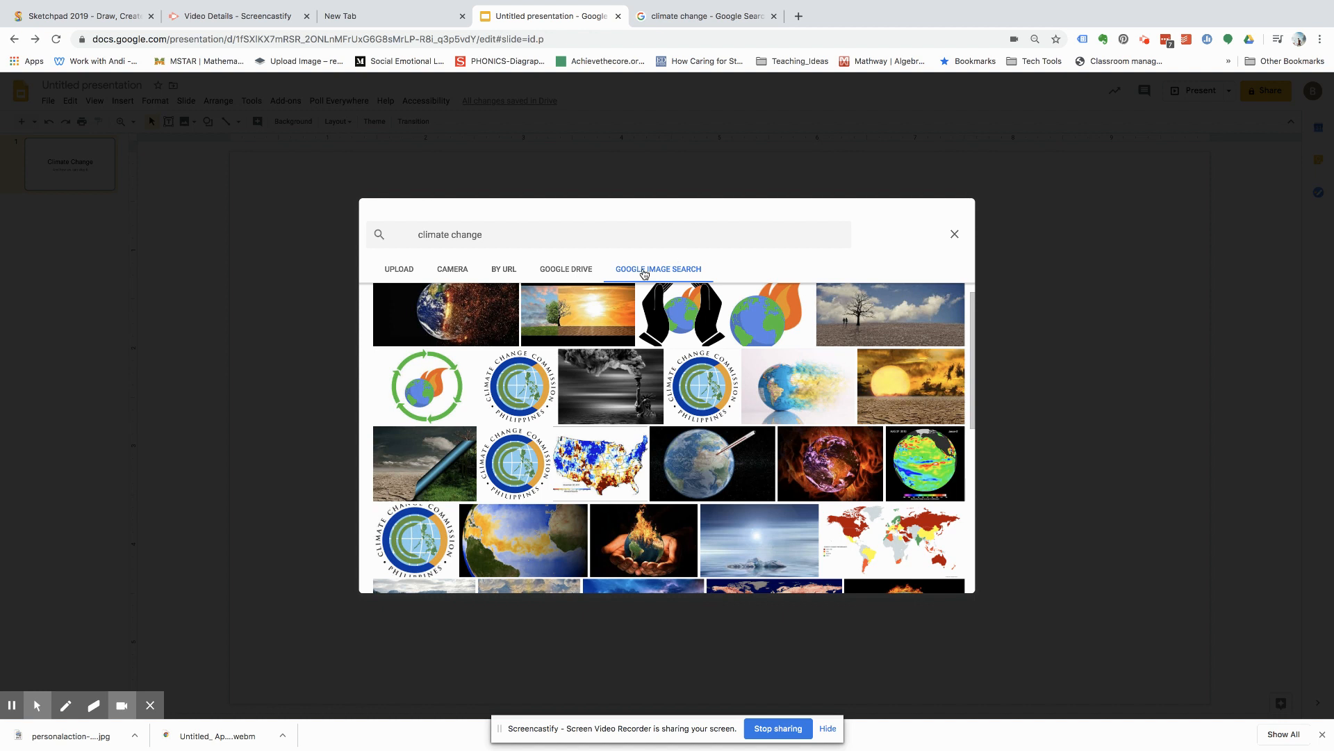
{"action": "mouse_move", "coordinate": [707, 346]}
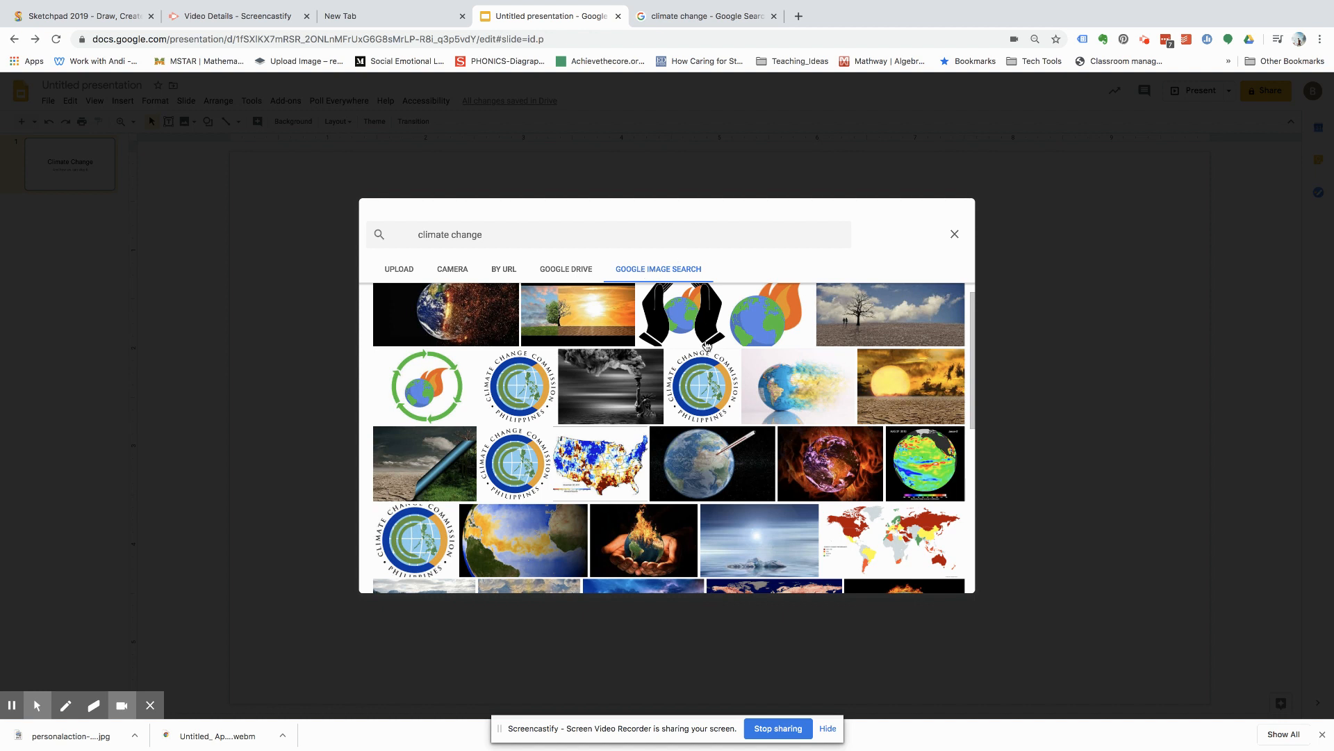
{"action": "scroll", "scroll_direction": "down", "scroll_amount": 3}
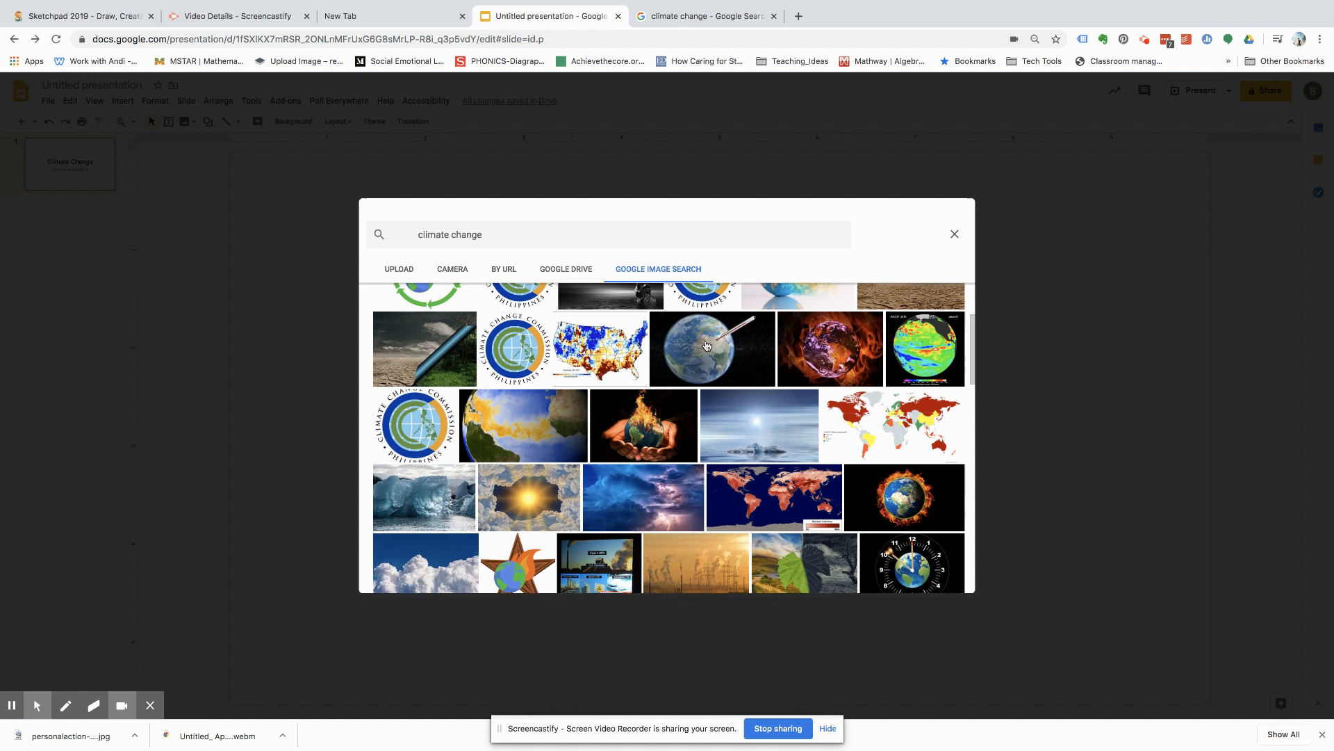
{"action": "left_click", "coordinate": [710, 349]}
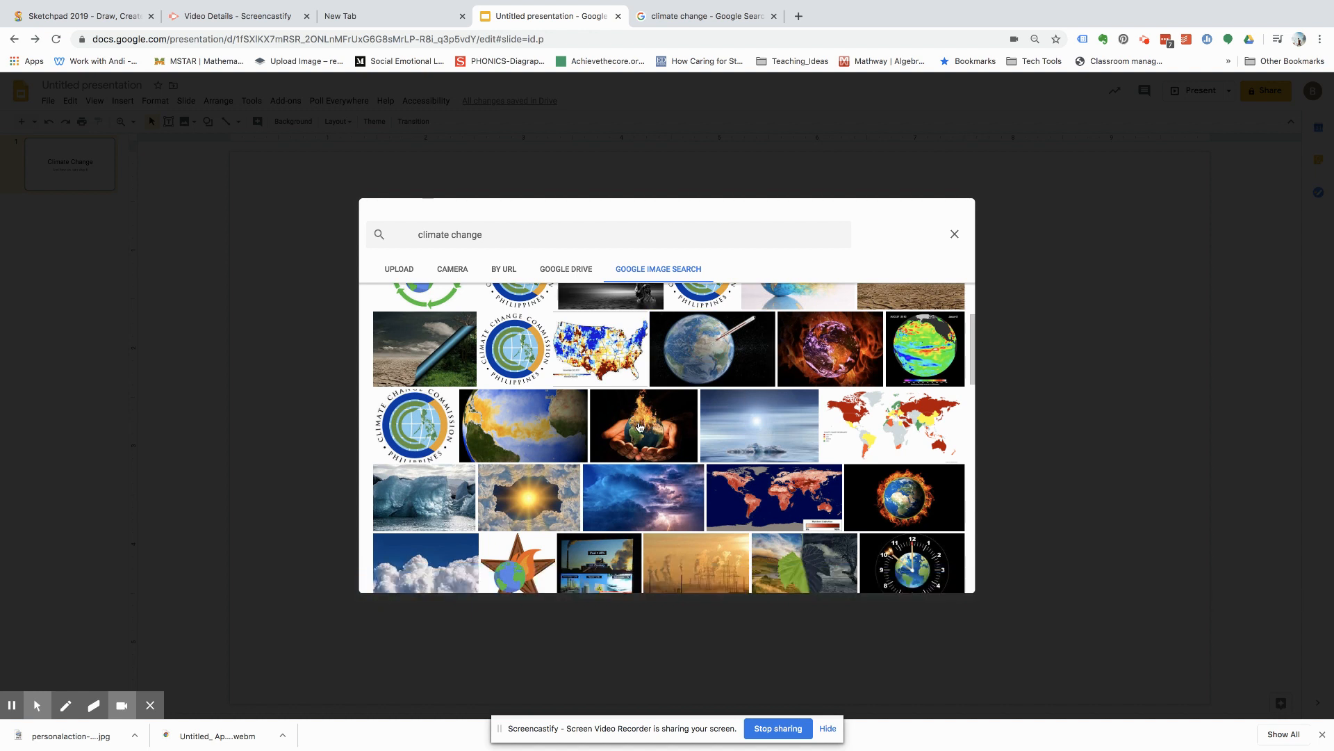
{"action": "left_click", "coordinate": [644, 425]}
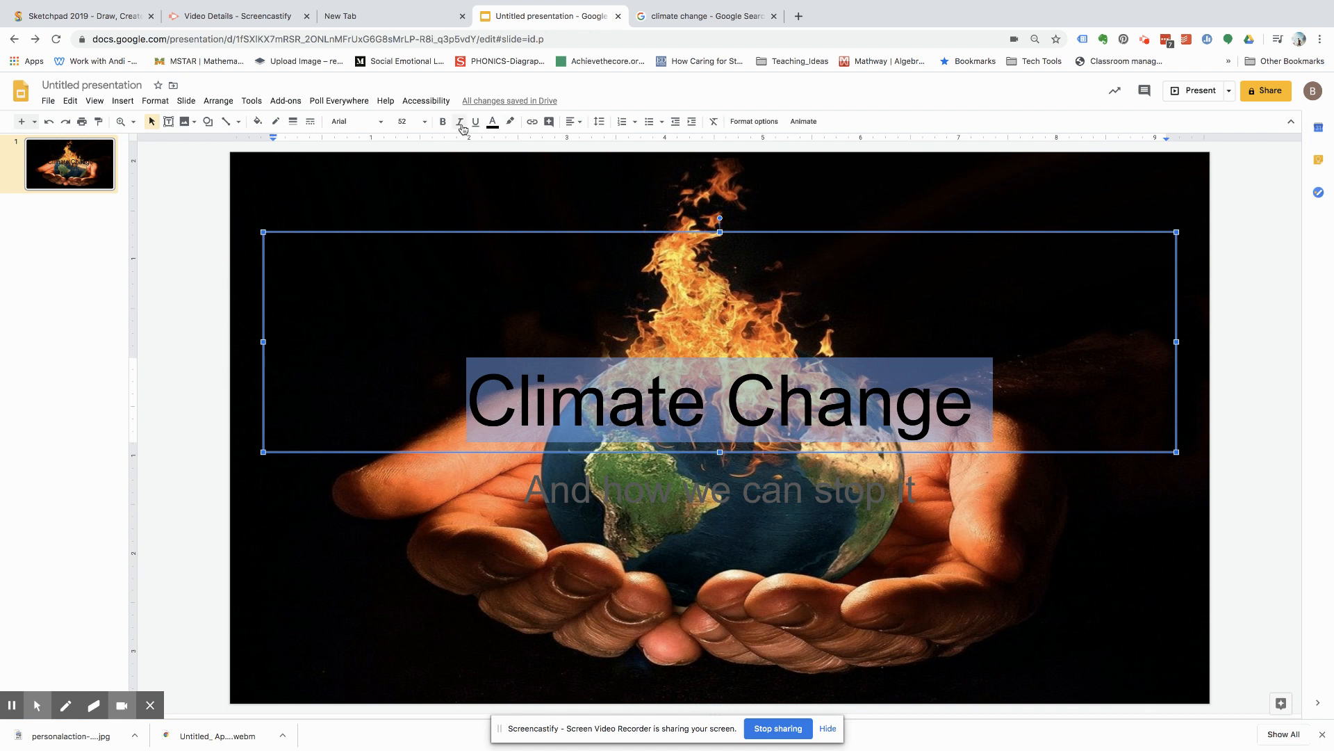
{"action": "mouse_move", "coordinate": [492, 121]}
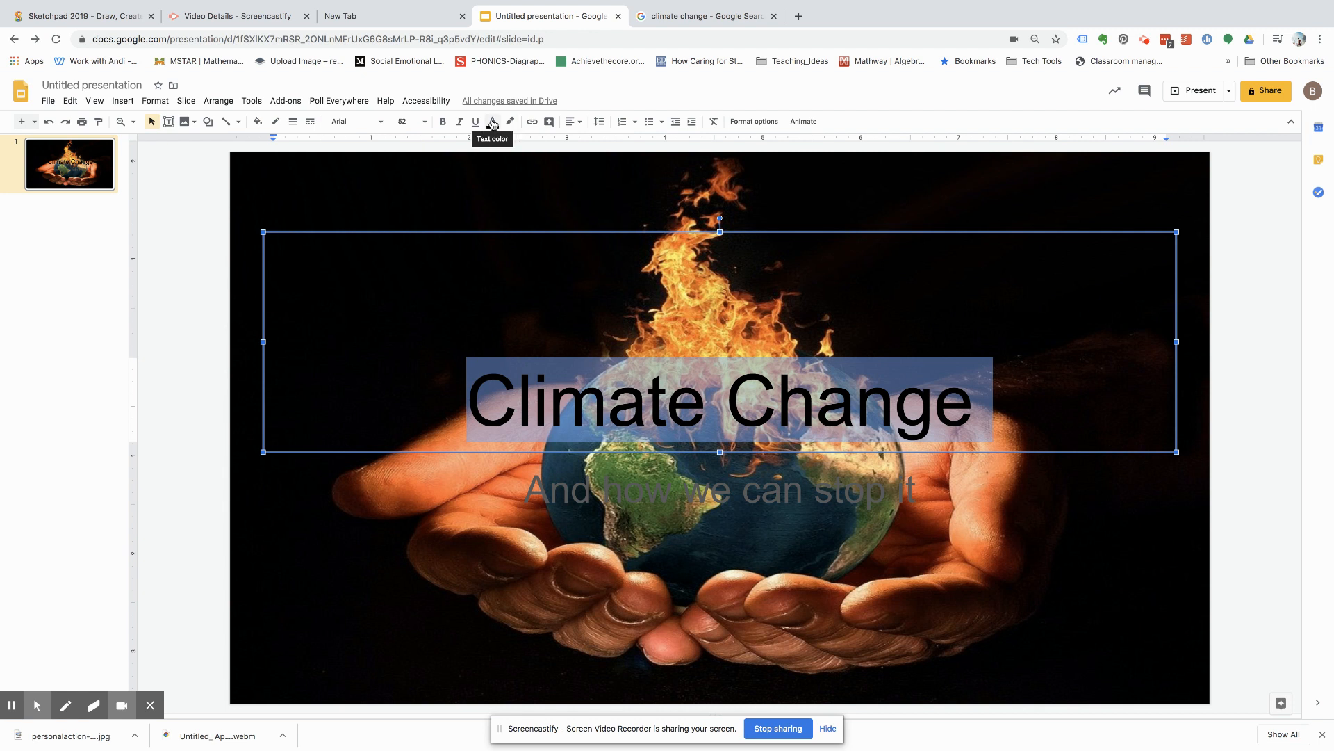
- Colour the title and subtitle text magenta and shift the title slightly up and right
{"action": "left_click", "coordinate": [492, 121]}
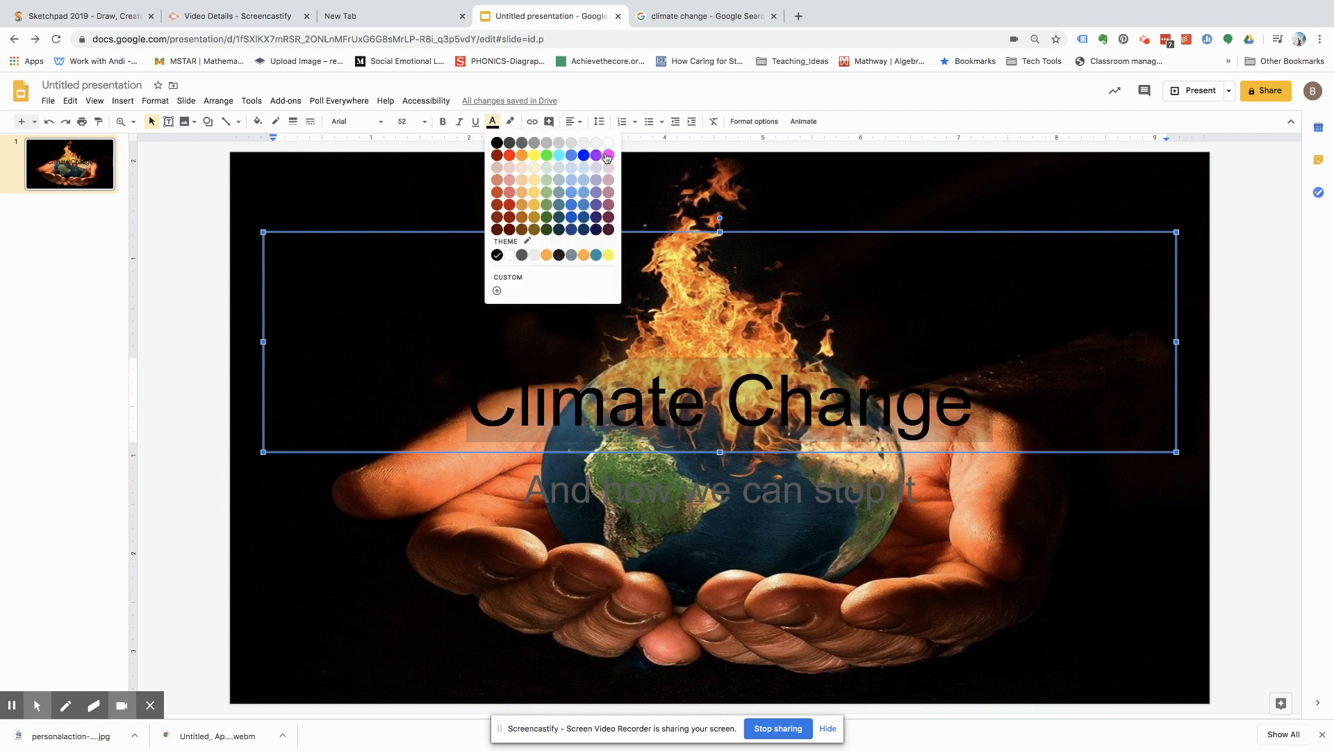
{"action": "left_click", "coordinate": [607, 156]}
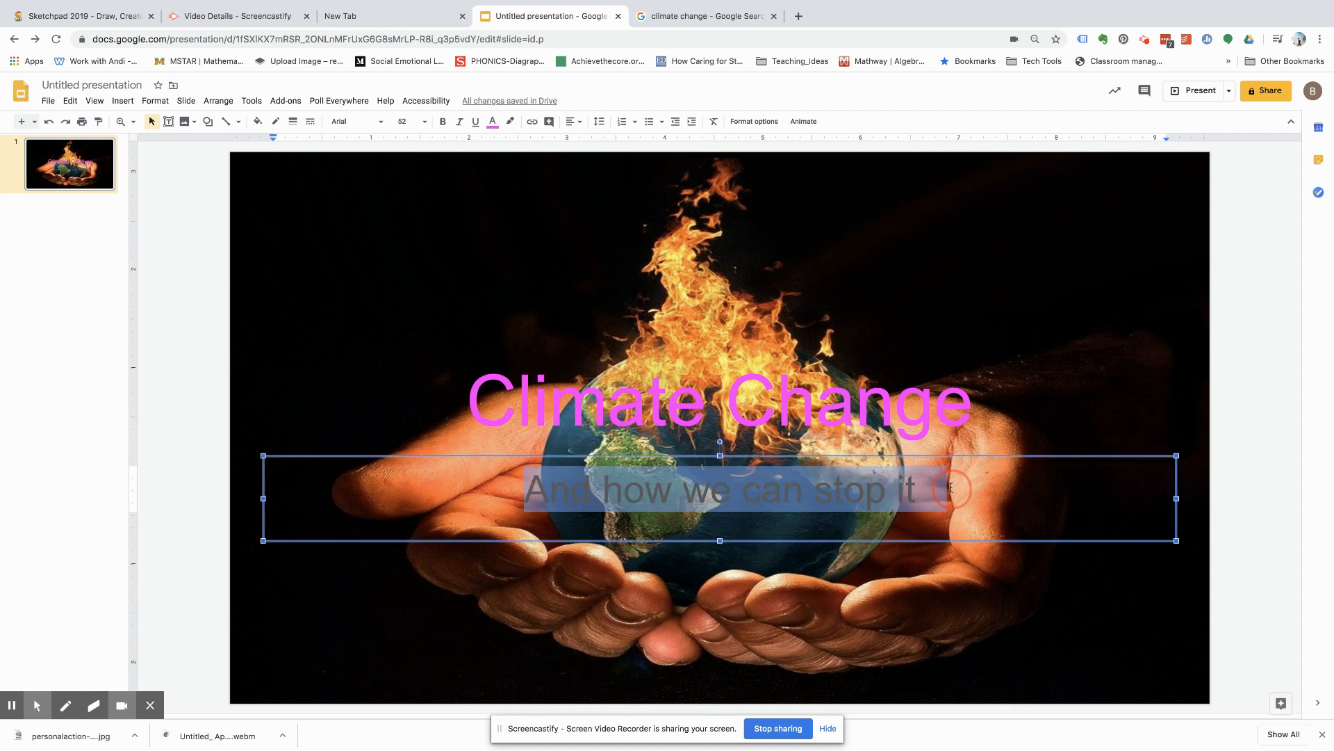
{"action": "left_click", "coordinate": [492, 121]}
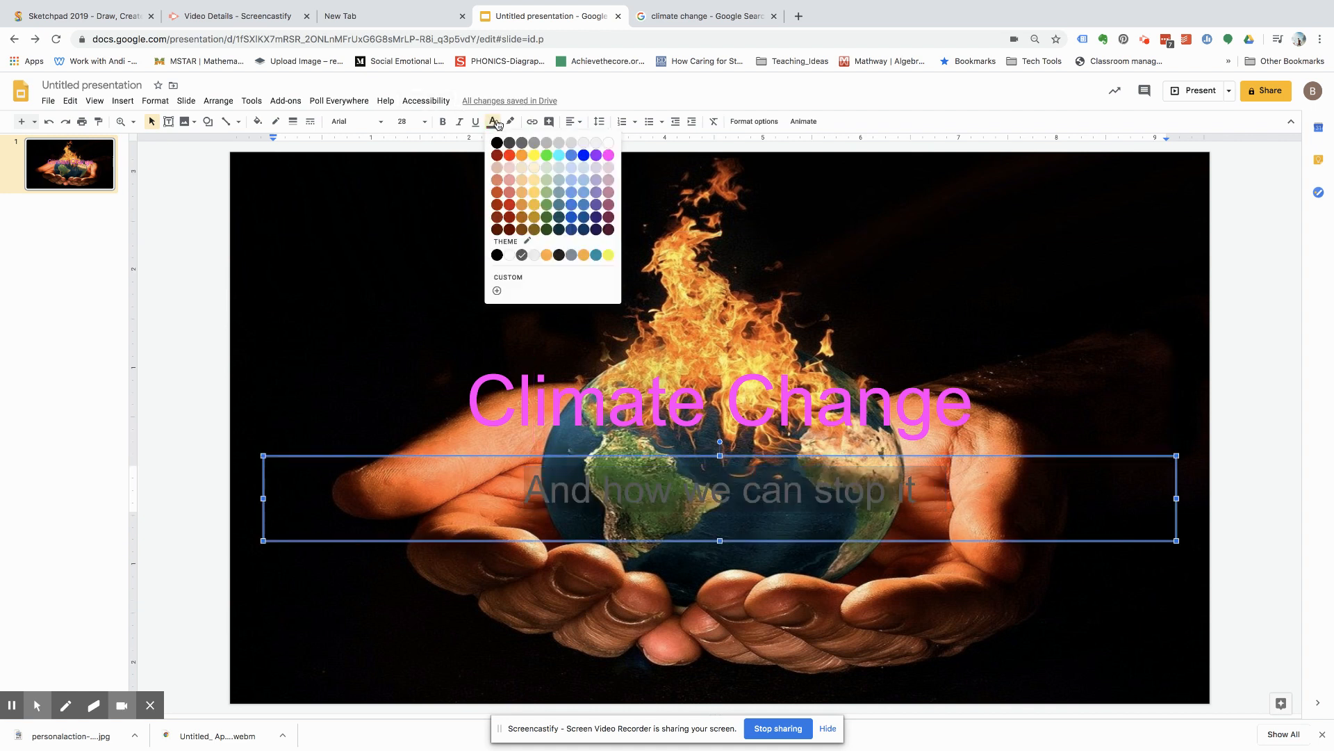
{"action": "left_click", "coordinate": [607, 155]}
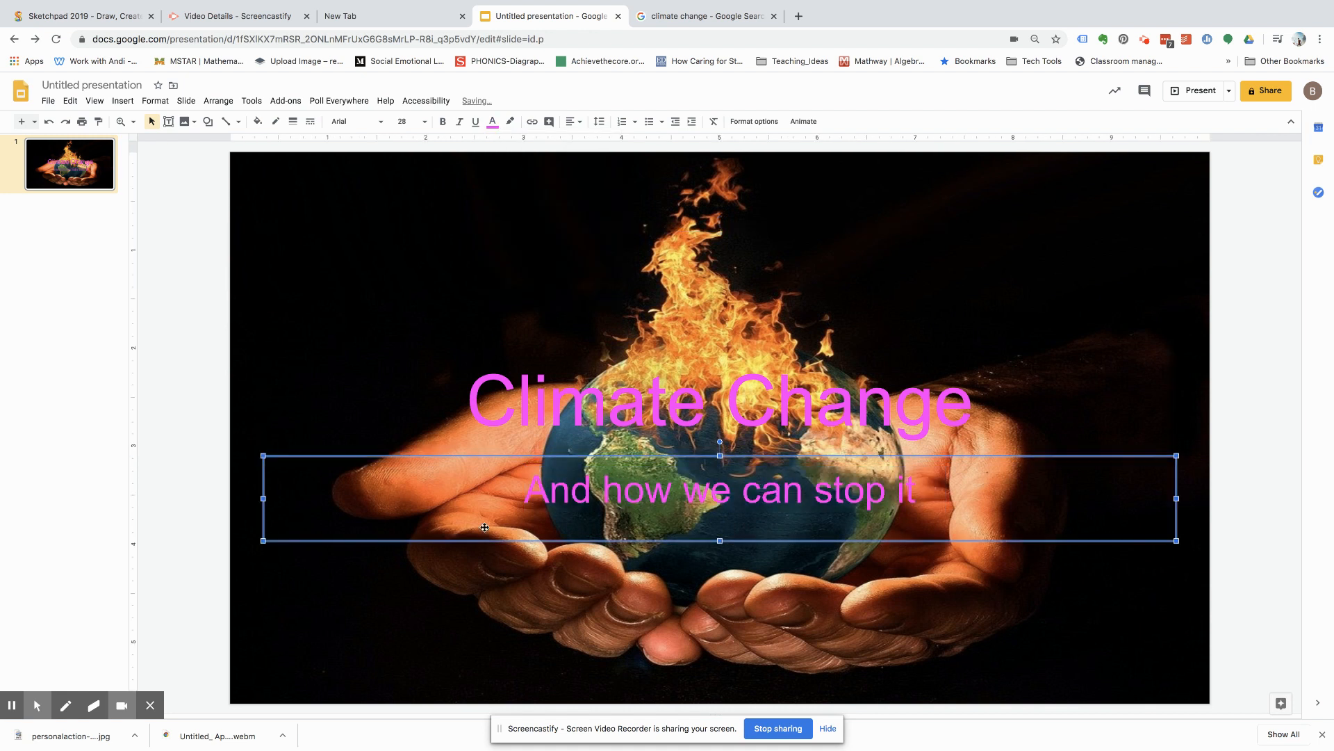
{"action": "left_click", "coordinate": [489, 304]}
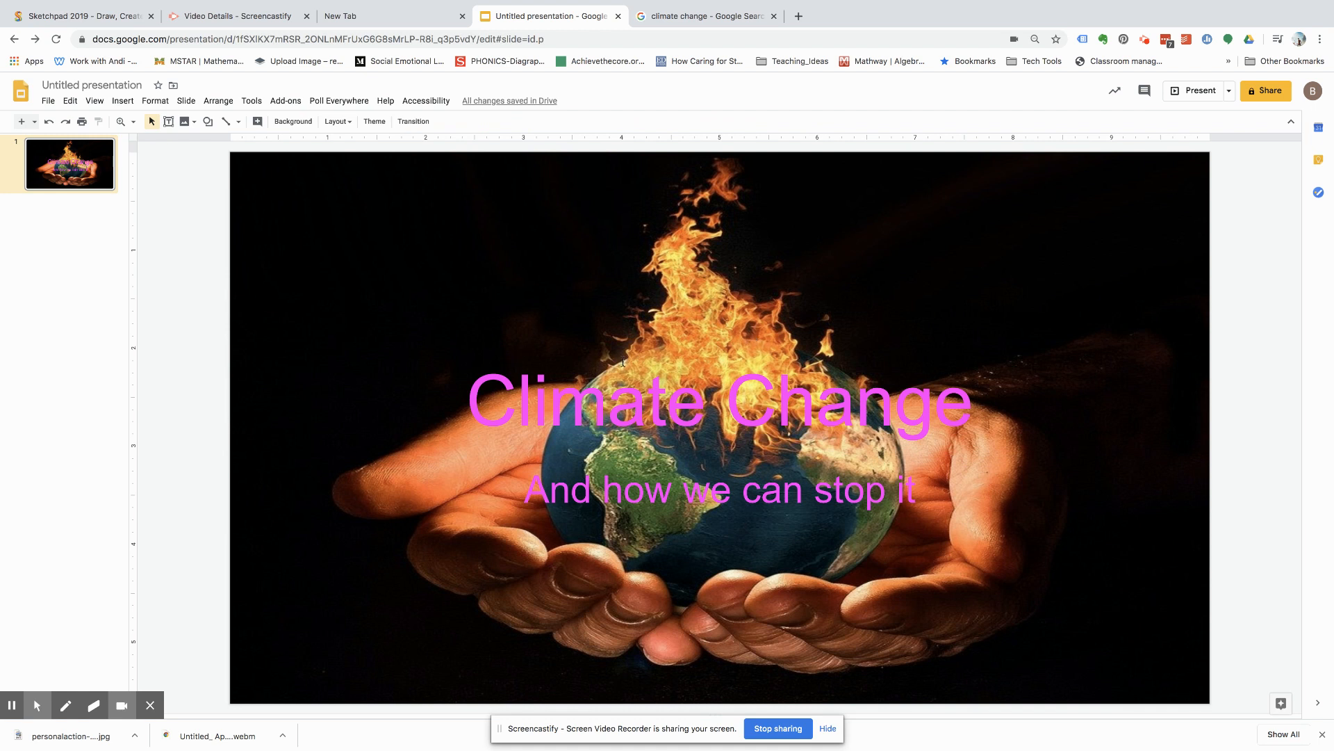
{"action": "mouse_move", "coordinate": [429, 484]}
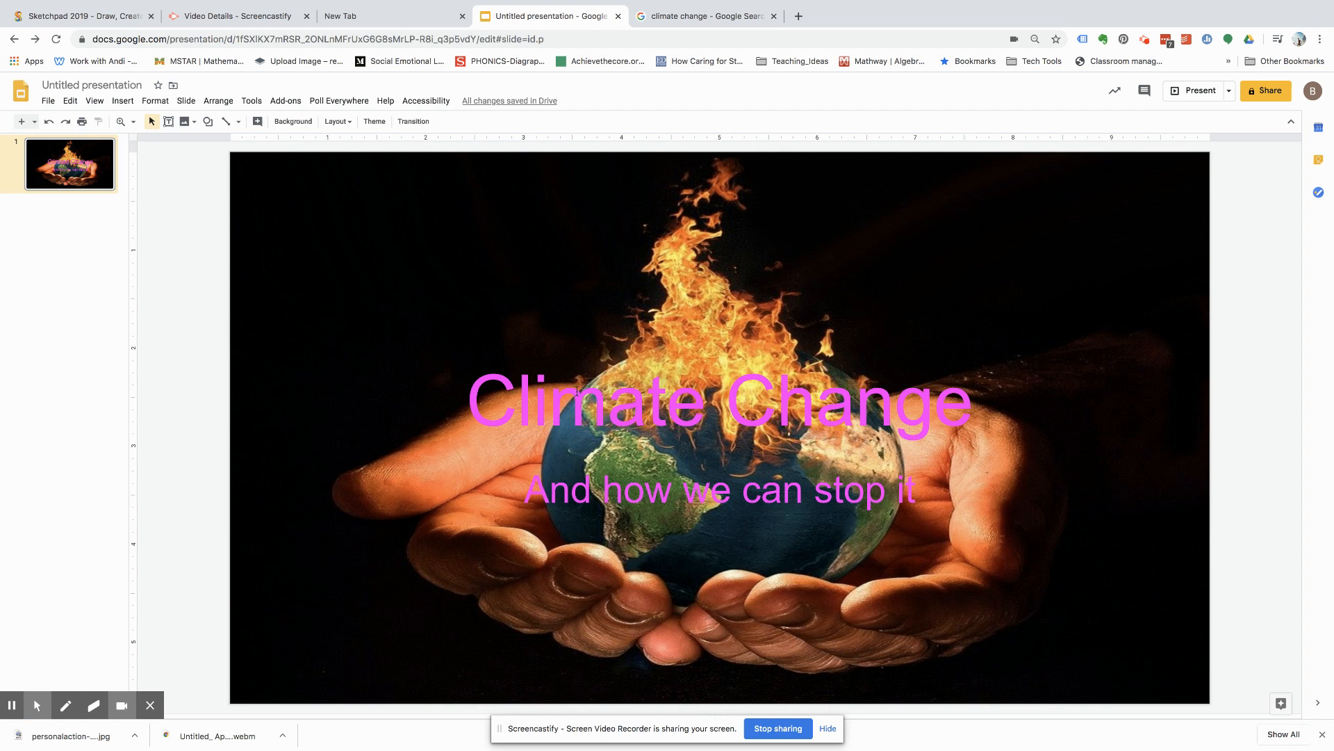
{"action": "mouse_move", "coordinate": [448, 427]}
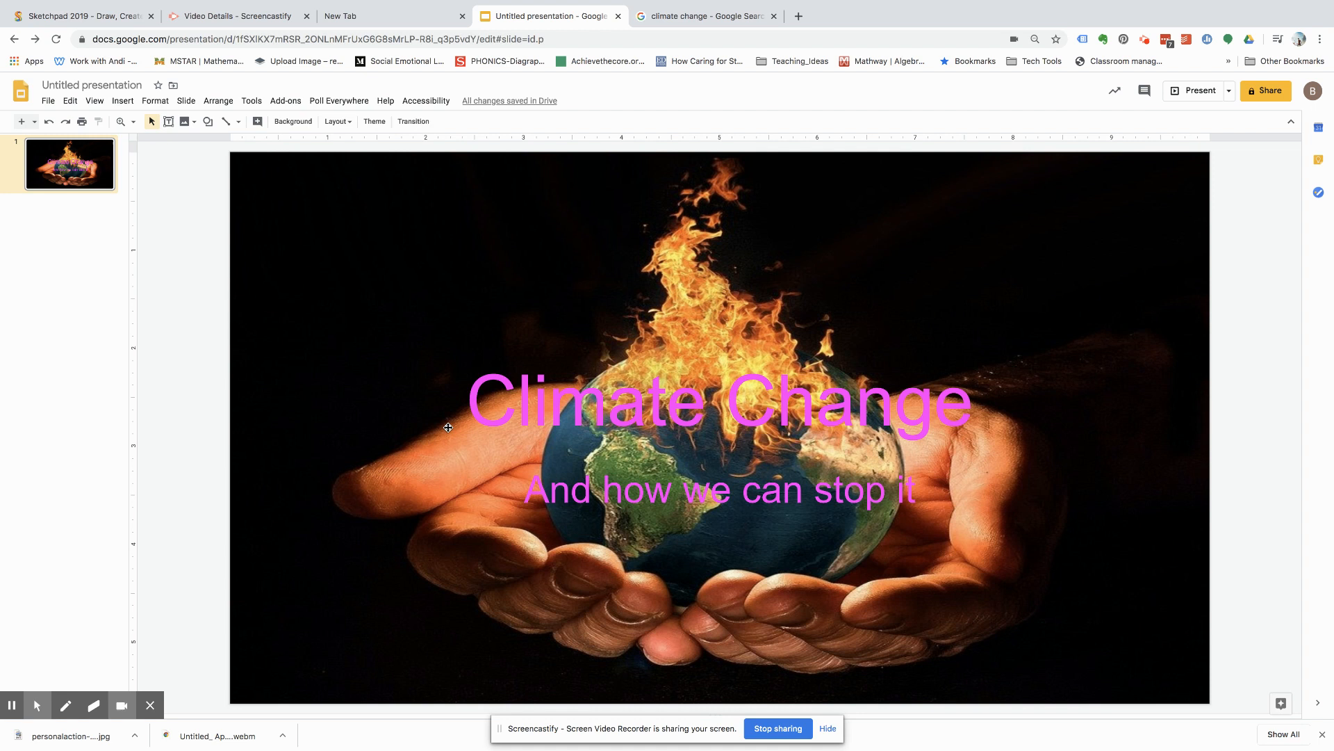
{"action": "left_click_drag", "start_coordinate": [719, 398], "coordinate": [1157, 388]}
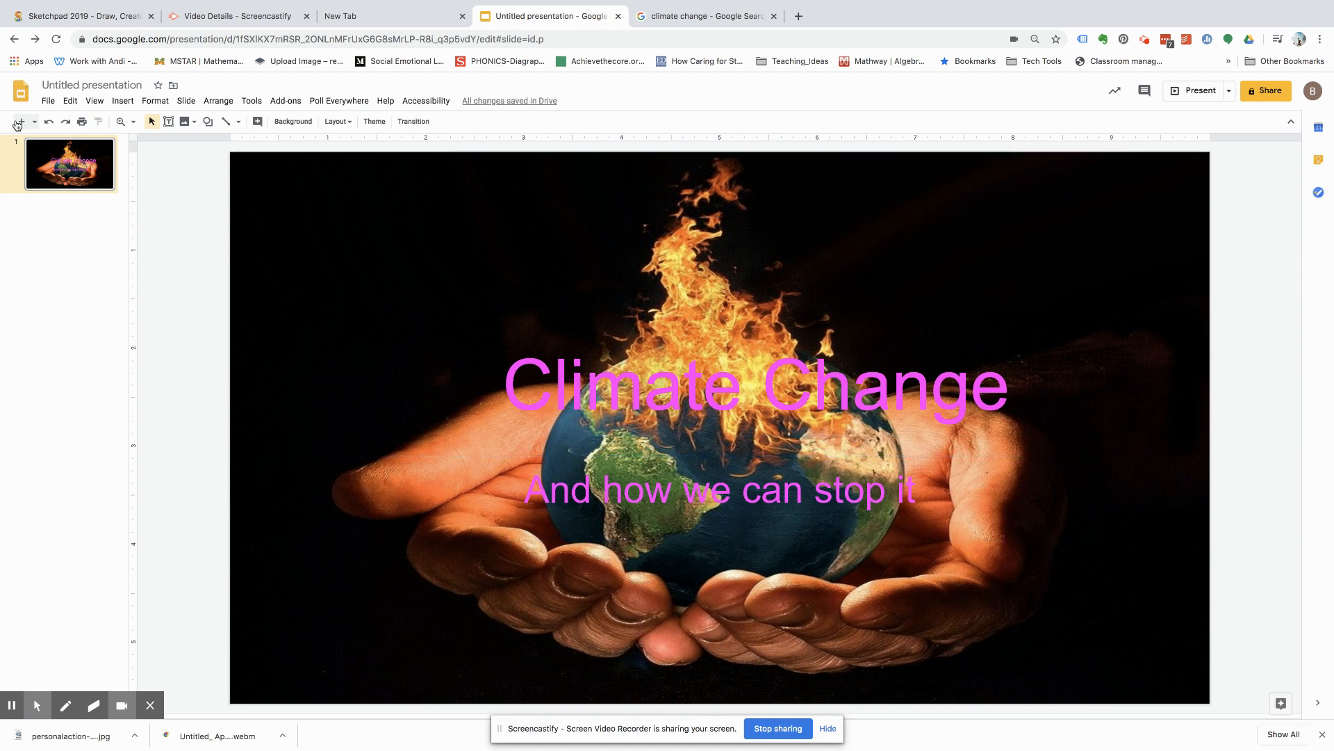
- Add slide 2 titled 'Reasons why climate change is bad' with a 1, 2, 3 list, then return to slide 1
{"action": "left_click", "coordinate": [15, 122]}
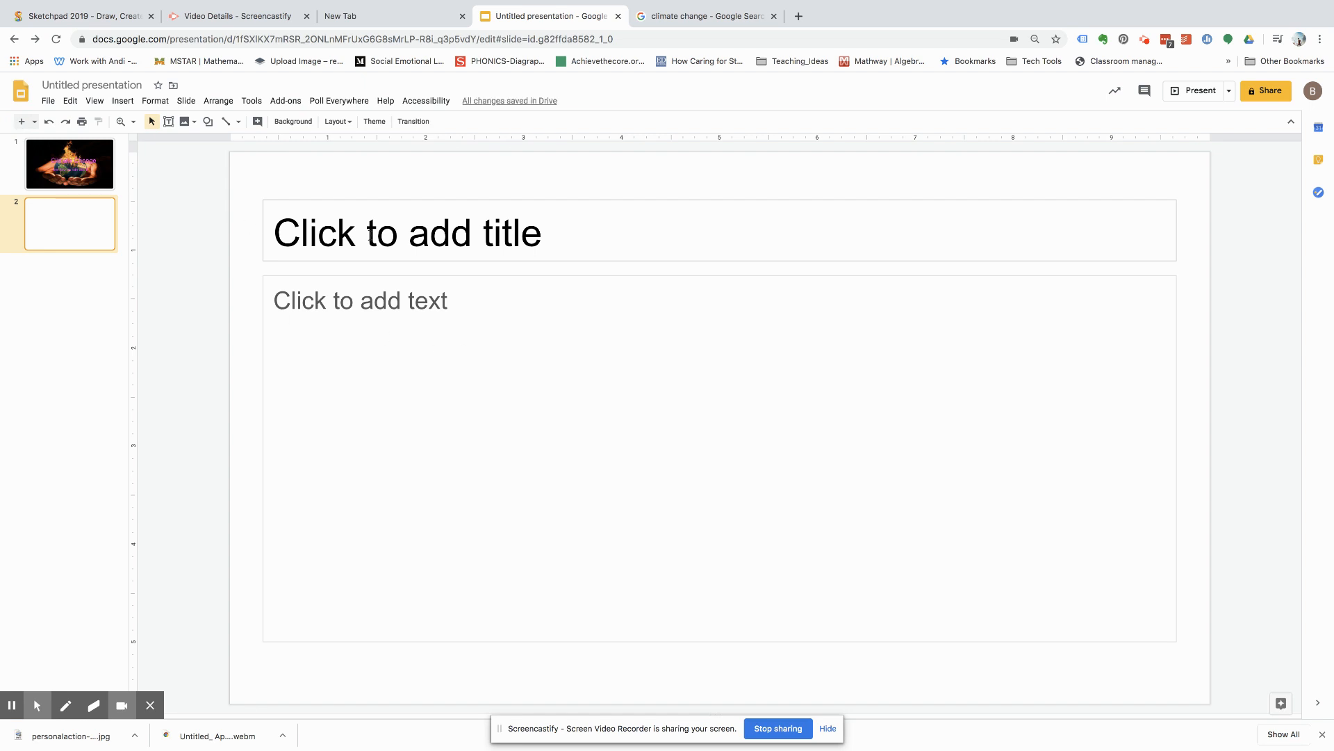
{"action": "left_click", "coordinate": [407, 232]}
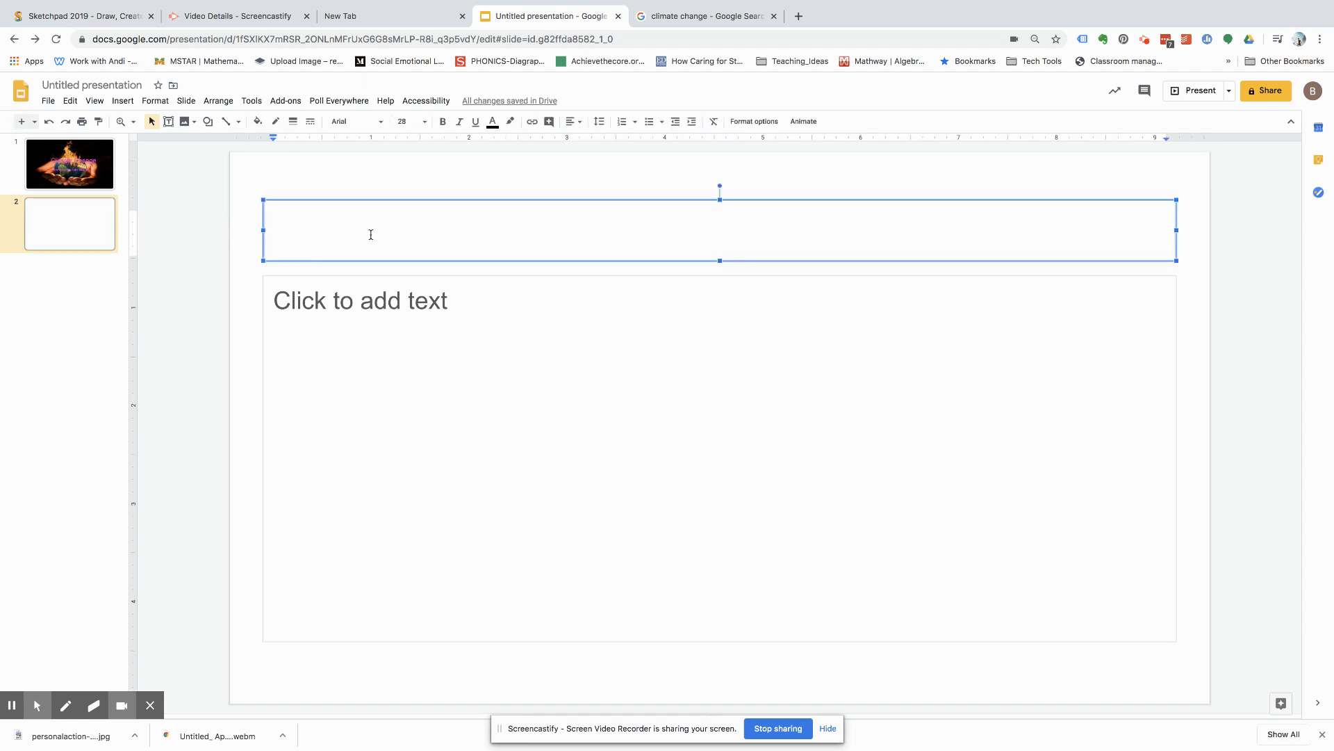
{"action": "type", "text": "reson"}
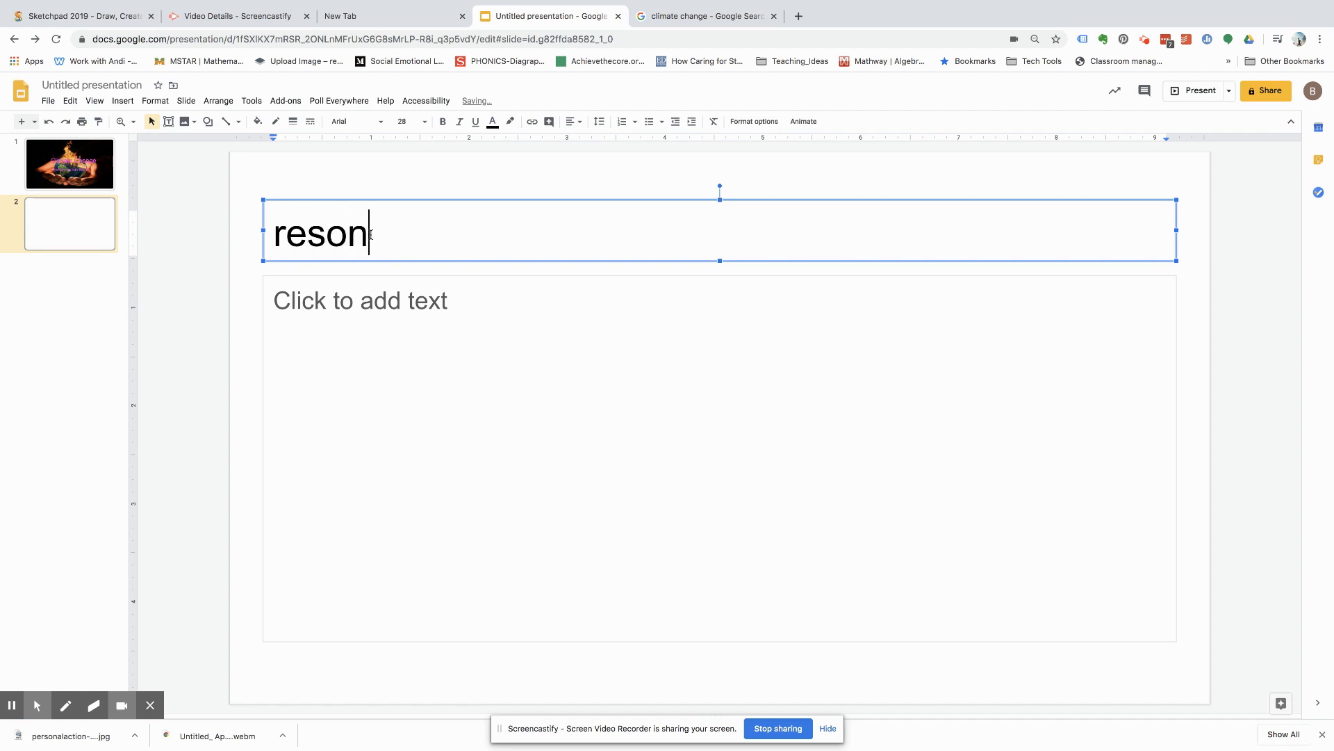
{"action": "type", "text": "Resons why"}
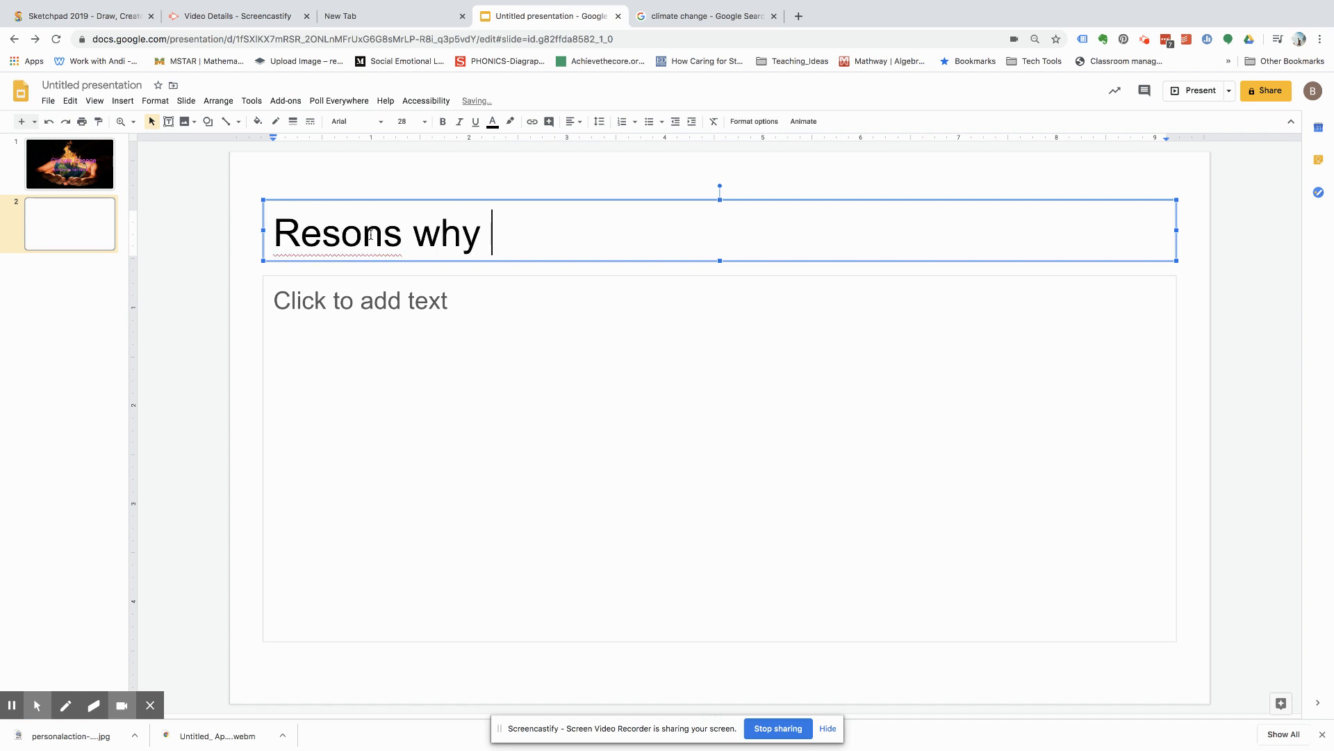
{"action": "type", "text": "climate c"}
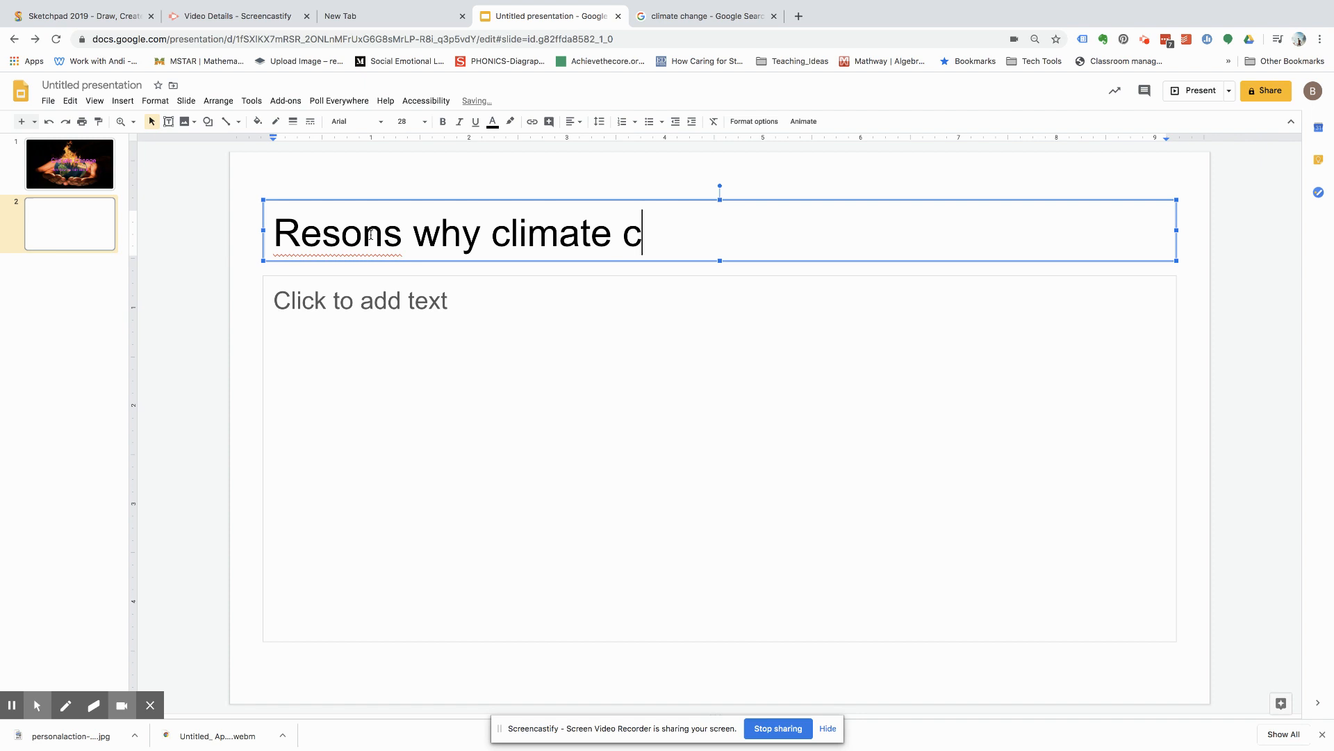
{"action": "type", "text": "hange is b"}
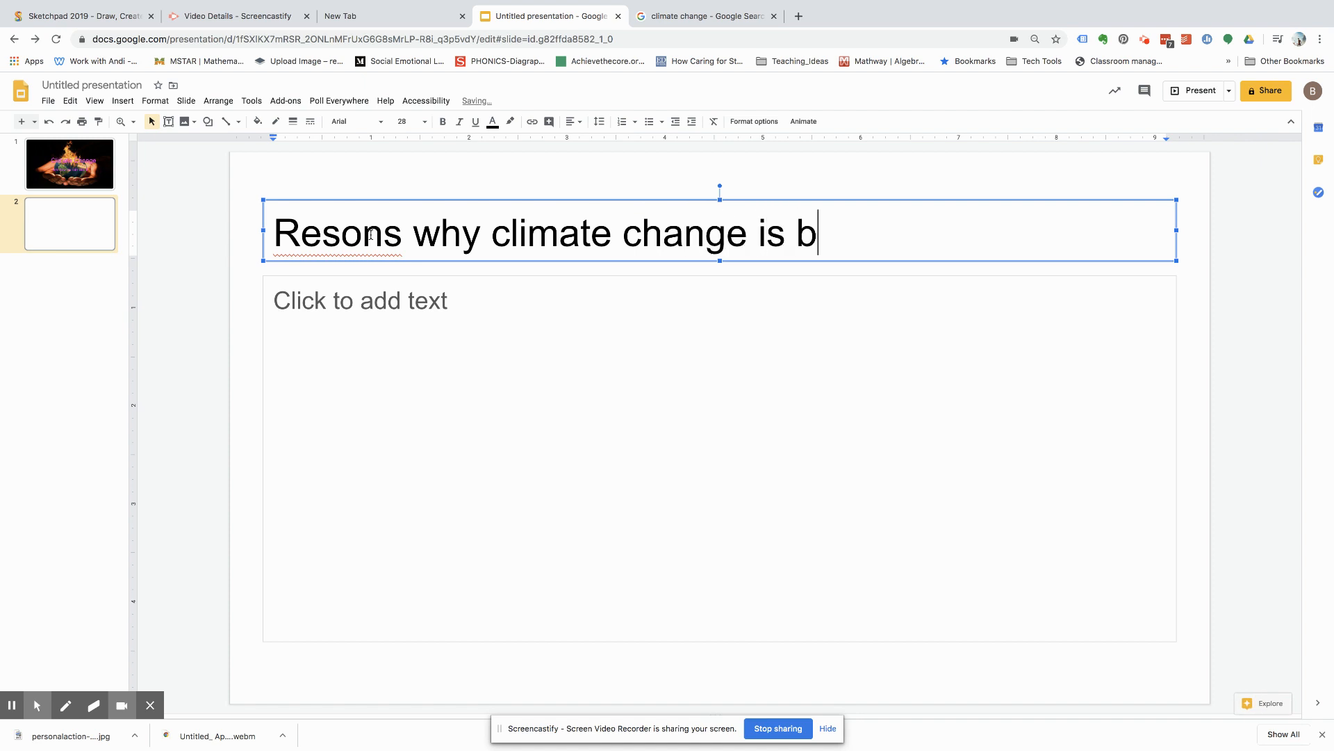
{"action": "type", "text": "ad"}
{"action": "left_click", "coordinate": [720, 458]}
{"action": "type", "text": "1"}
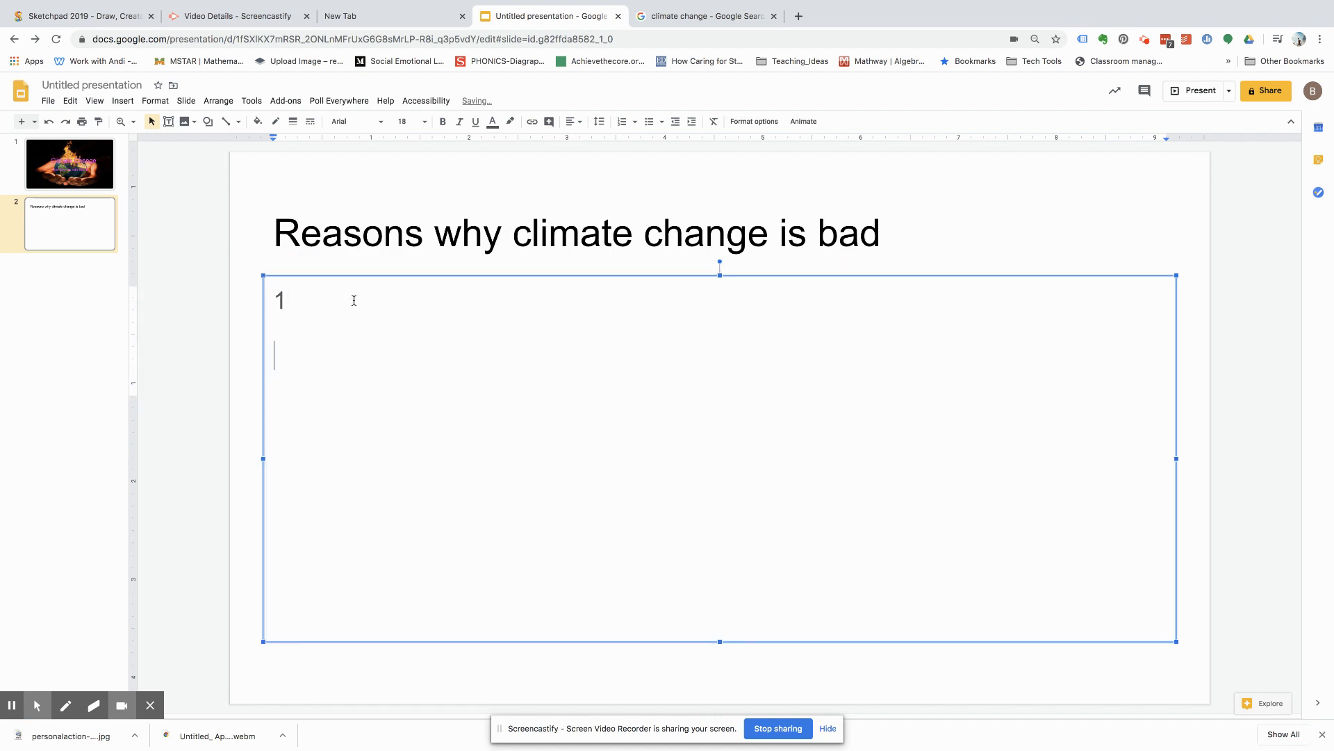
{"action": "key", "text": "enter"}
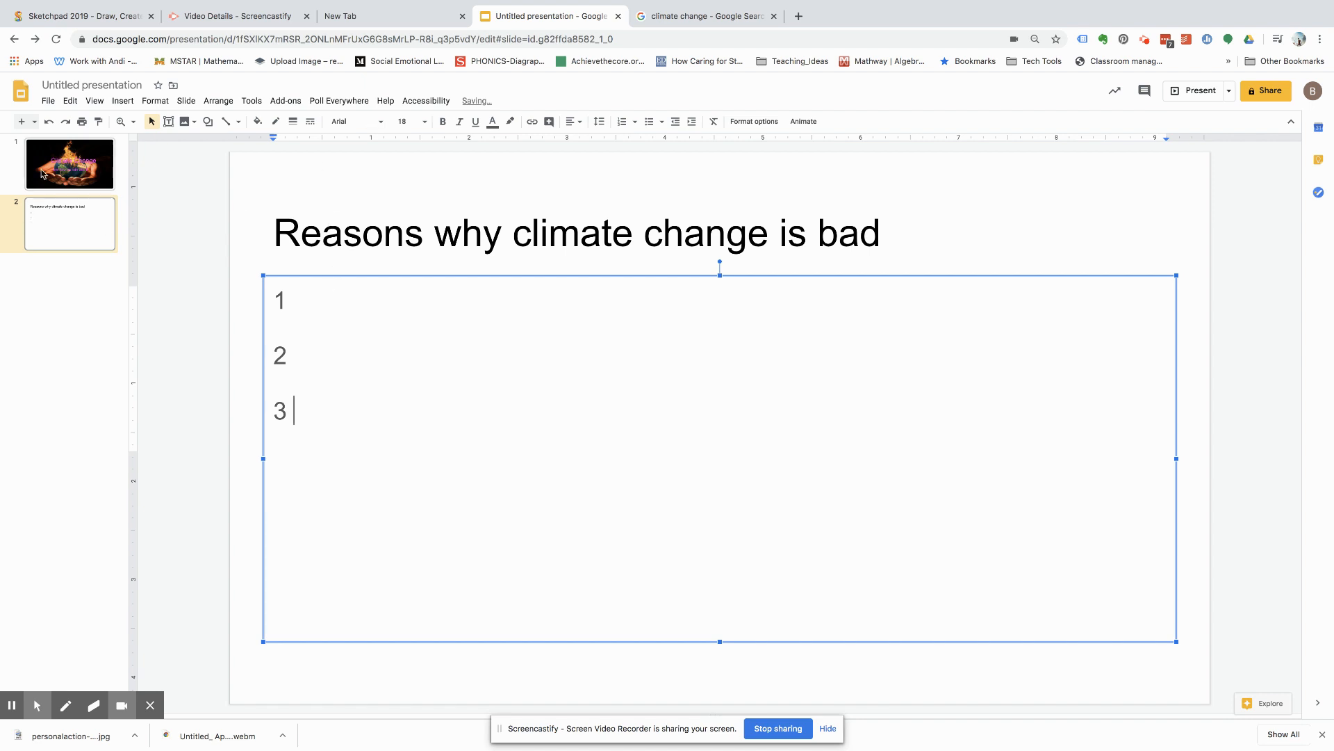
{"action": "left_click", "coordinate": [69, 164]}
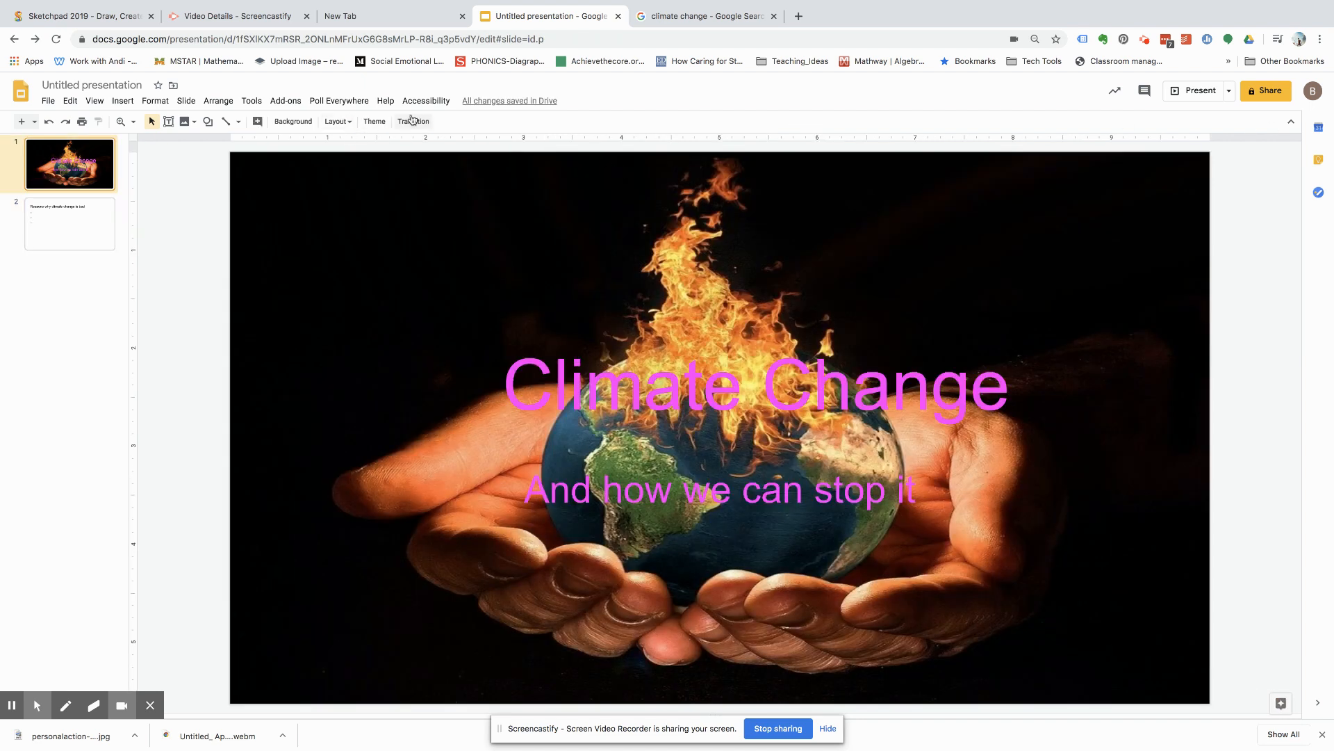
- Apply a Dissolve transition to the title slide from the Motion panel
{"action": "left_click", "coordinate": [412, 121]}
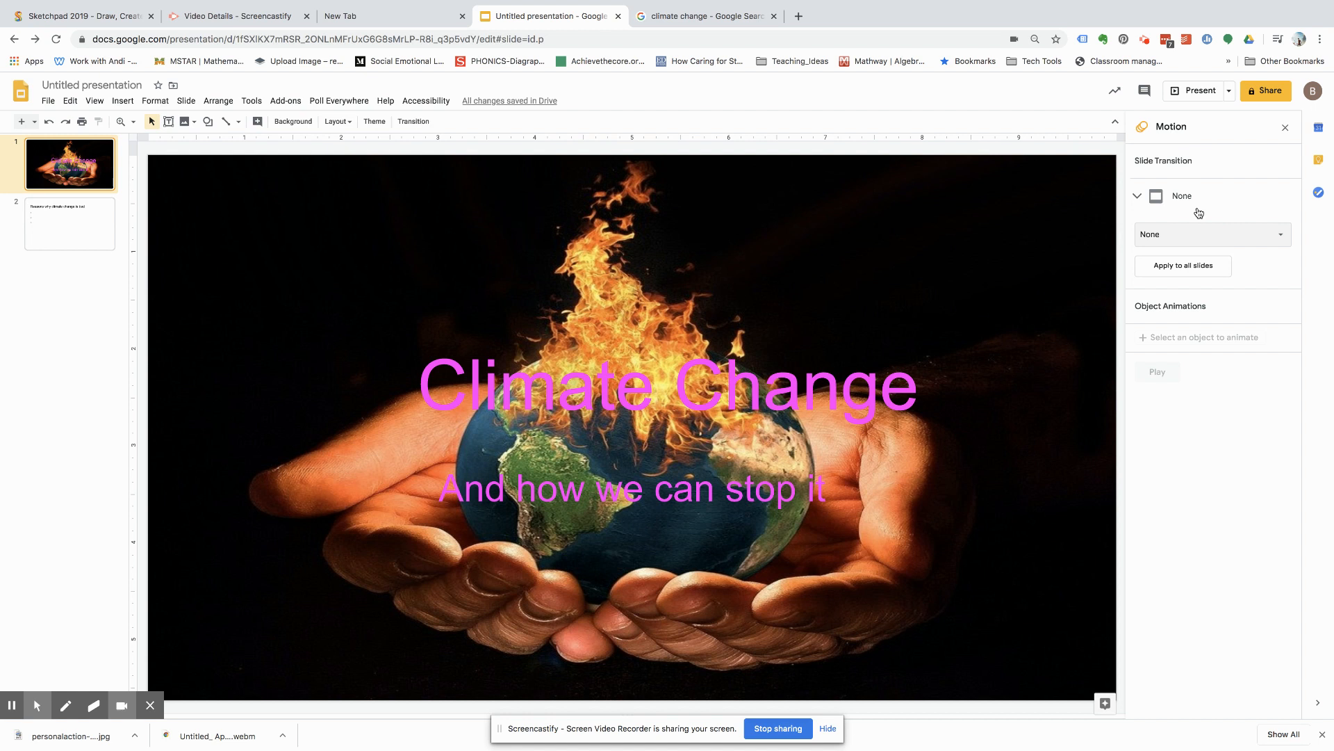
{"action": "mouse_move", "coordinate": [1217, 239]}
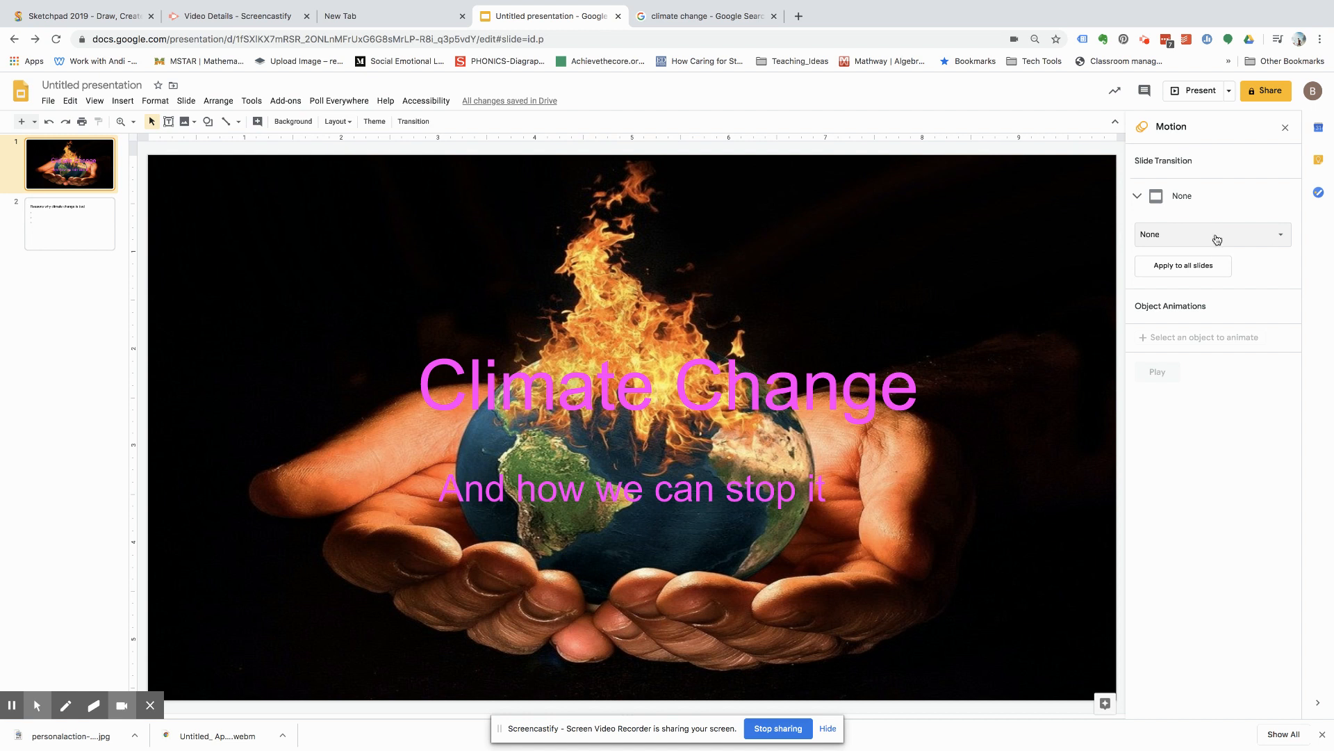
{"action": "left_click", "coordinate": [1209, 235]}
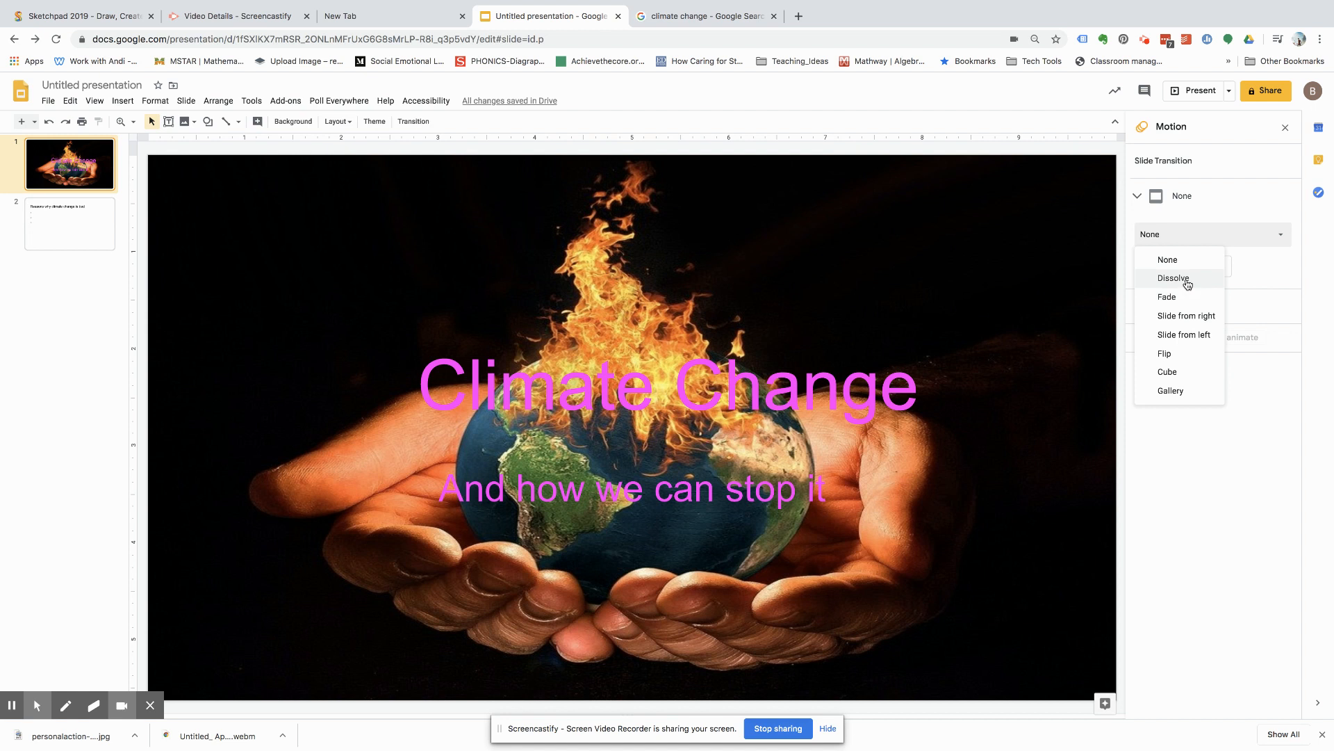
{"action": "left_click", "coordinate": [1173, 277]}
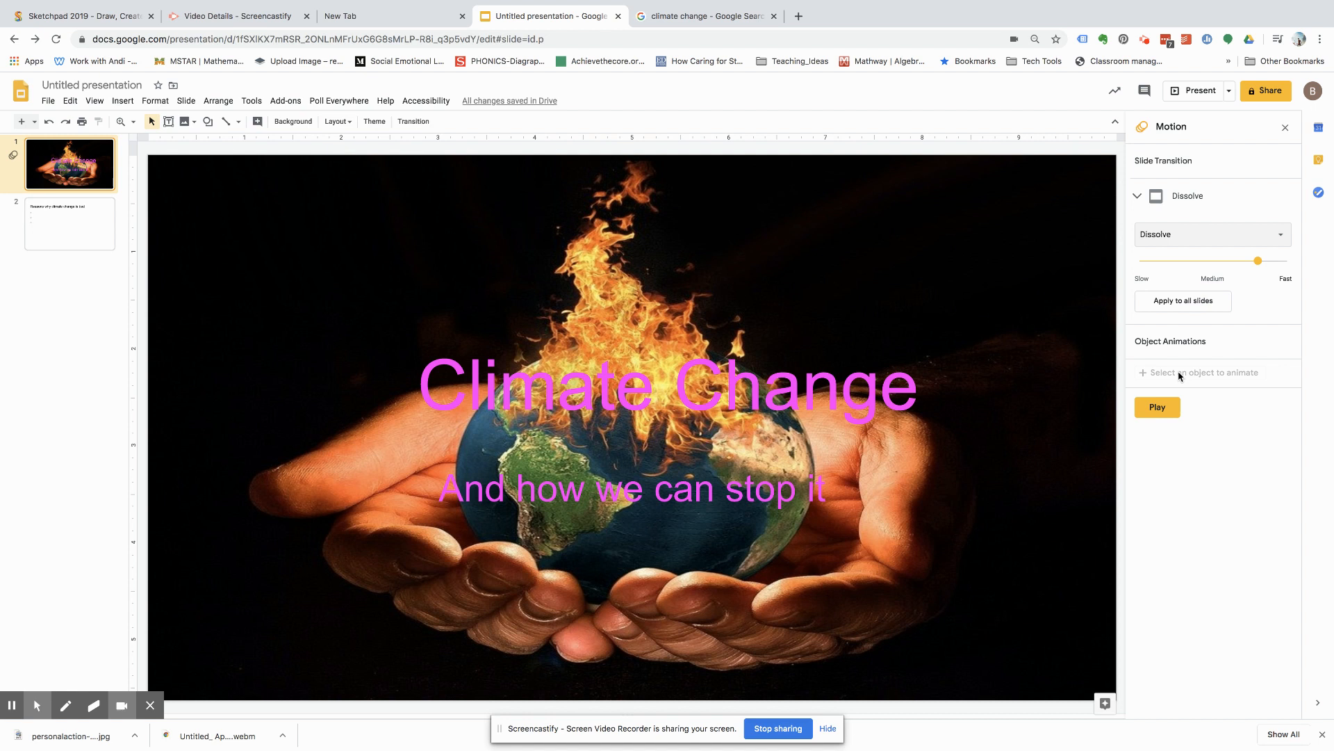
{"action": "mouse_move", "coordinate": [974, 283]}
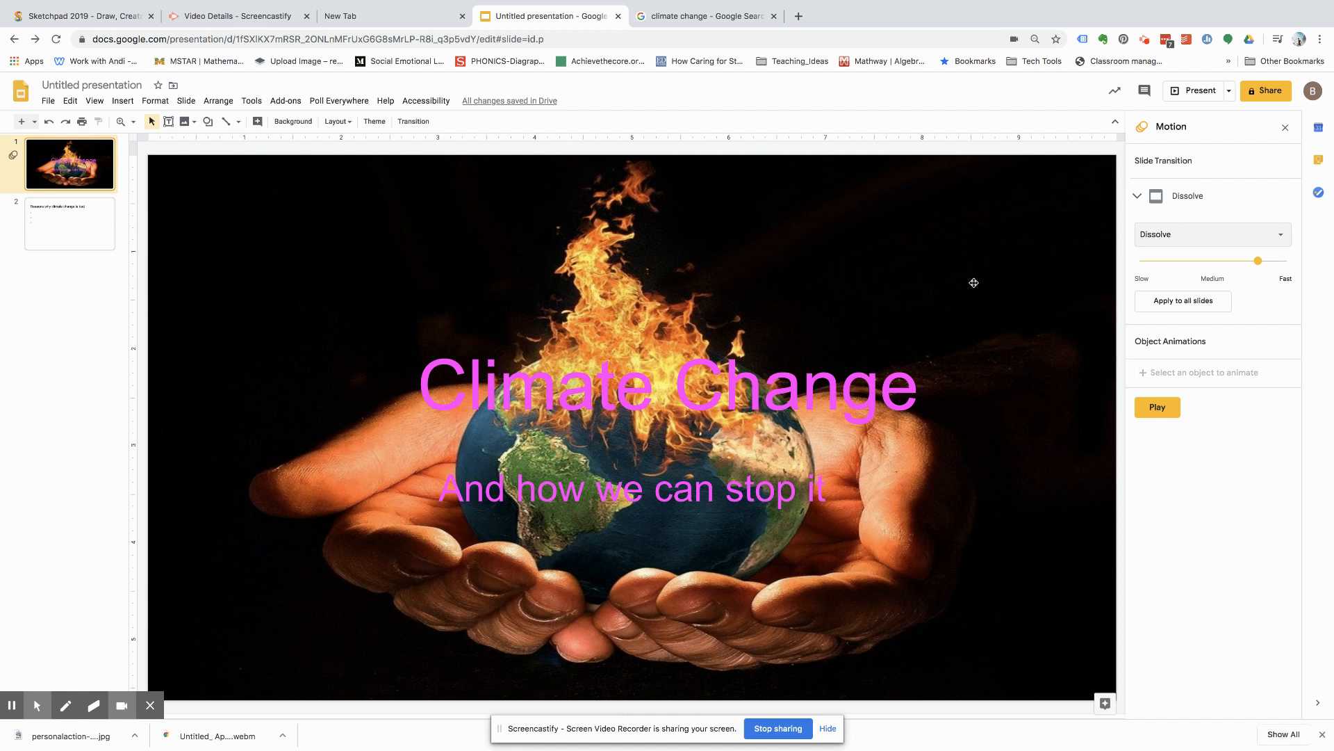
{"action": "mouse_move", "coordinate": [136, 150]}
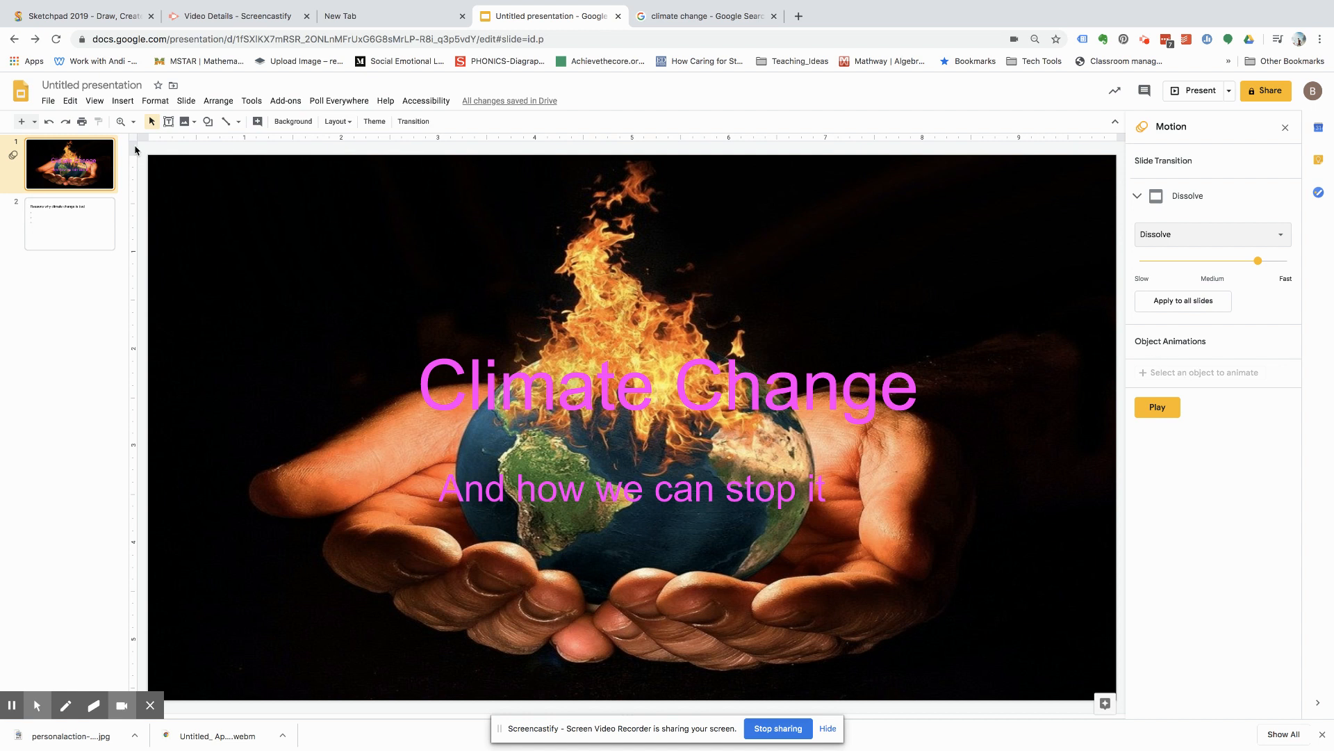
- Insert the half-disintegrating Earth image found by a web search for 'climate'
{"action": "left_click", "coordinate": [122, 100]}
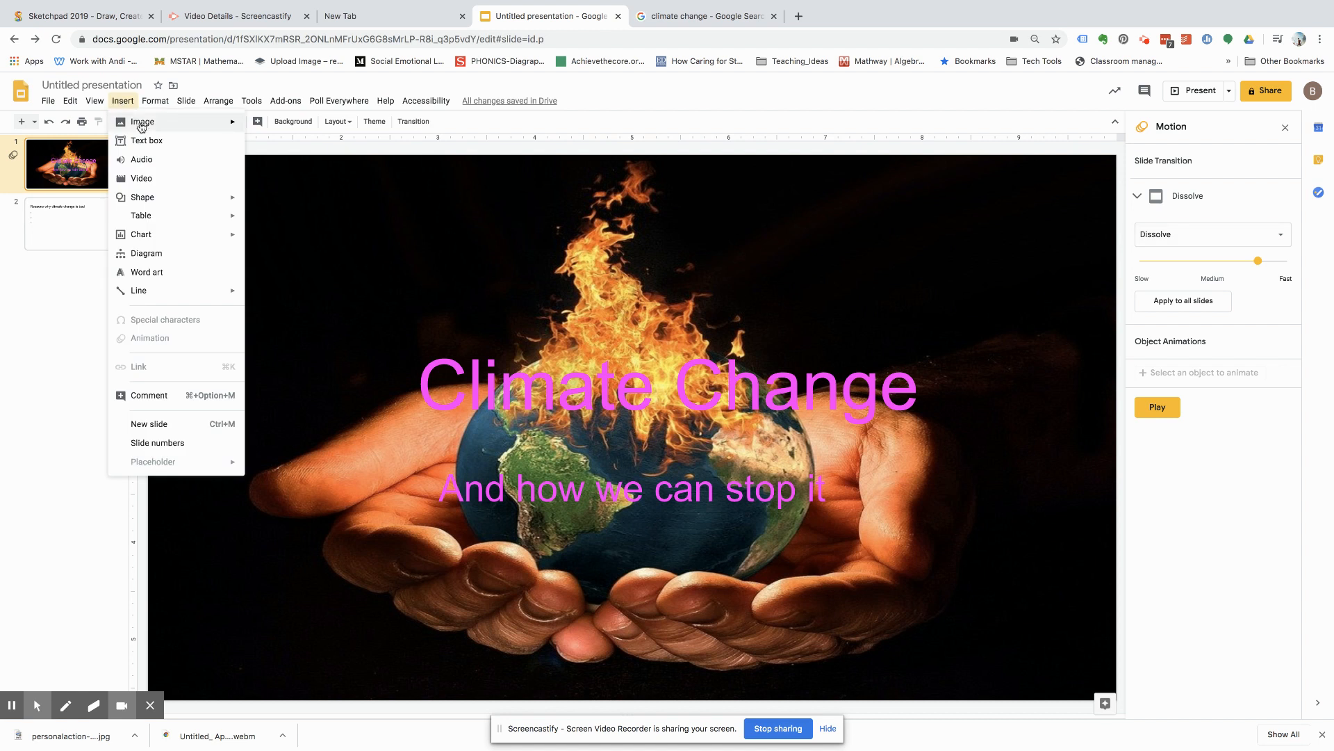
{"action": "left_click", "coordinate": [142, 122]}
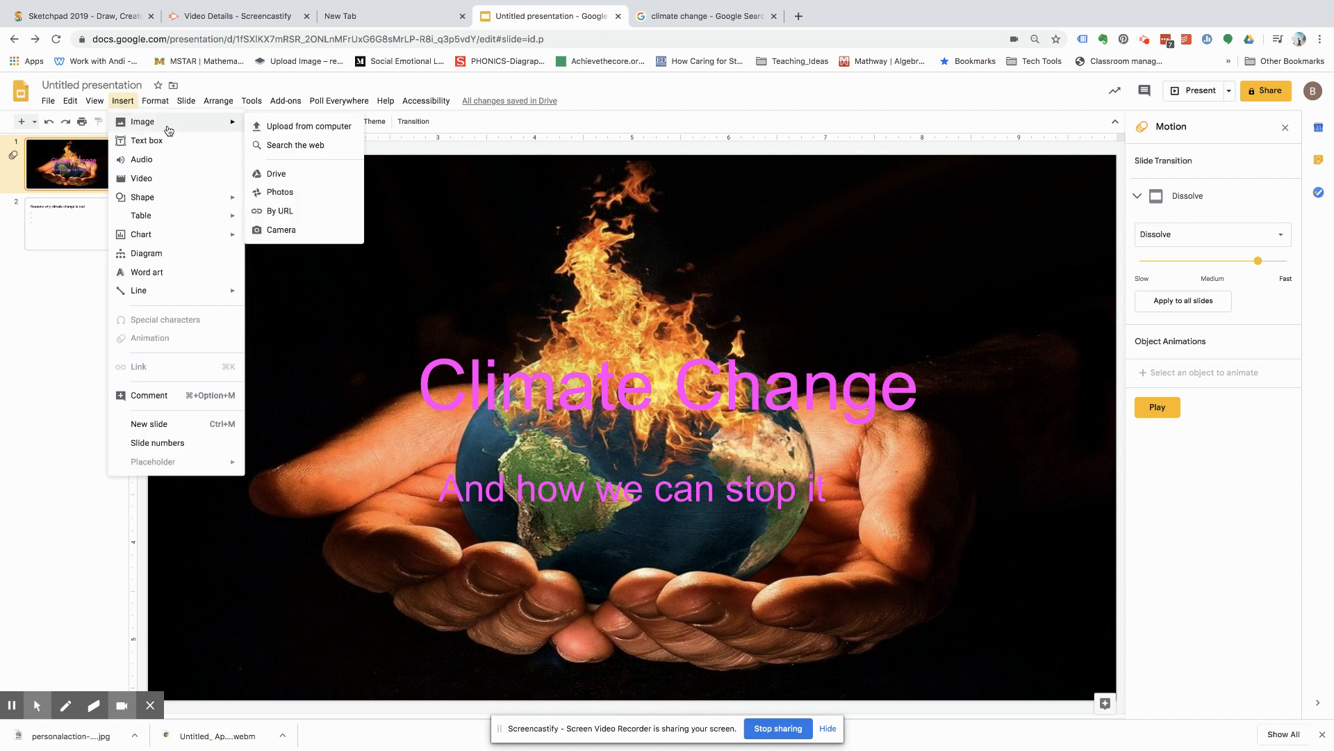
{"action": "mouse_move", "coordinate": [295, 145]}
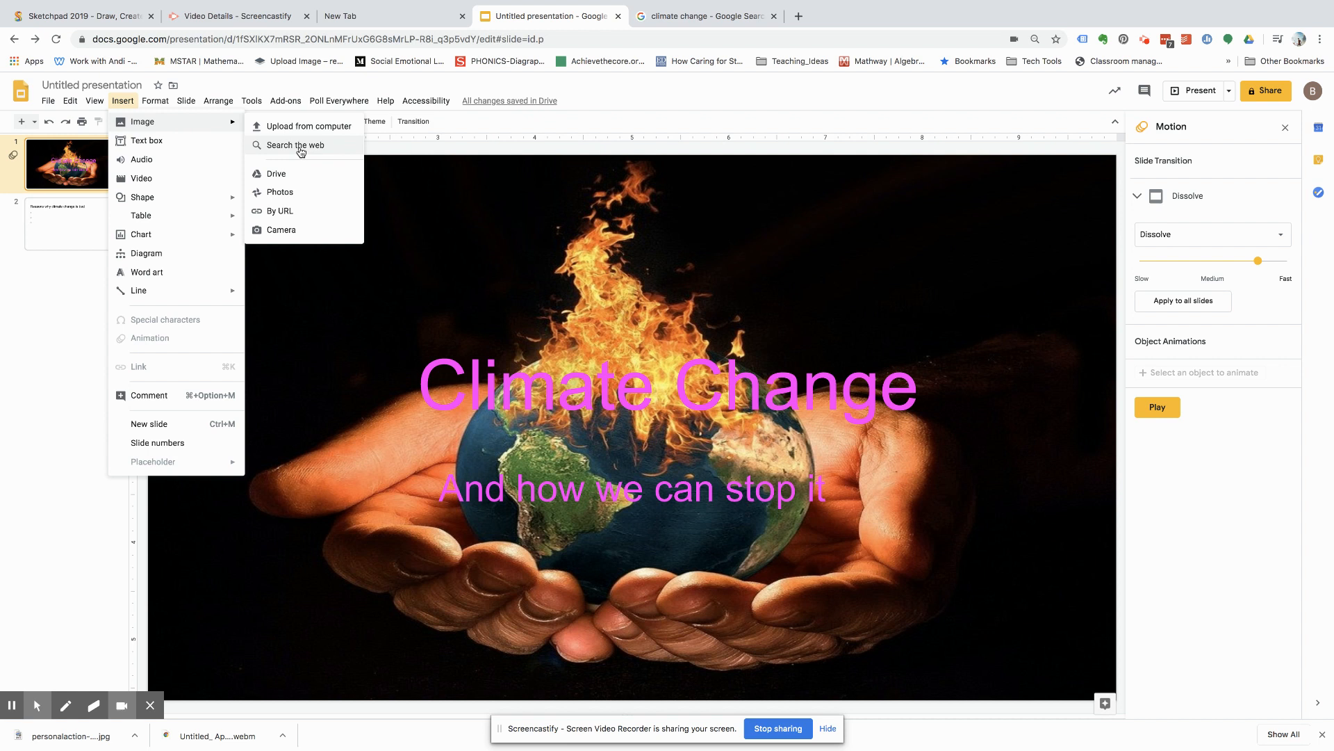
{"action": "mouse_move", "coordinate": [313, 152]}
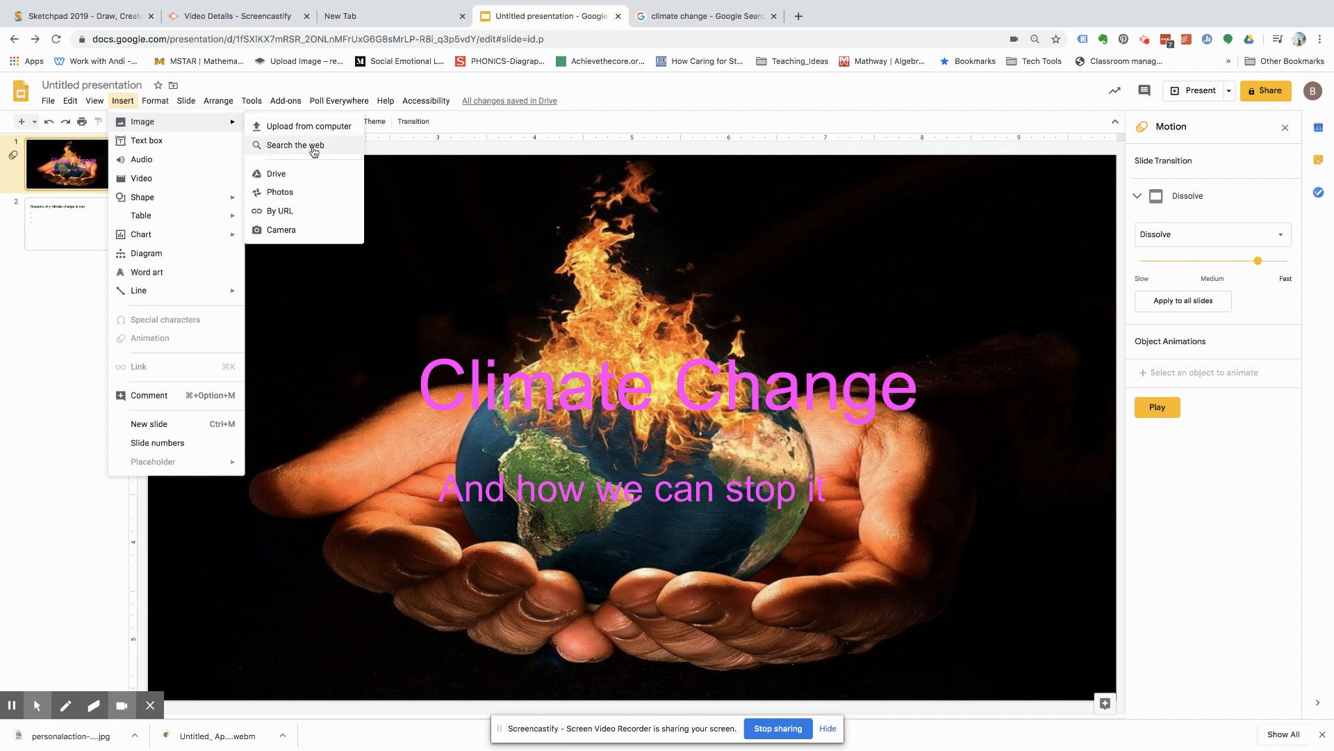
{"action": "left_click", "coordinate": [293, 145]}
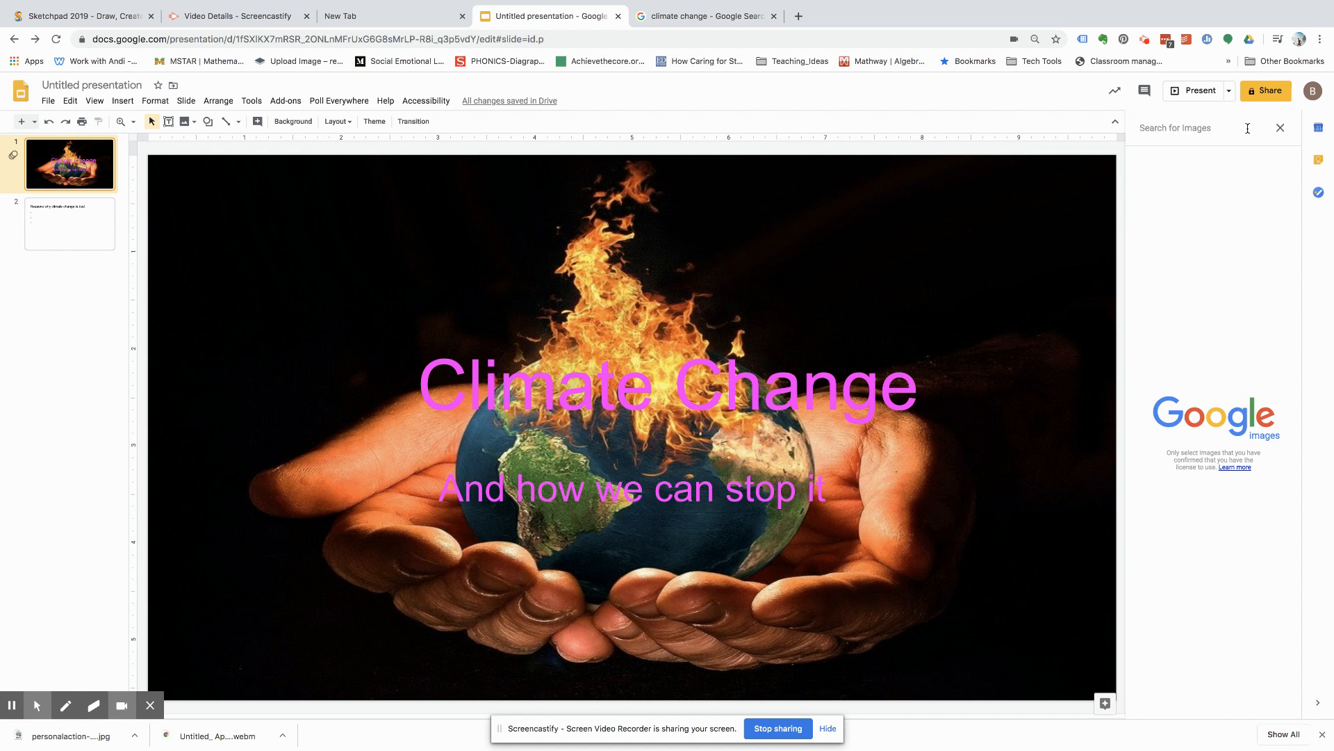
{"action": "type", "text": "climate change"}
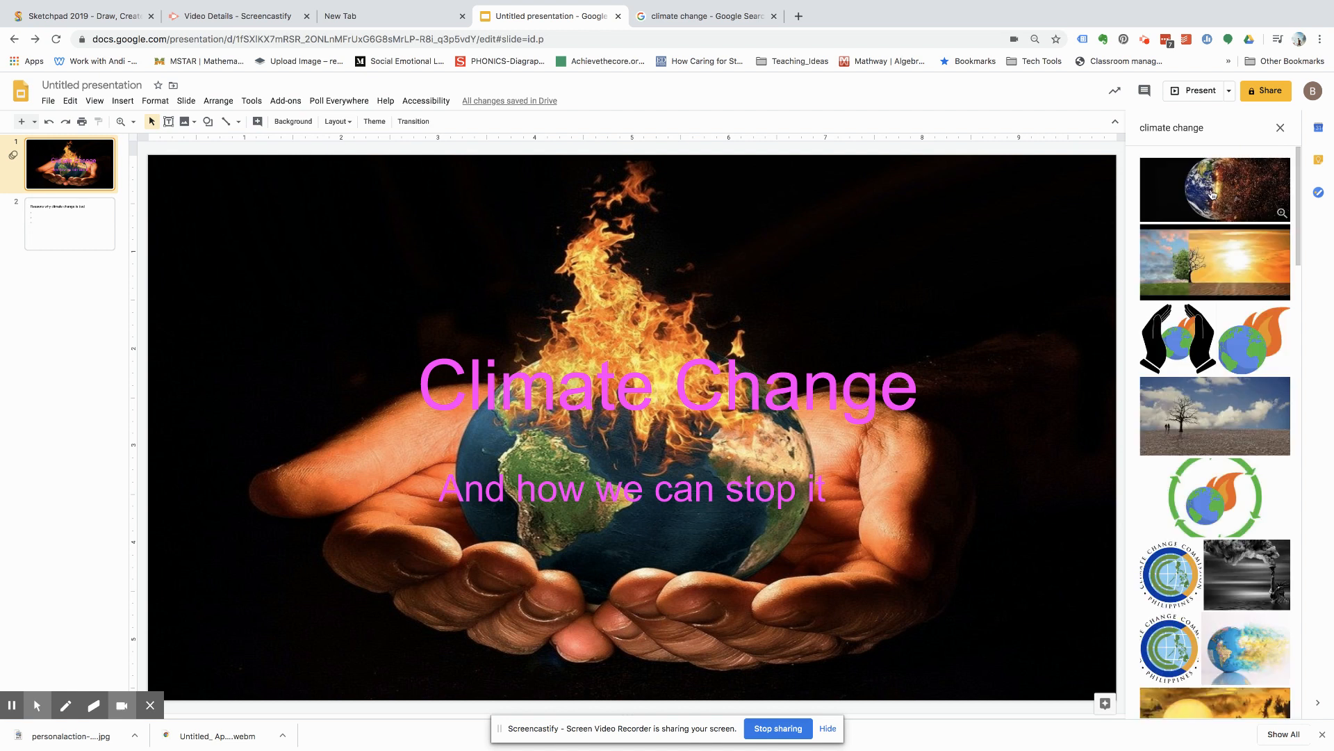
{"action": "left_click", "coordinate": [1214, 189]}
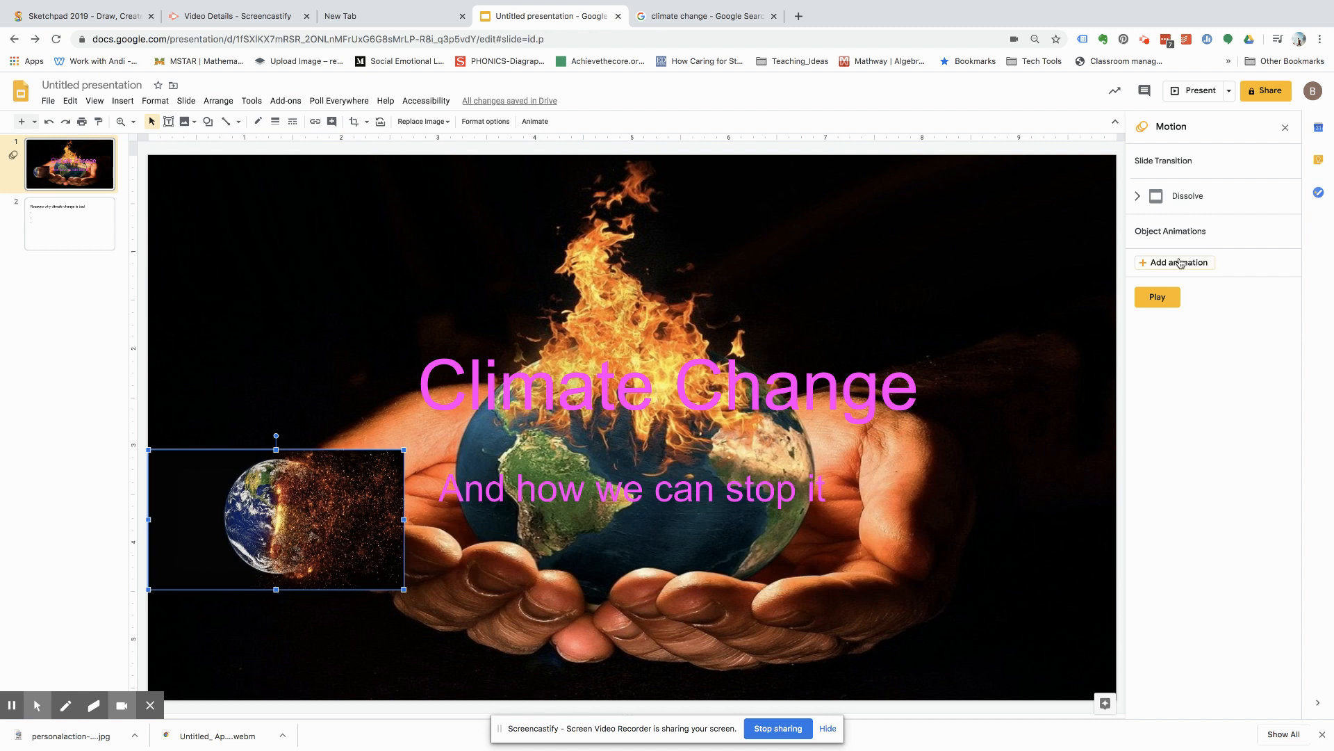
- Add a Spin animation to the disintegrating Earth image
{"action": "left_click", "coordinate": [1179, 262]}
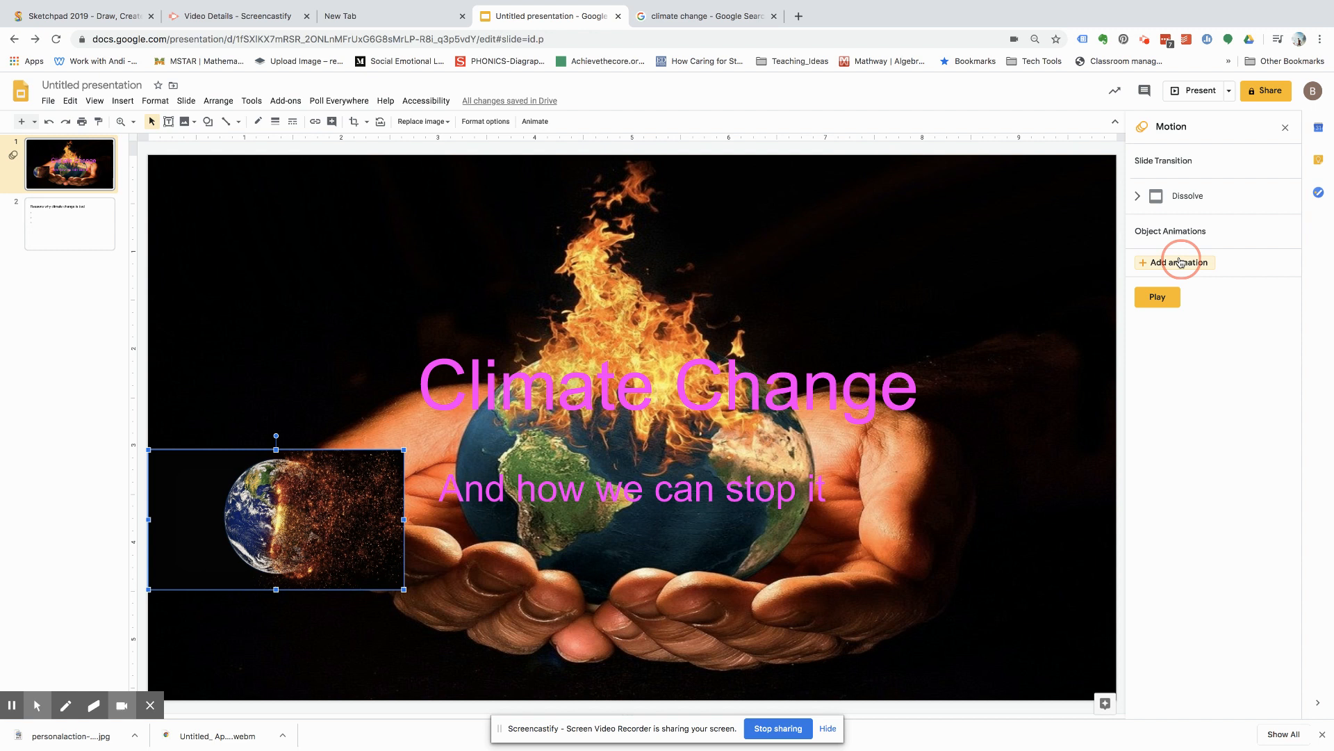
{"action": "left_click", "coordinate": [1179, 262]}
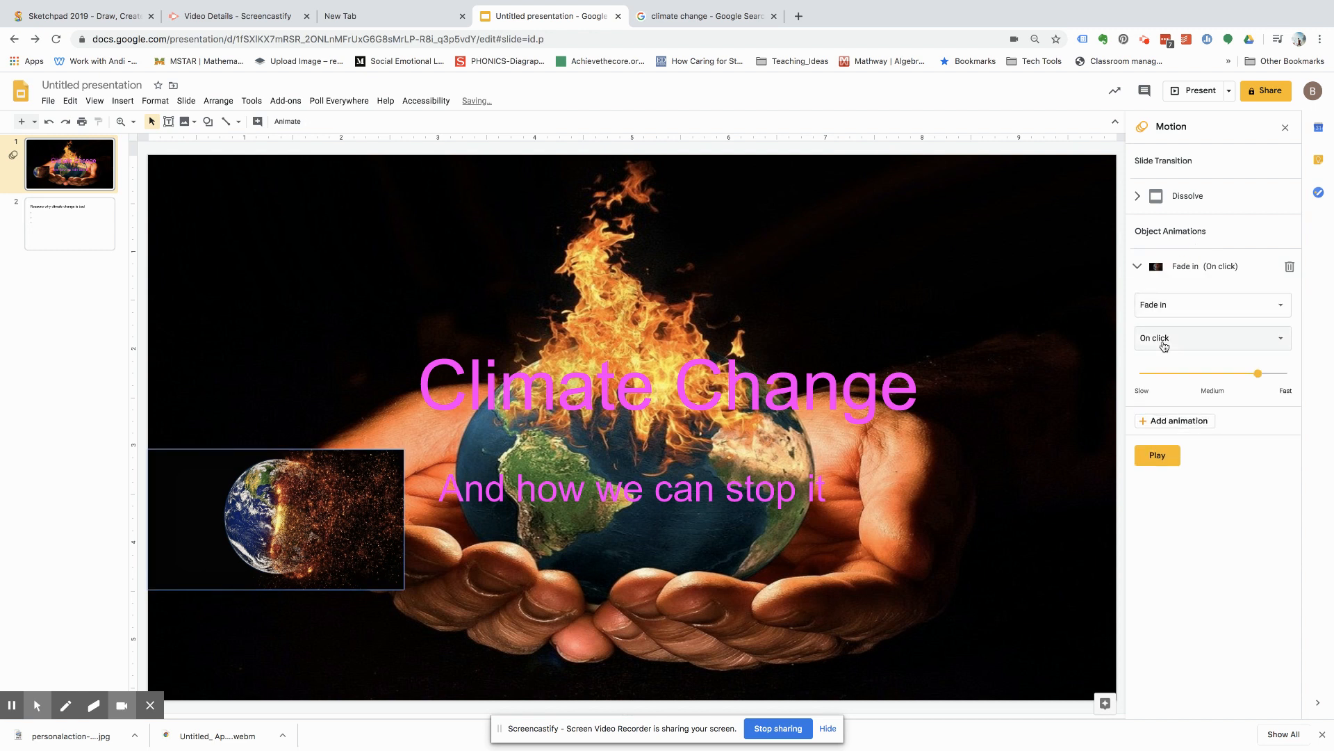
{"action": "left_click", "coordinate": [1209, 304]}
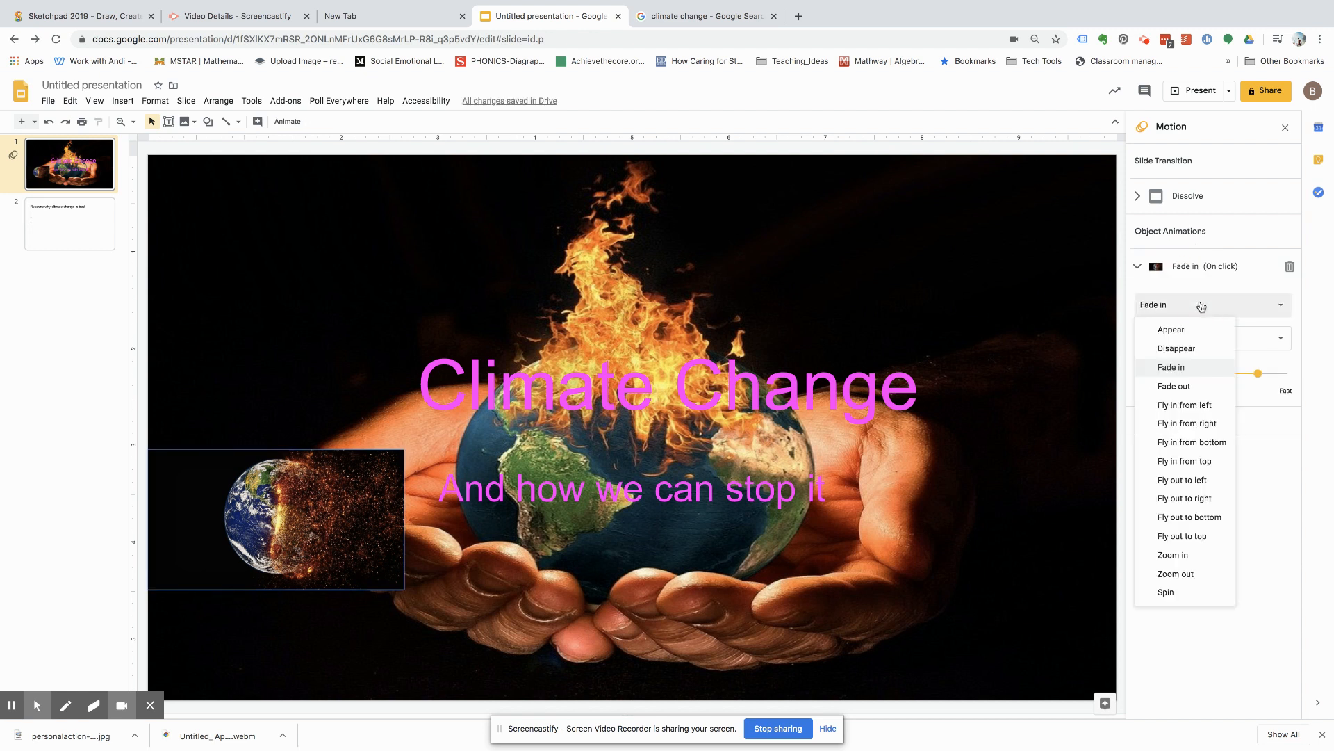
{"action": "mouse_move", "coordinate": [1184, 498]}
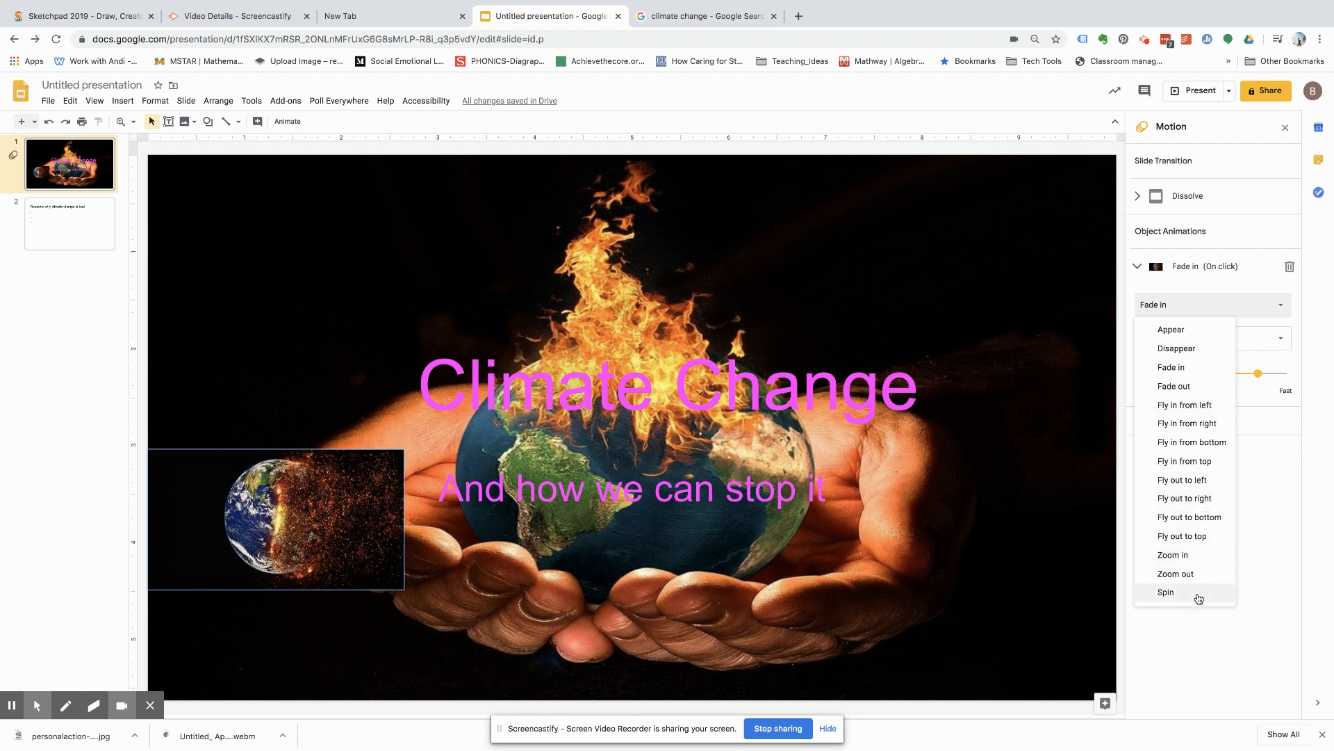
{"action": "left_click", "coordinate": [1167, 591]}
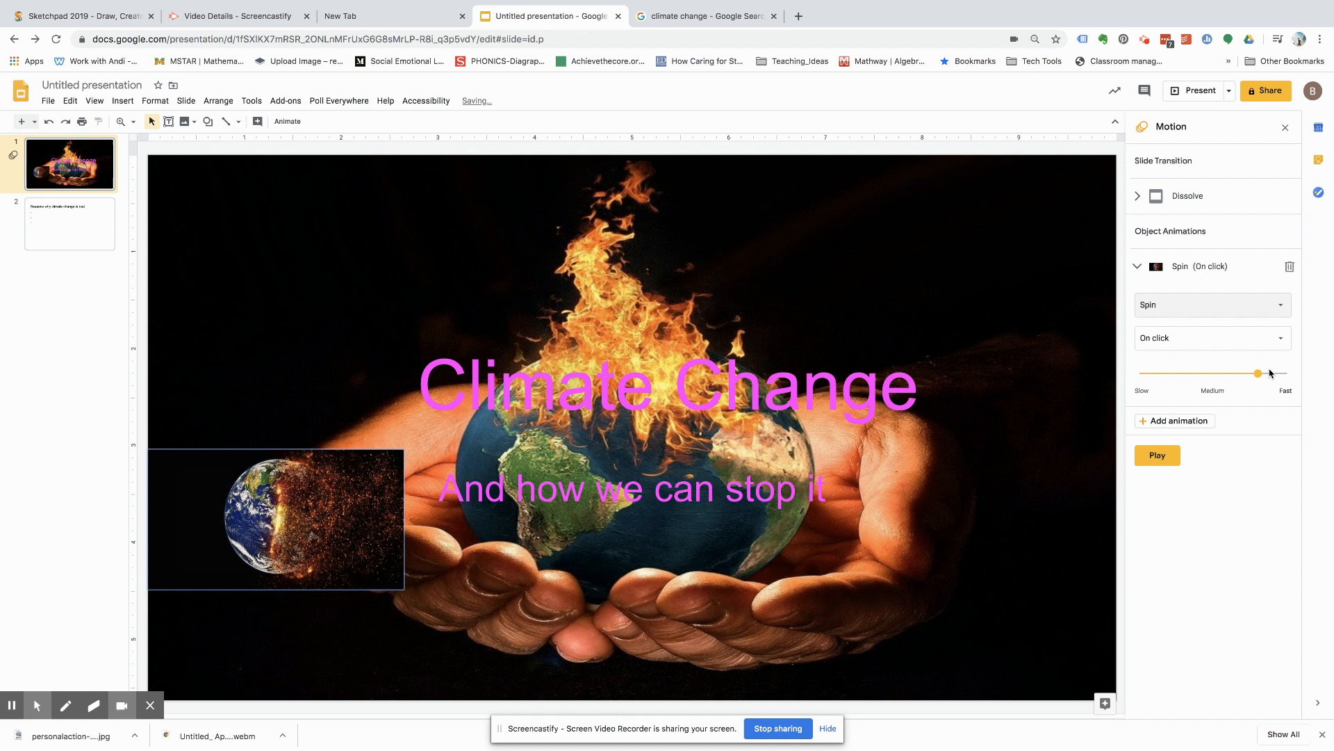
- Slow the spin down, set it to start With previous, and preview it
{"action": "left_click_drag", "start_coordinate": [1258, 373], "coordinate": [1258, 378]}
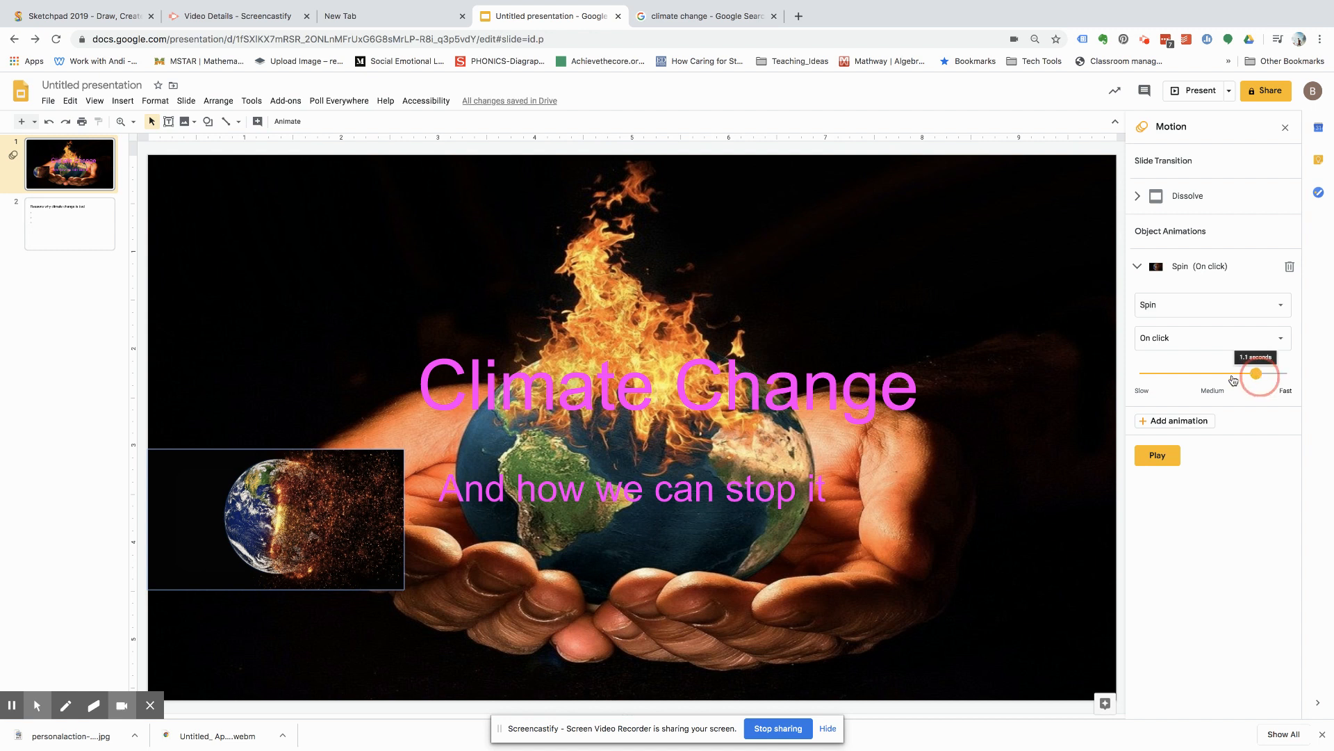
{"action": "left_click_drag", "start_coordinate": [1257, 377], "coordinate": [1172, 377]}
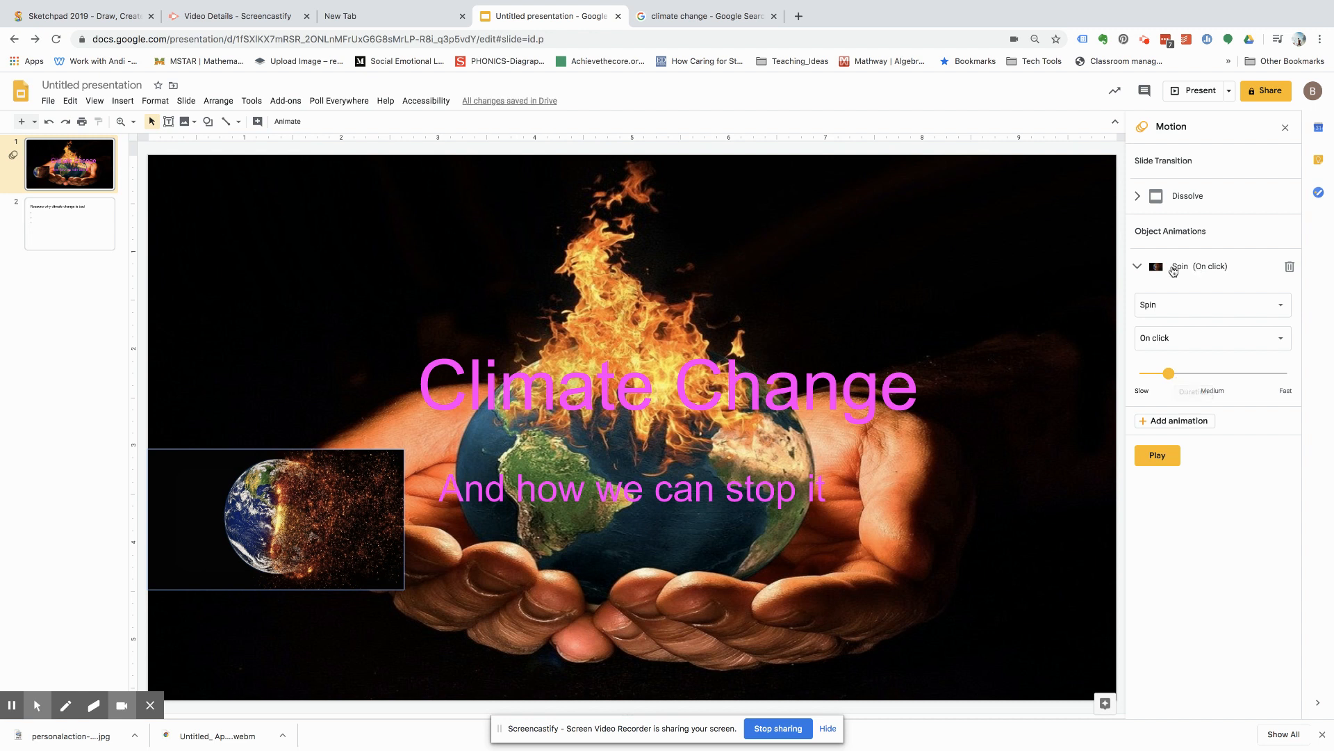
{"action": "left_click", "coordinate": [1209, 338]}
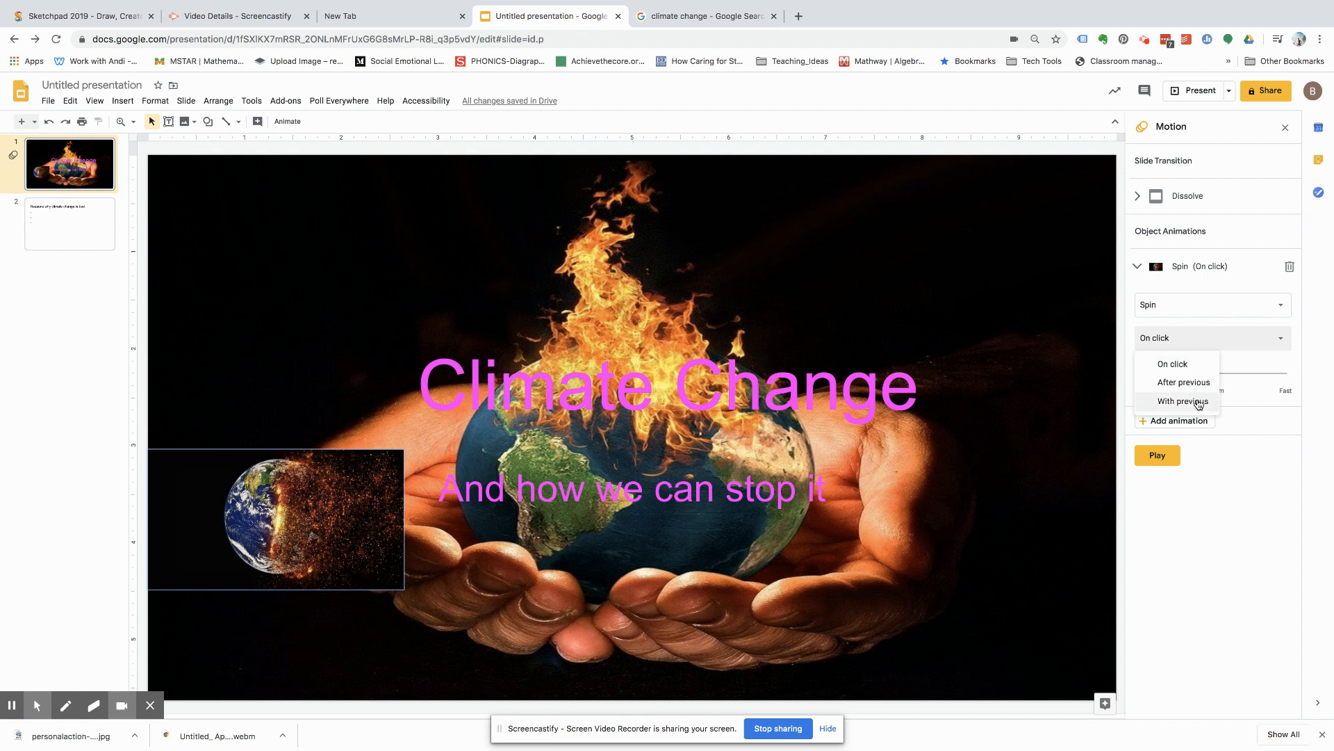
{"action": "left_click", "coordinate": [1182, 401]}
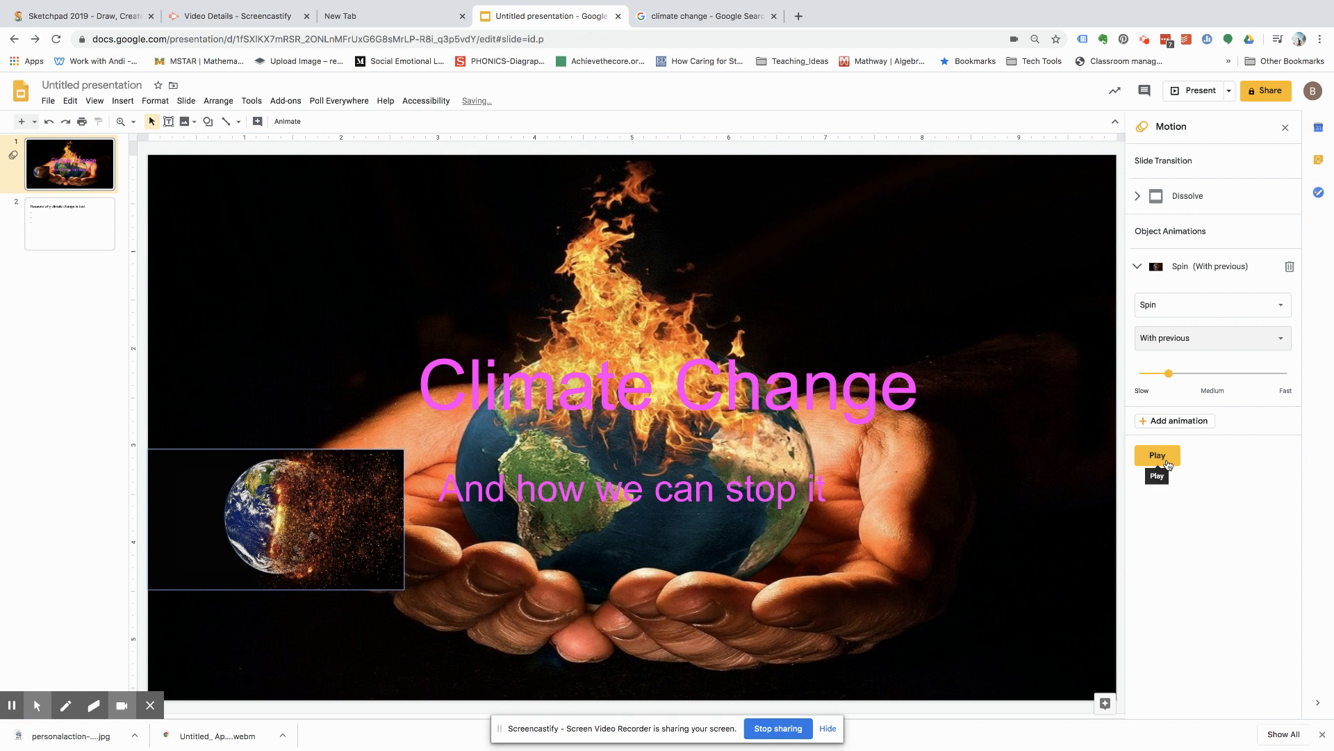
{"action": "left_click", "coordinate": [1156, 455]}
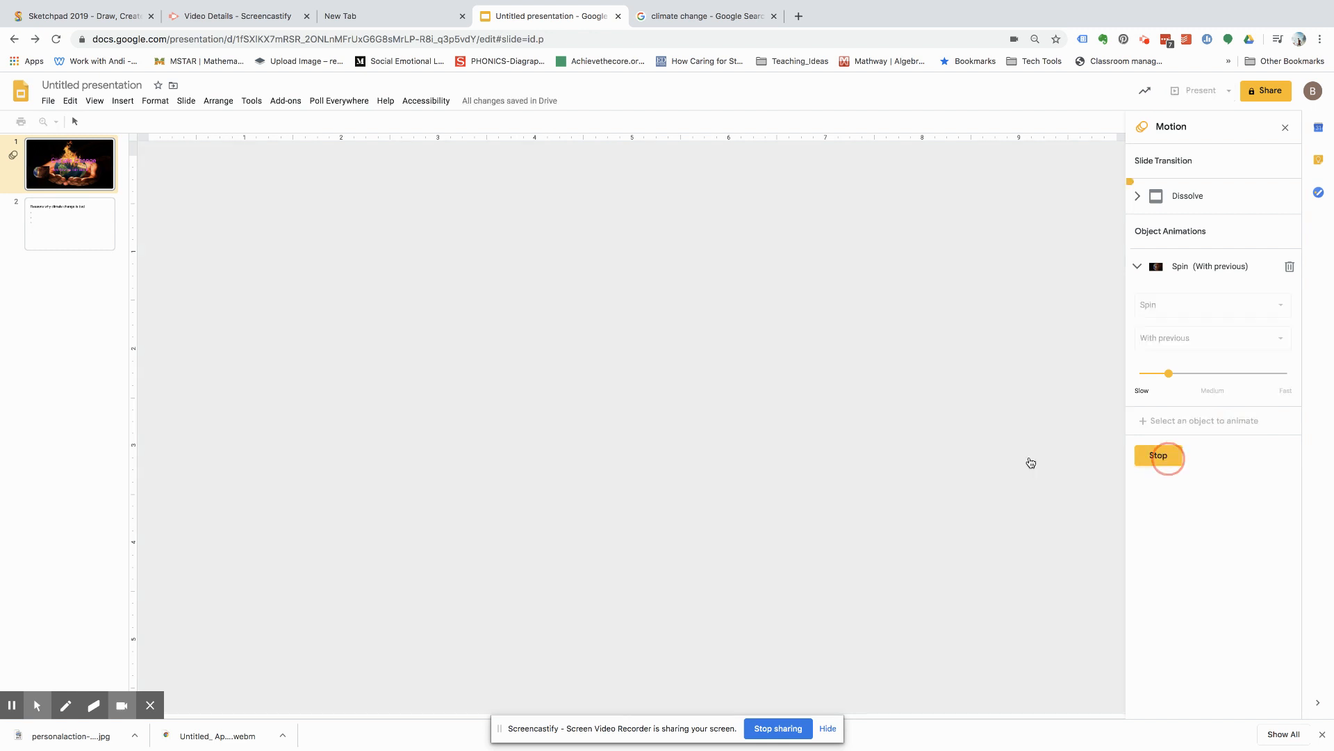
- Change the Earth image spin to start After previous, previewing and stopping the animation
{"action": "left_click", "coordinate": [1158, 456]}
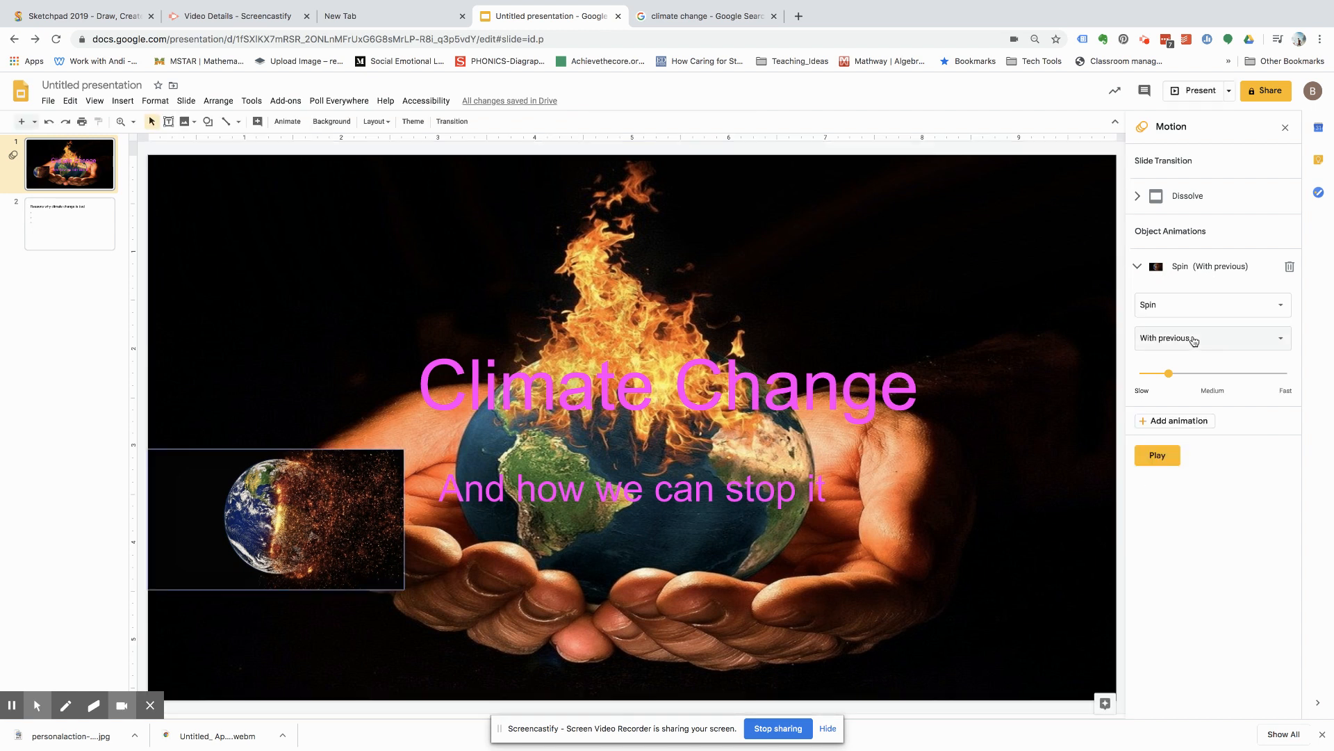
{"action": "left_click", "coordinate": [1210, 338]}
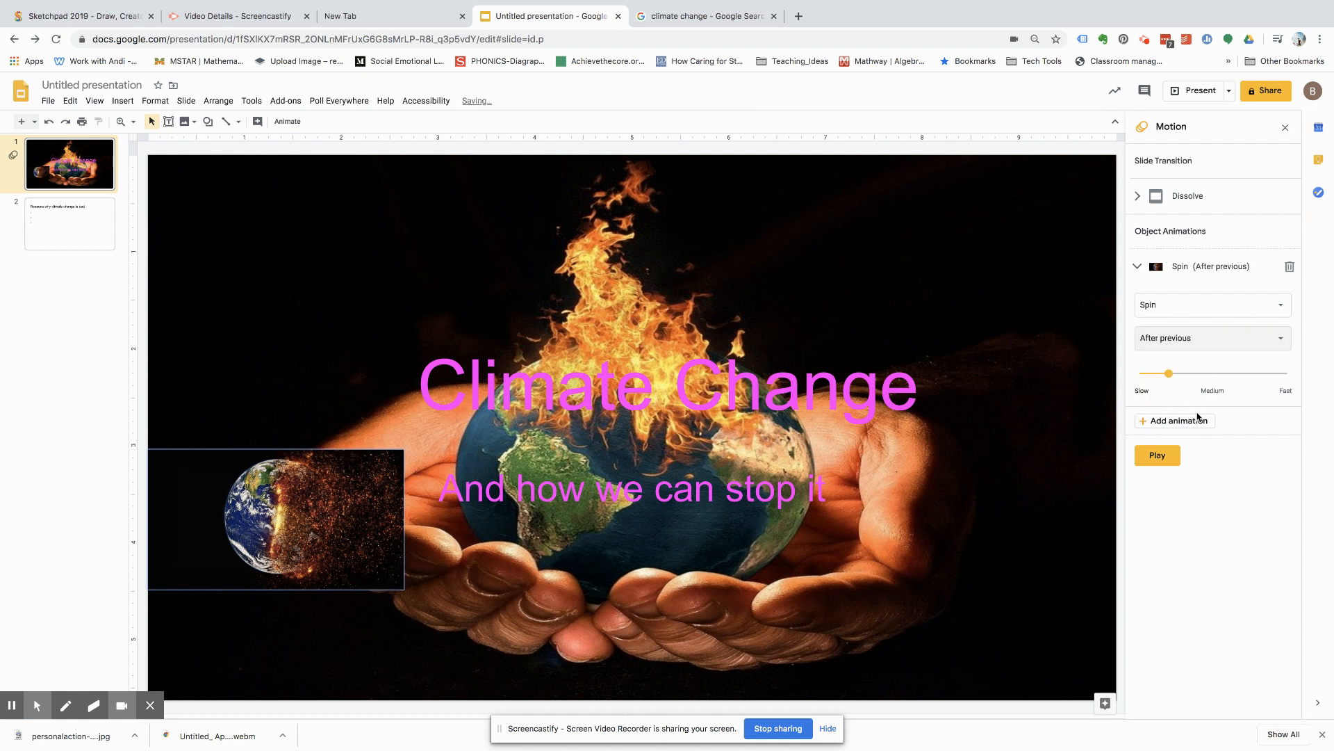
{"action": "left_click", "coordinate": [1157, 454]}
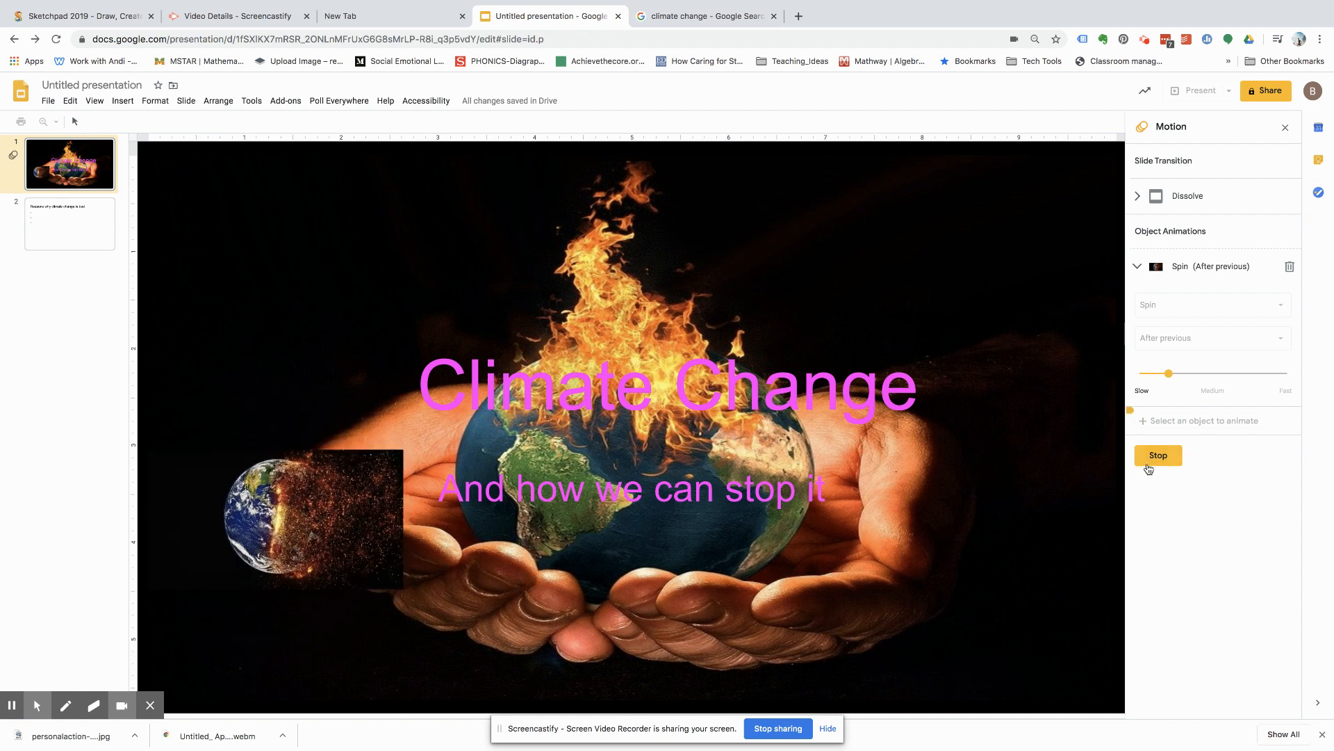
{"action": "left_click", "coordinate": [1157, 455]}
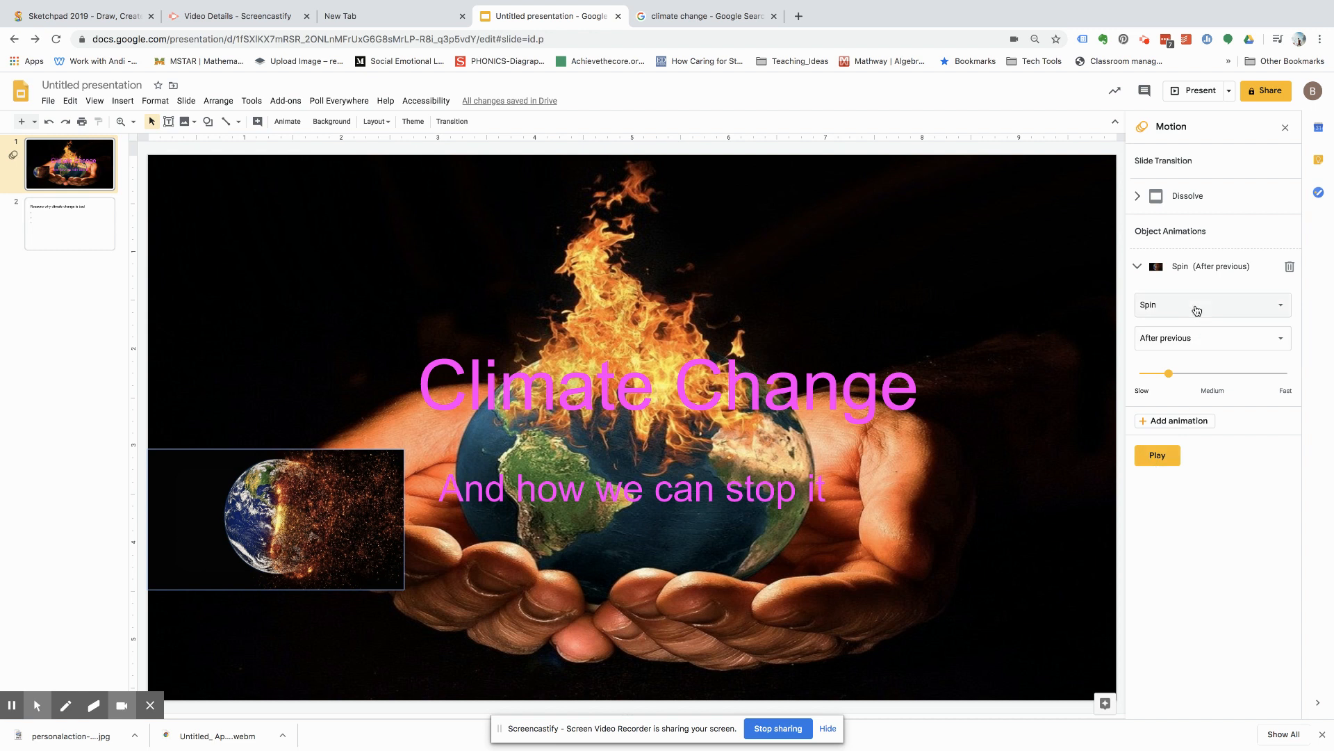
- Go to slide 2 and select its 'Reasons why climate change is bad' title
{"action": "left_click", "coordinate": [1209, 304]}
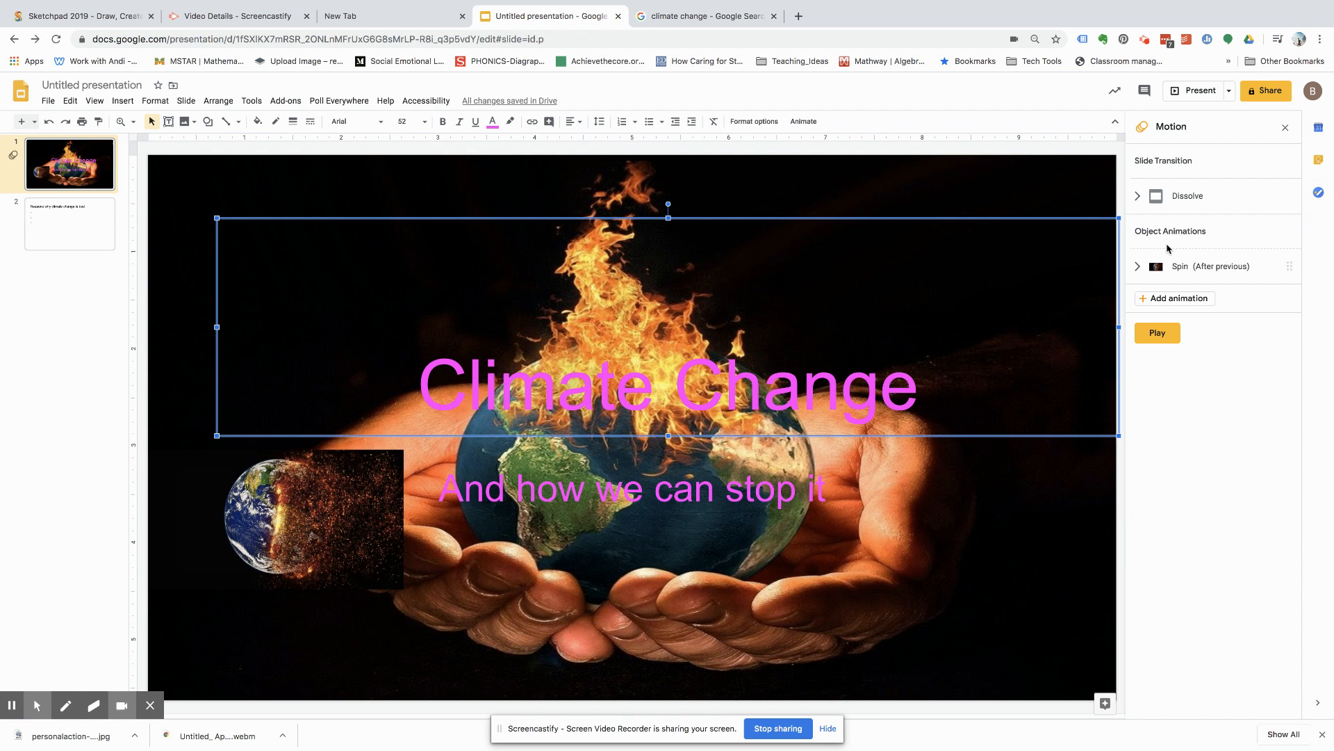
{"action": "mouse_move", "coordinate": [224, 230]}
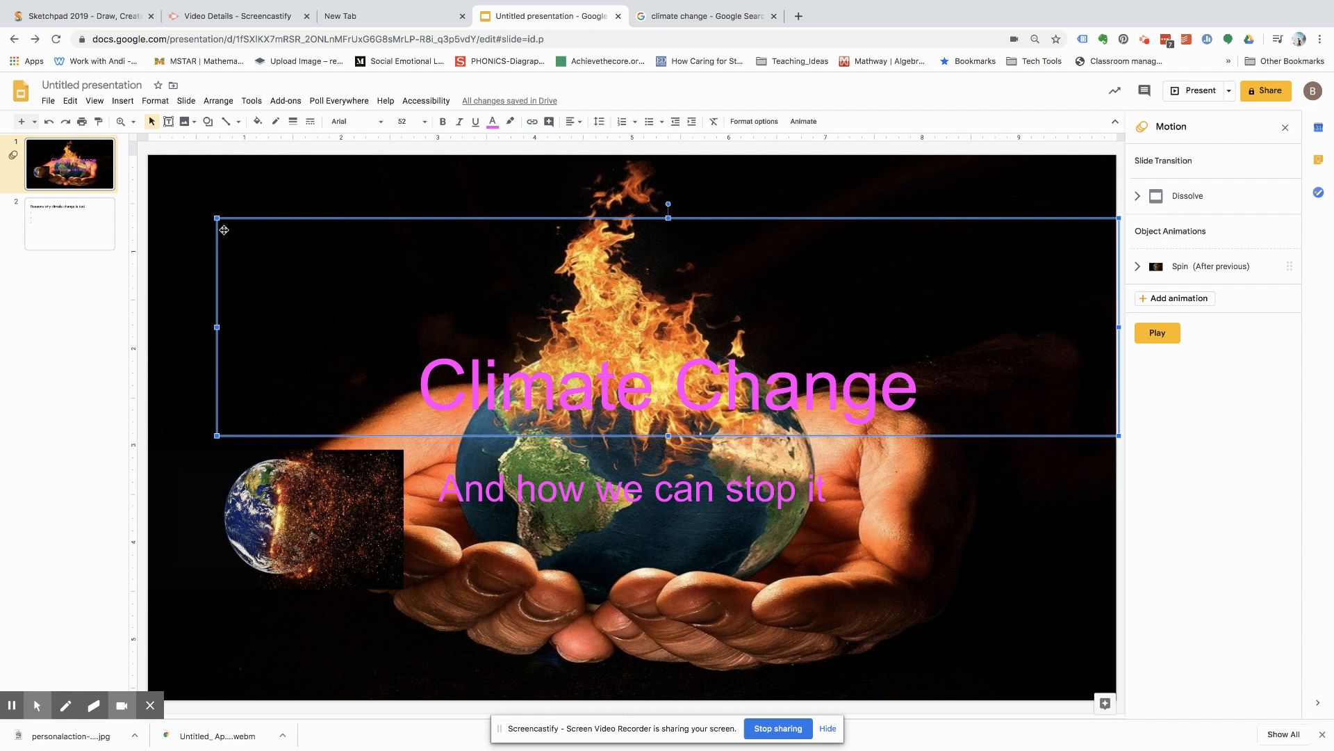
{"action": "left_click", "coordinate": [68, 223]}
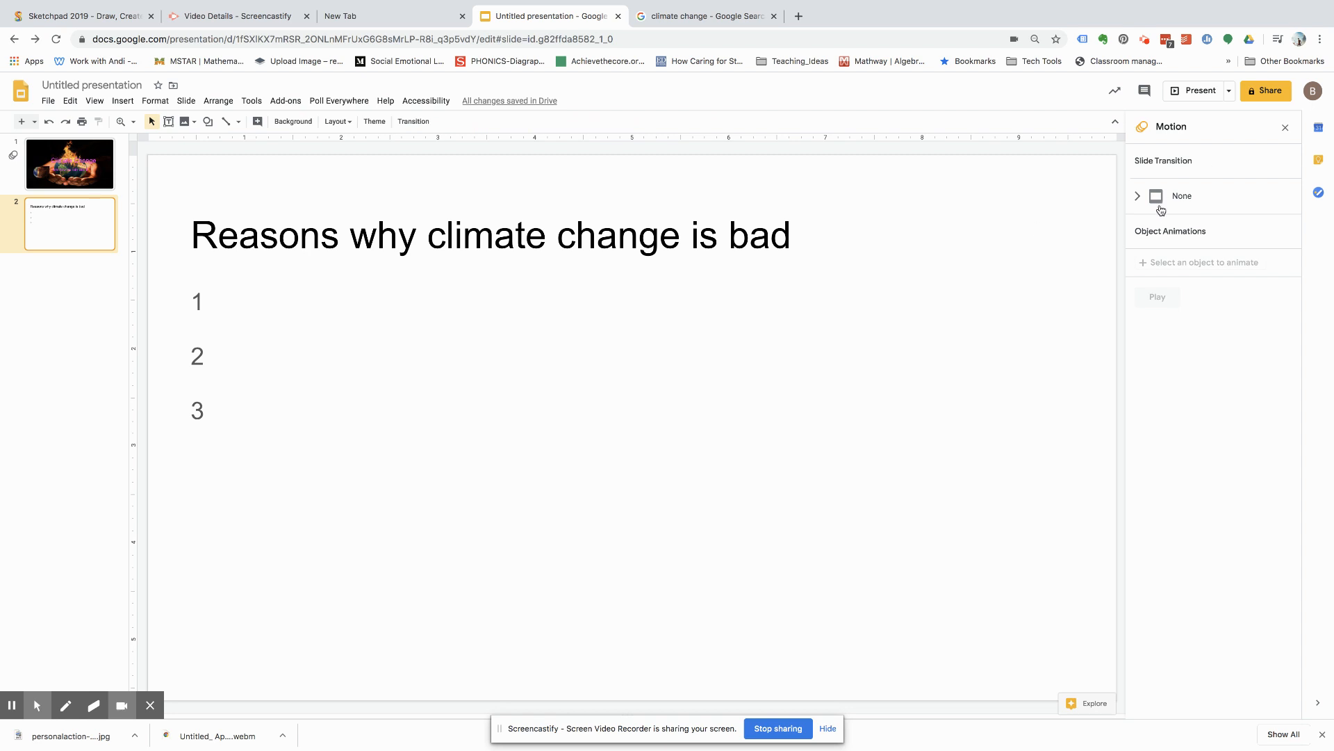
{"action": "left_click", "coordinate": [489, 235]}
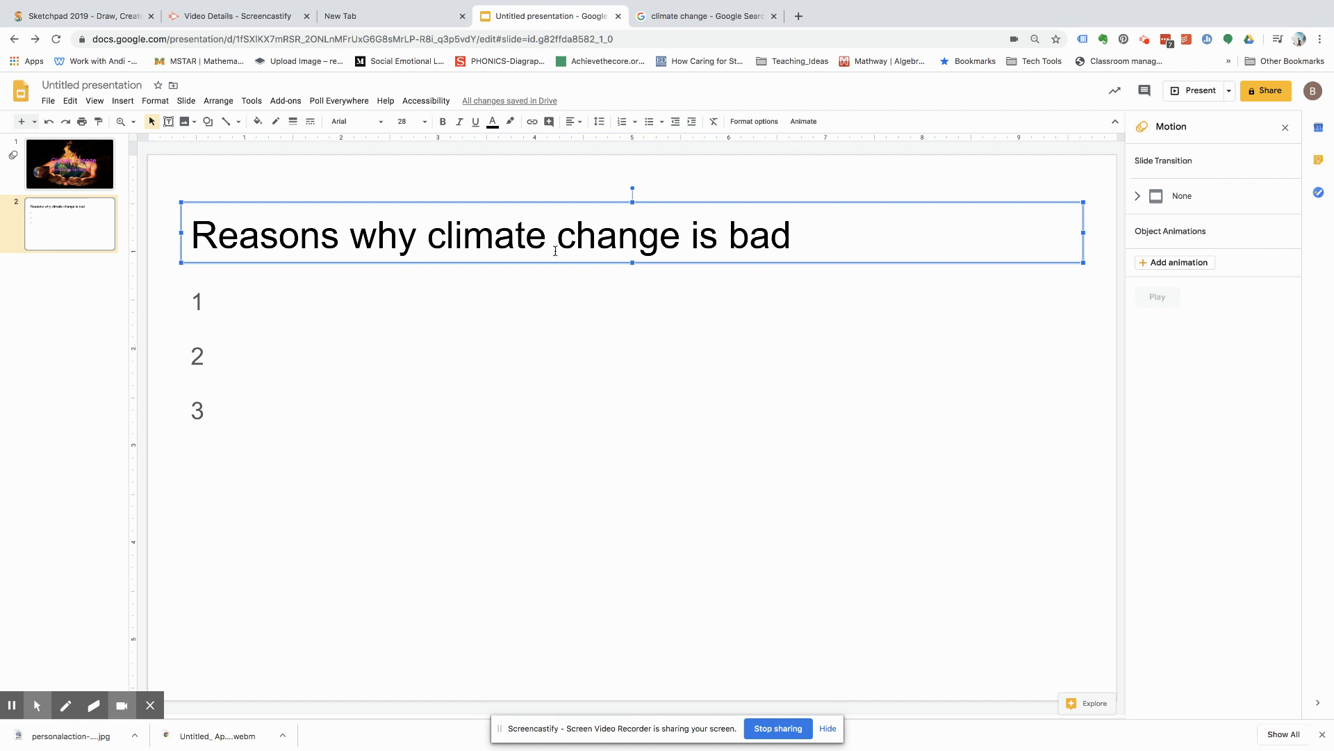
{"action": "mouse_move", "coordinate": [160, 136]}
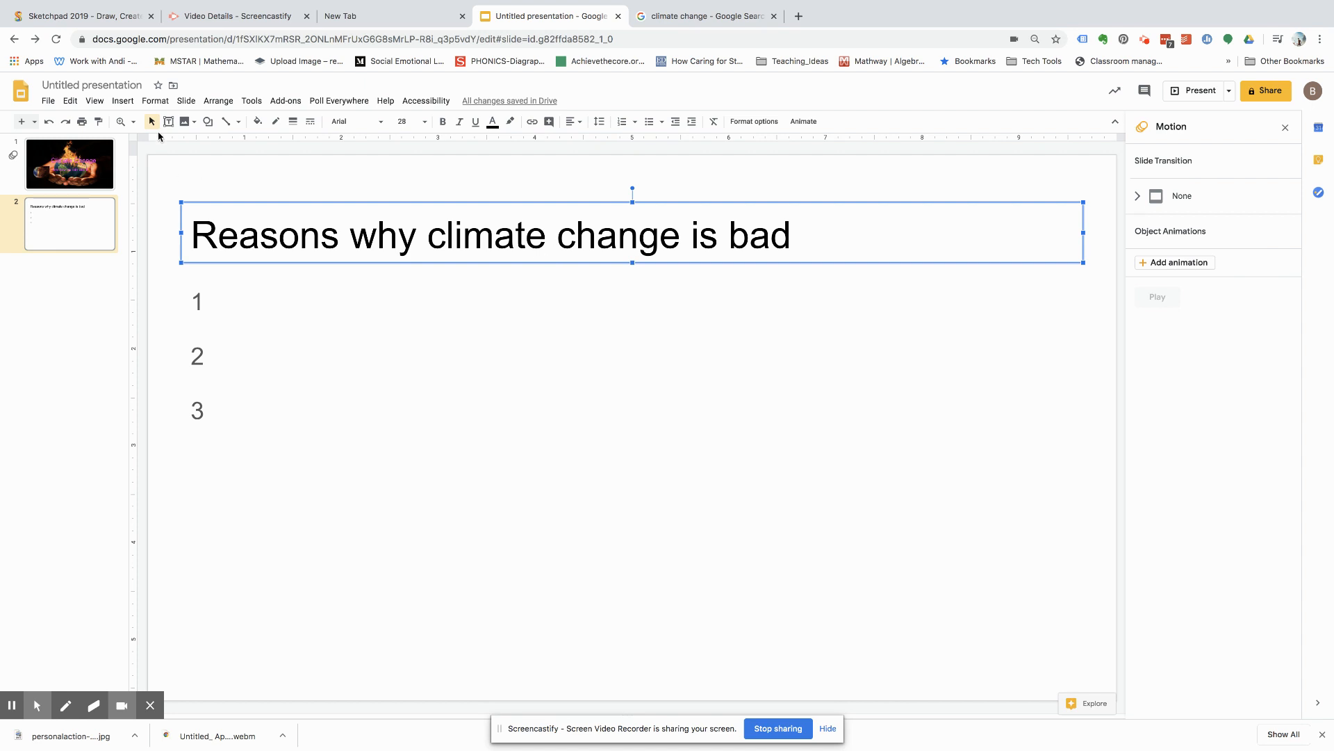
- Insert the YouTube video 'What is Climate Change? | Start Here' from a search for 'climate'
{"action": "left_click", "coordinate": [121, 100]}
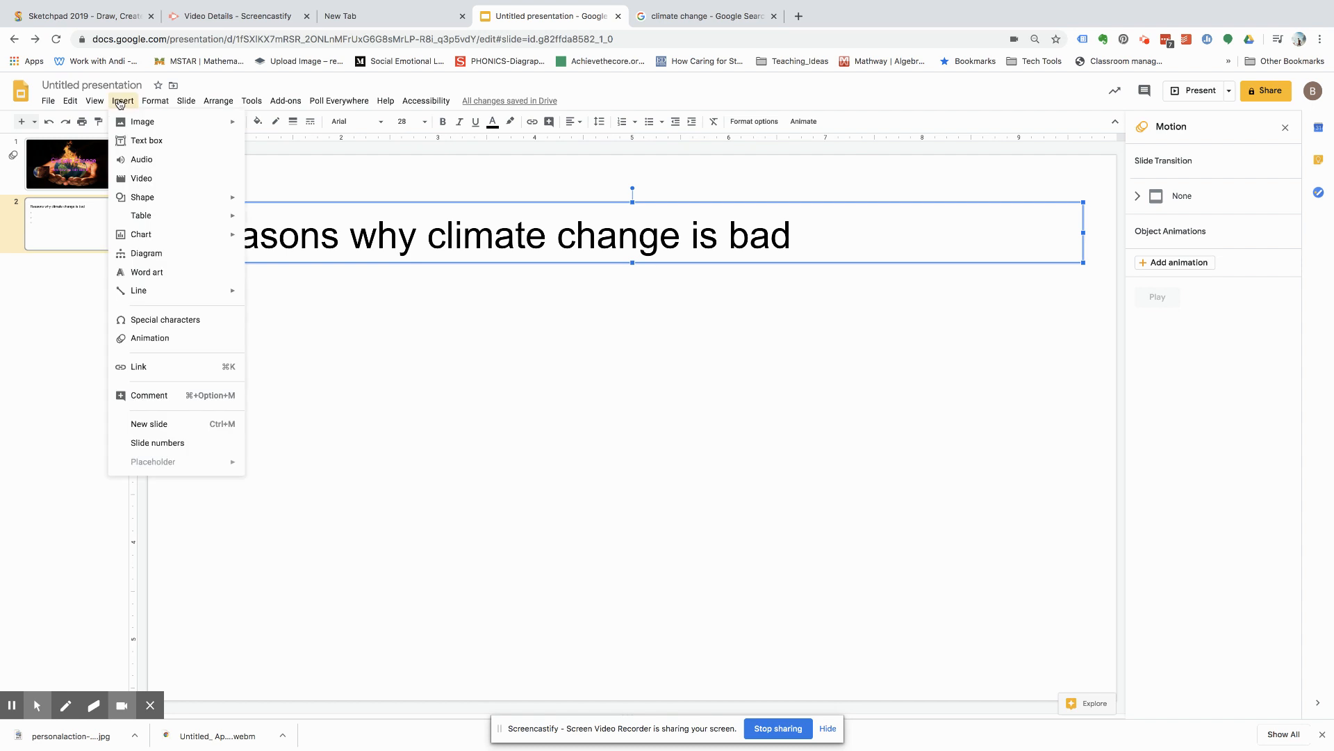
{"action": "mouse_move", "coordinate": [141, 121]}
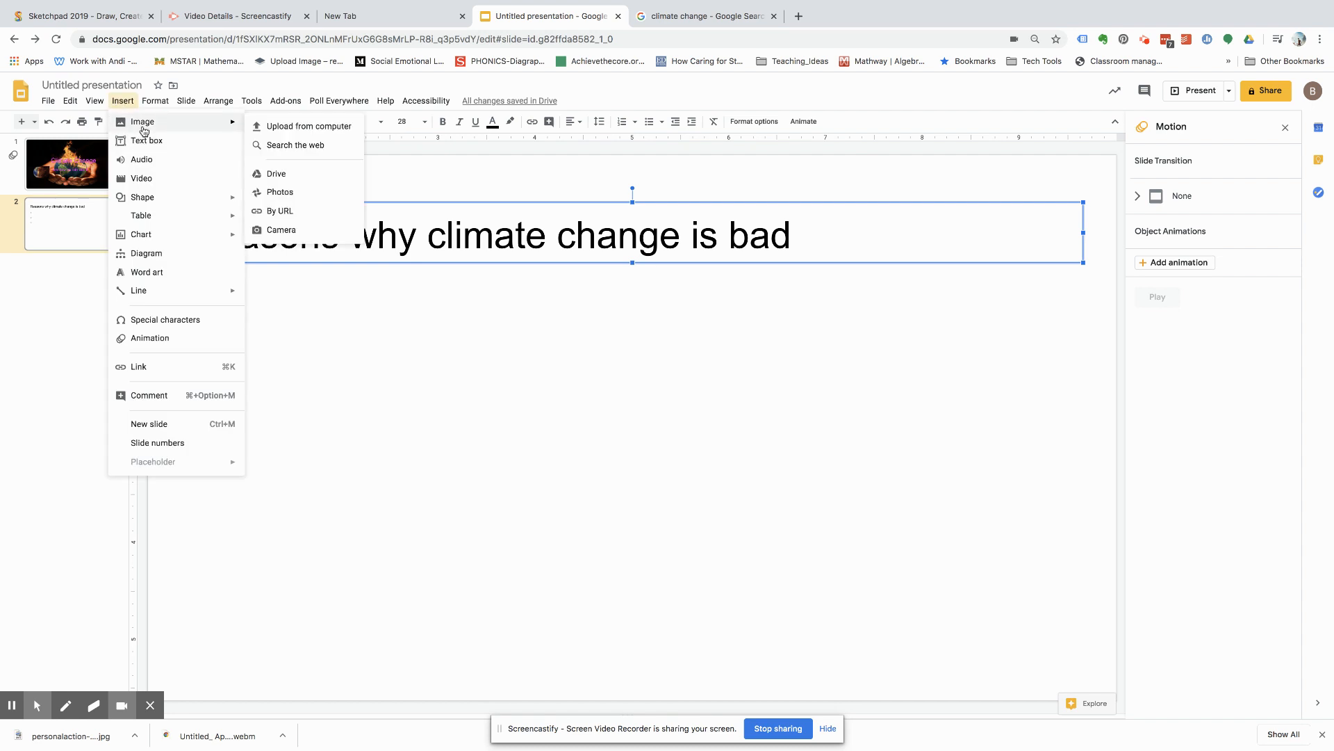
{"action": "mouse_move", "coordinate": [141, 178]}
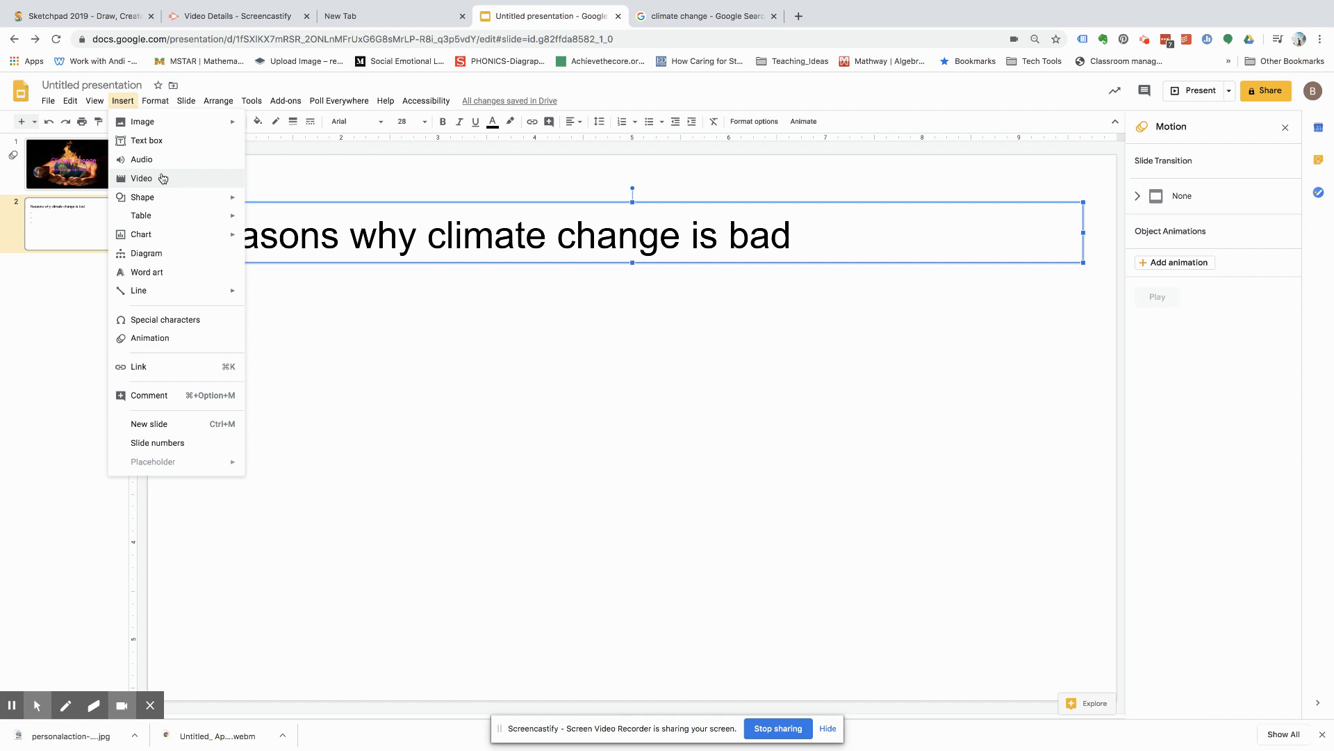
{"action": "left_click", "coordinate": [141, 178]}
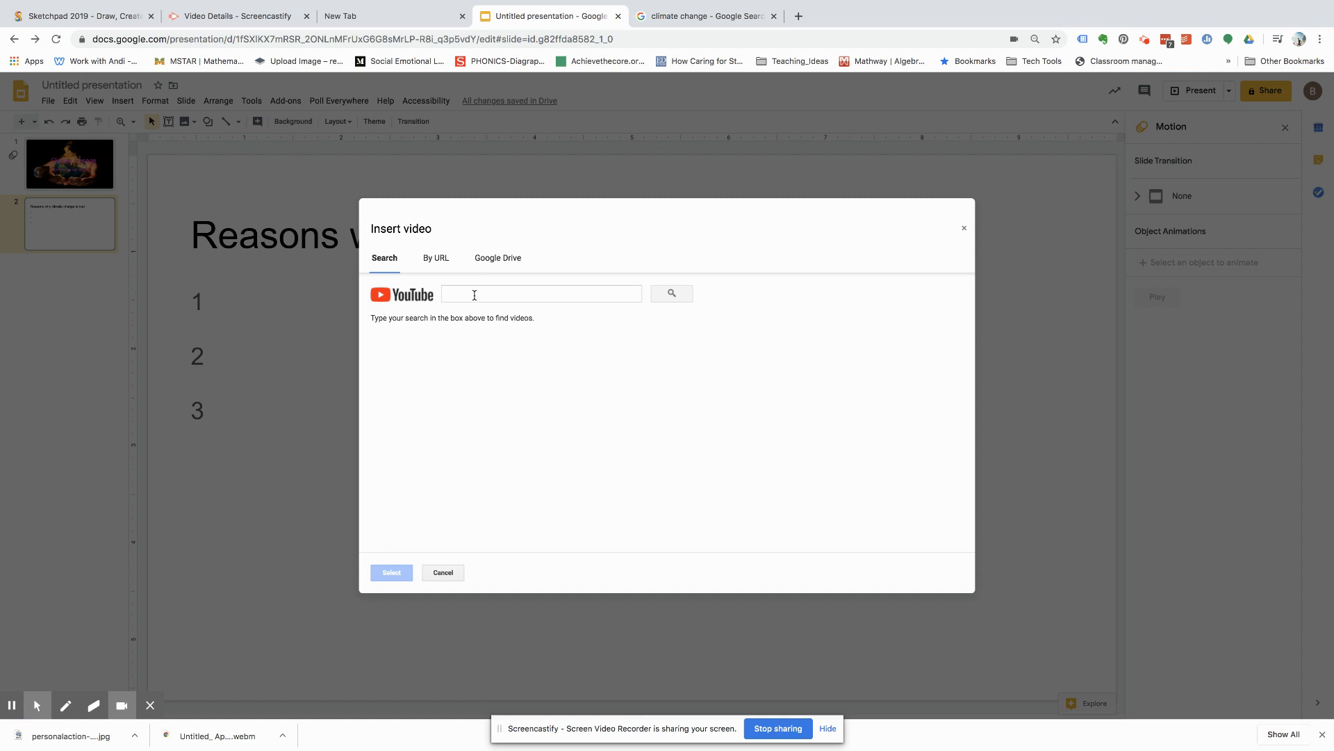
{"action": "left_click", "coordinate": [542, 293]}
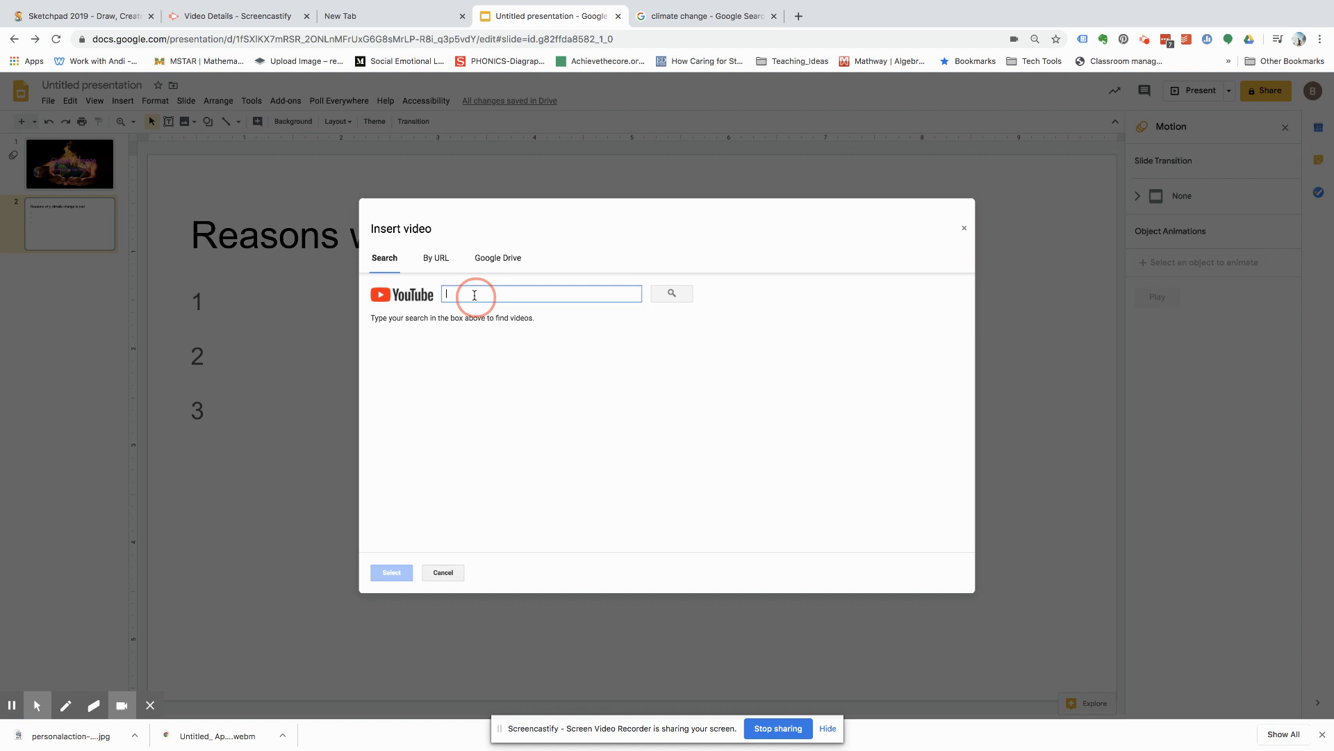
{"action": "type", "text": "climate change"}
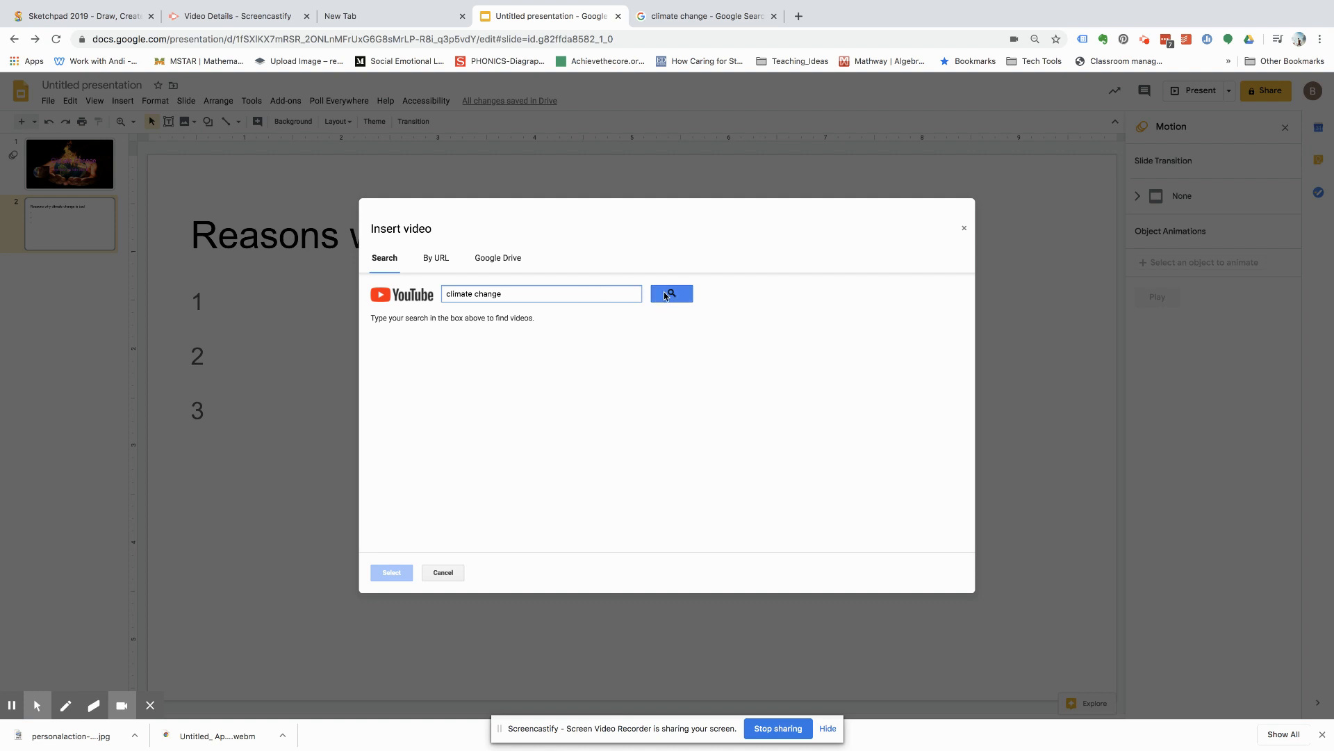
{"action": "left_click", "coordinate": [671, 293]}
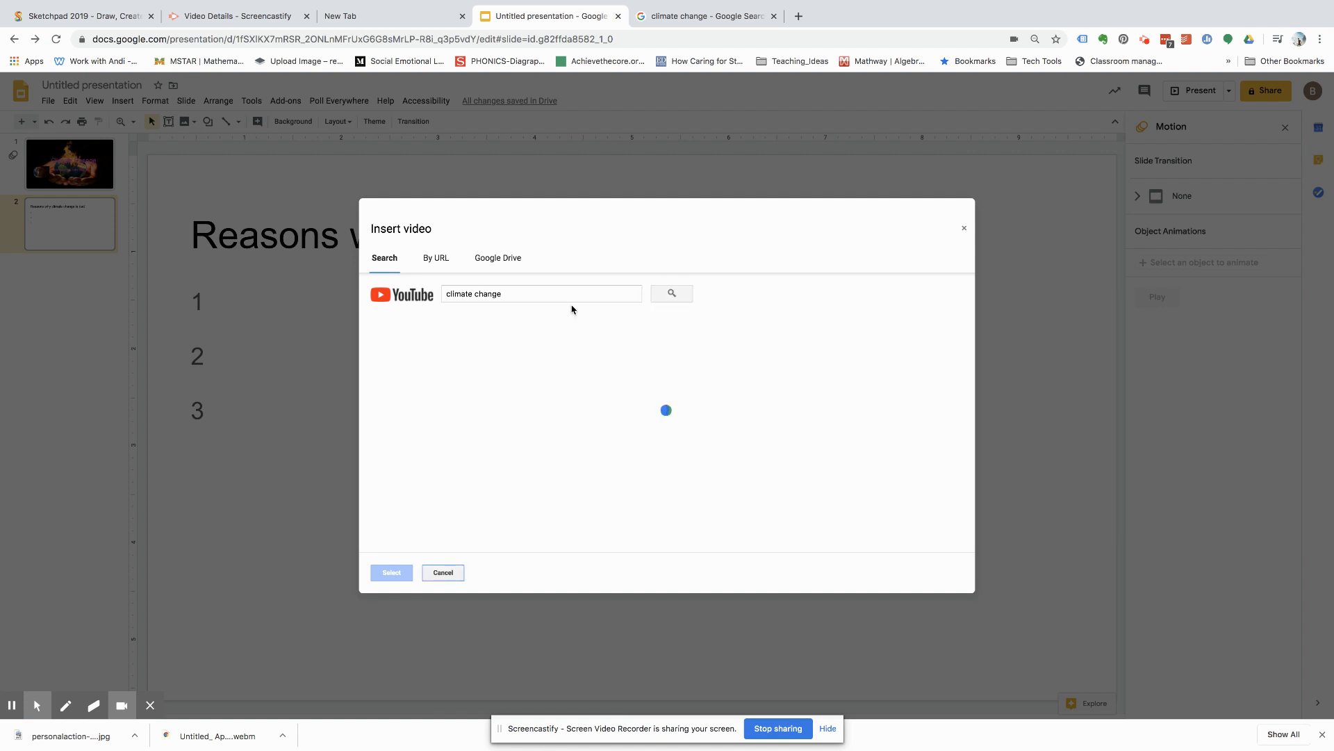
{"action": "left_click", "coordinate": [672, 293]}
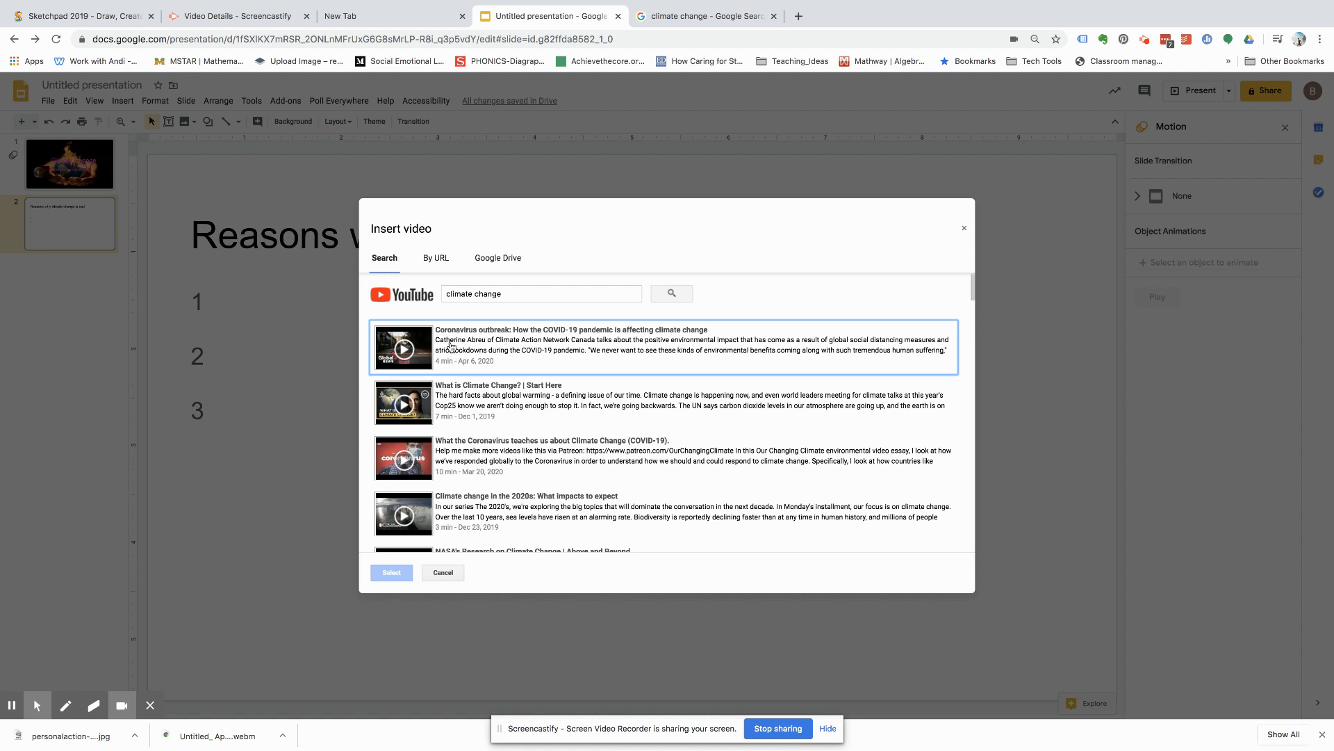
{"action": "mouse_move", "coordinate": [470, 357]}
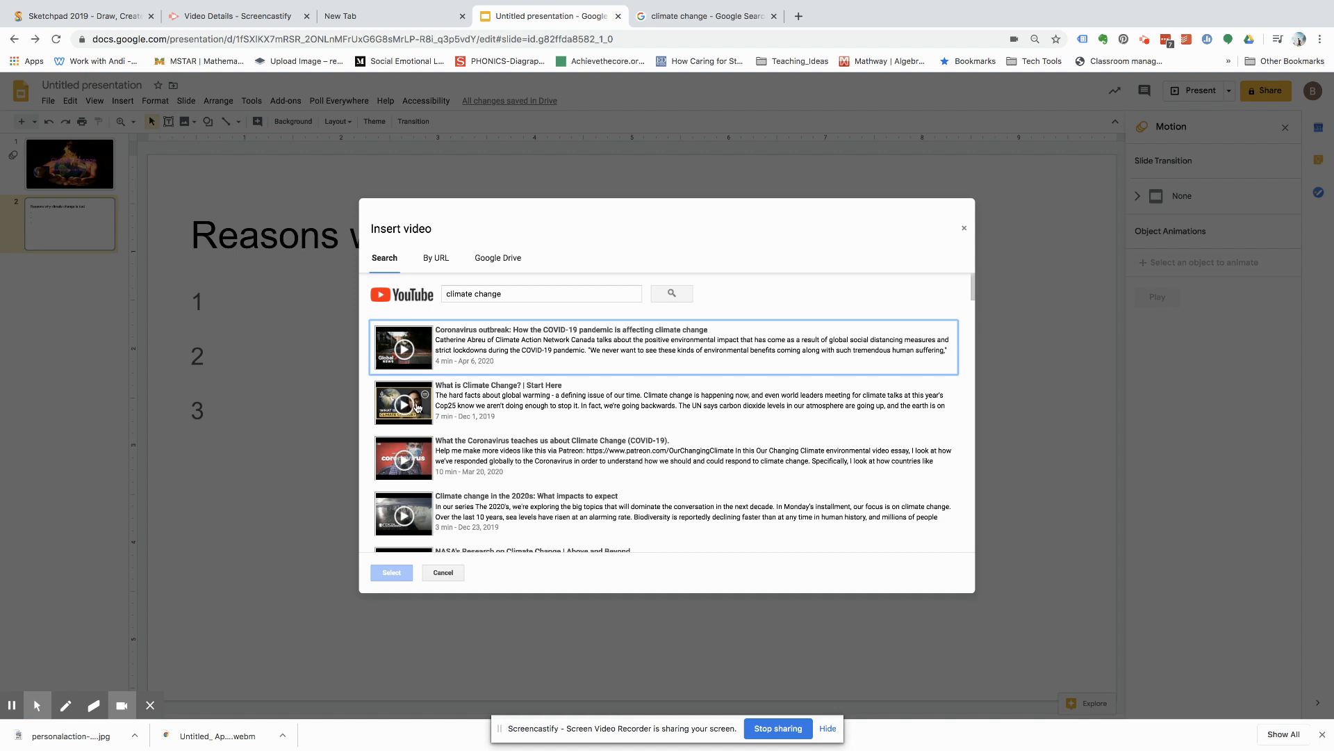
{"action": "left_click", "coordinate": [662, 401]}
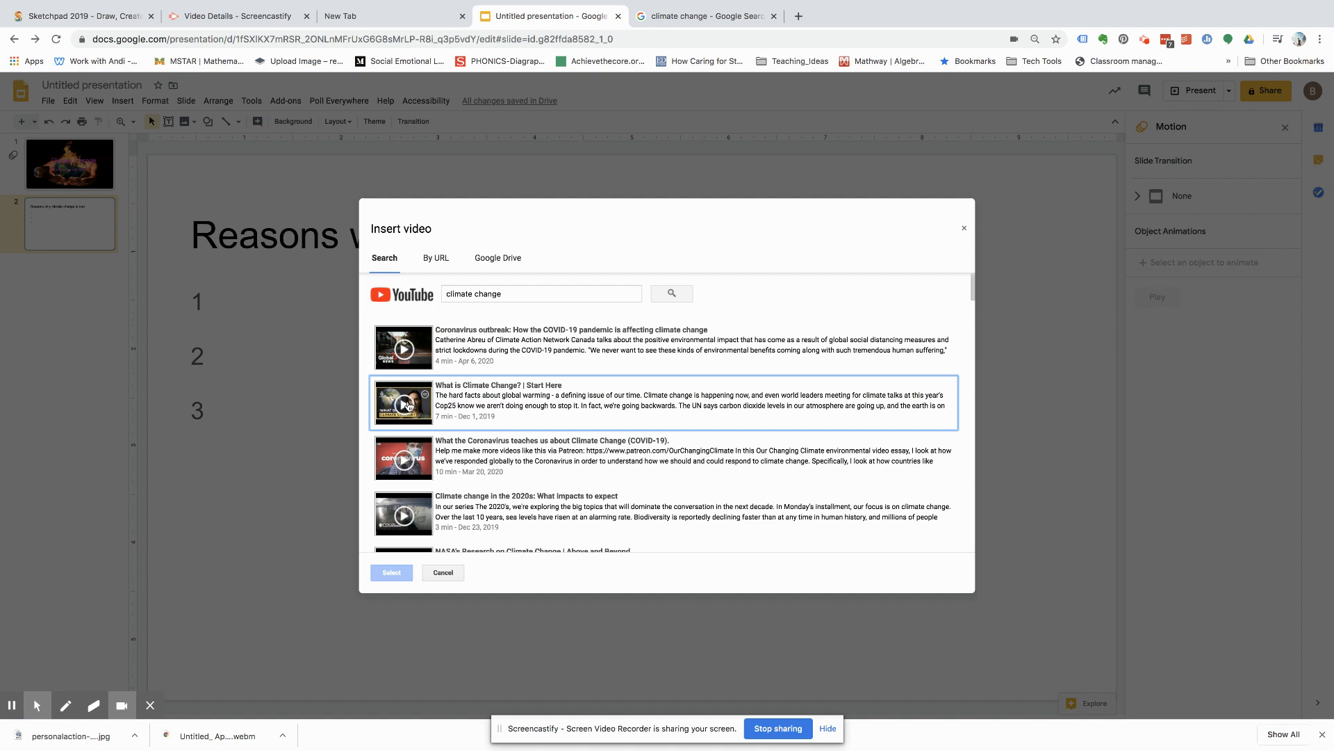
{"action": "left_click", "coordinate": [664, 402]}
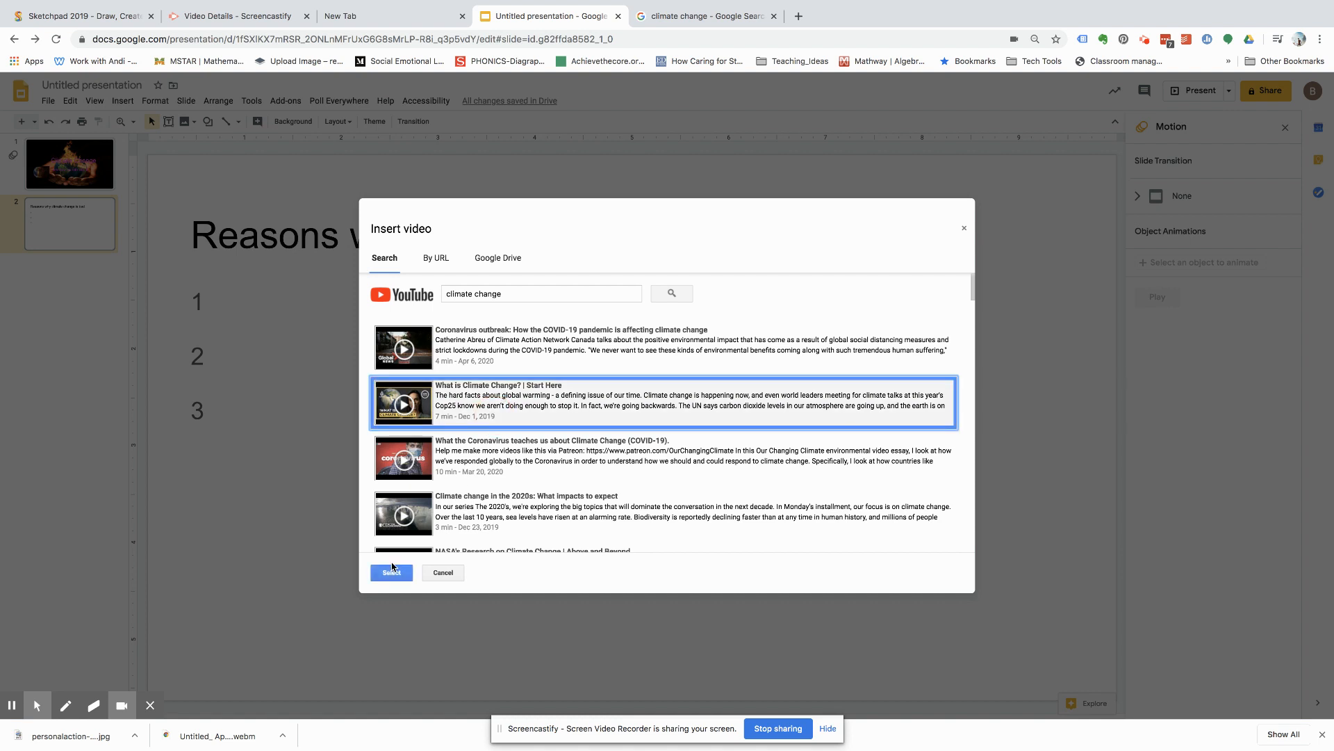
{"action": "left_click", "coordinate": [390, 572]}
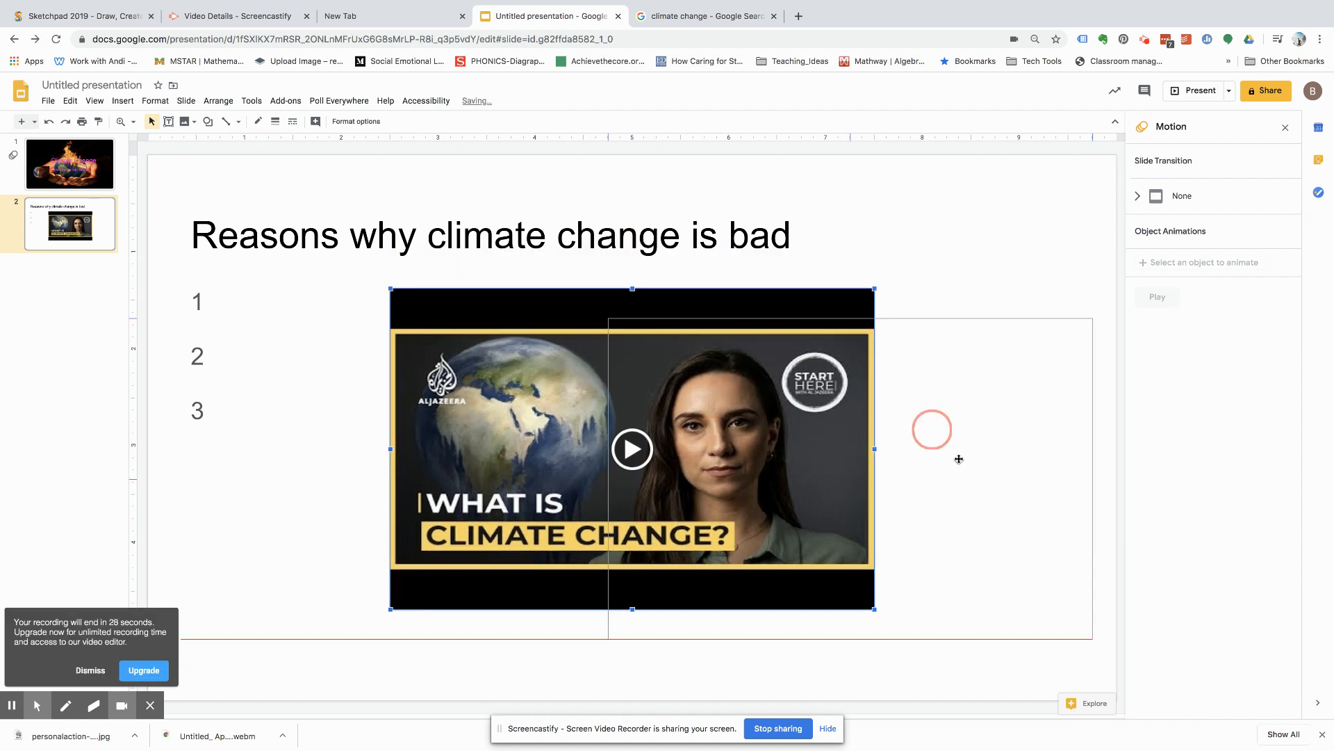
- Drag the video into the slide's bottom-right corner, then check slide 1 and return
{"action": "left_click_drag", "start_coordinate": [931, 429], "coordinate": [952, 485]}
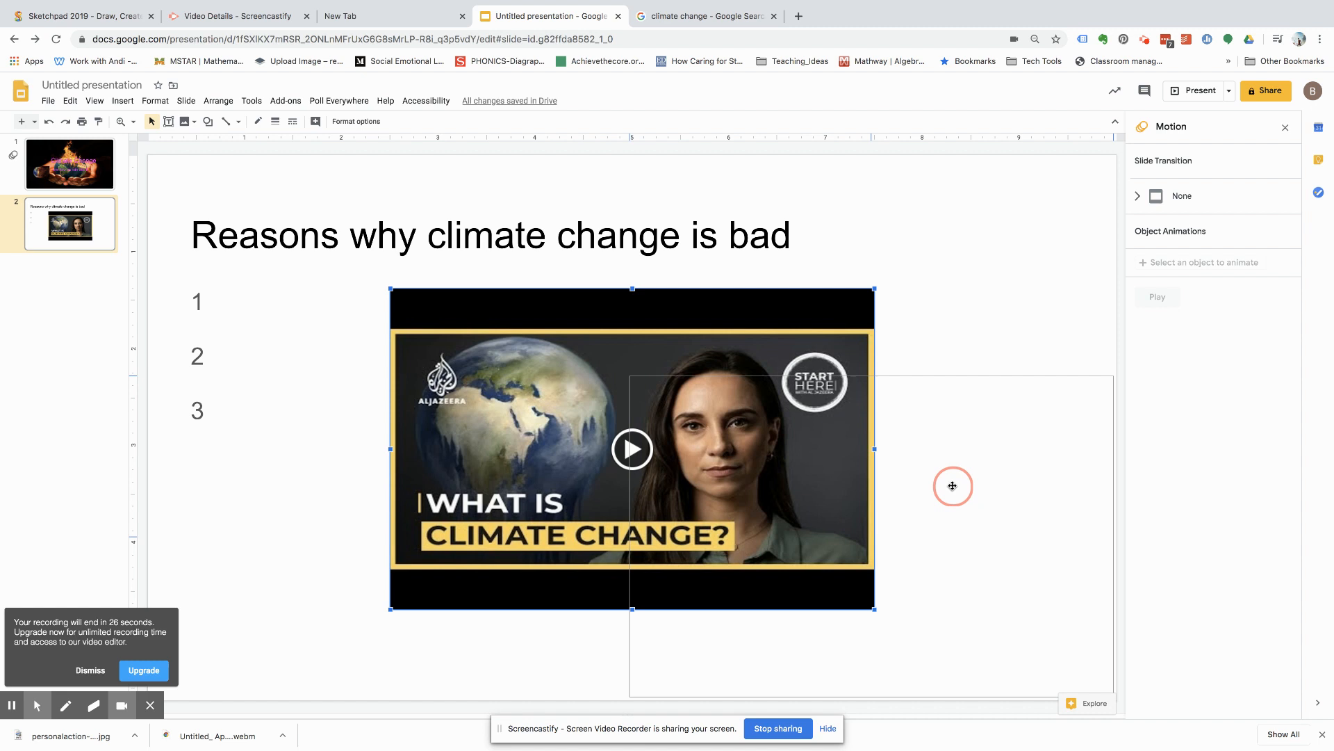
{"action": "left_click_drag", "start_coordinate": [632, 449], "coordinate": [875, 536]}
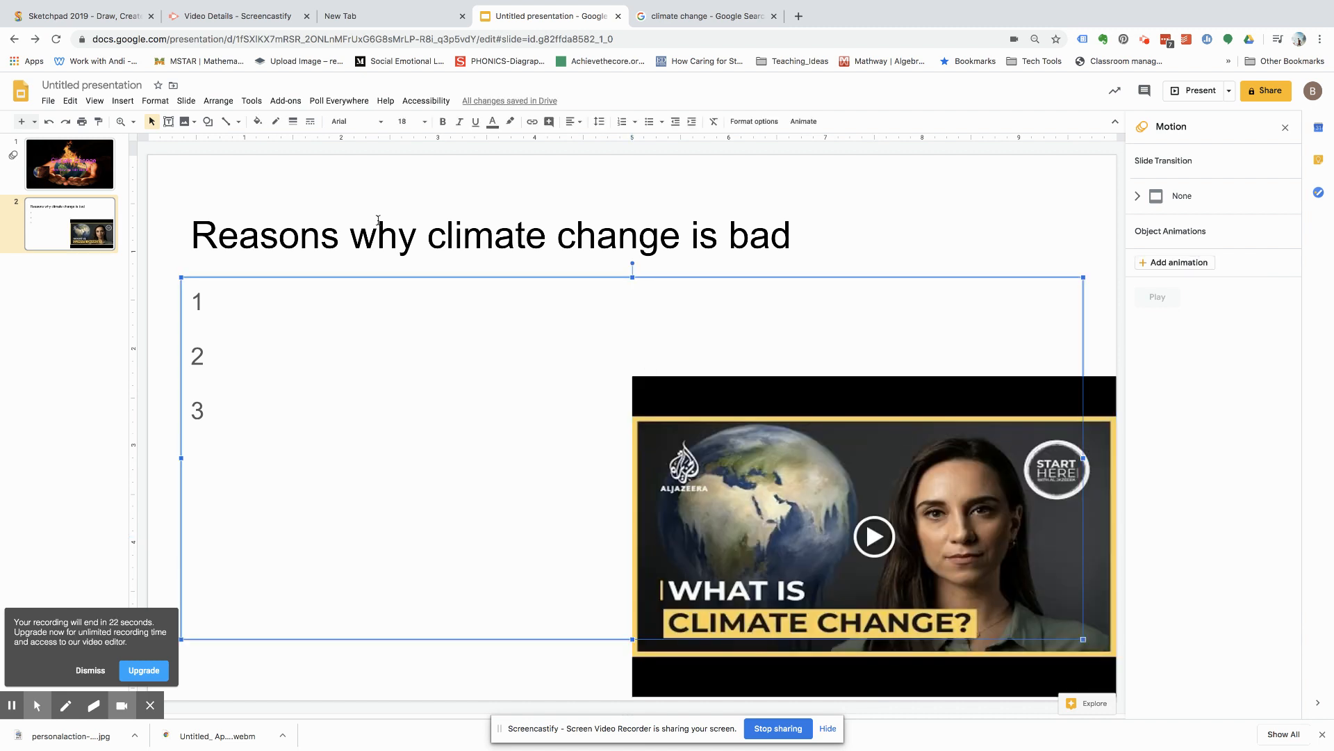
{"action": "mouse_move", "coordinate": [481, 322]}
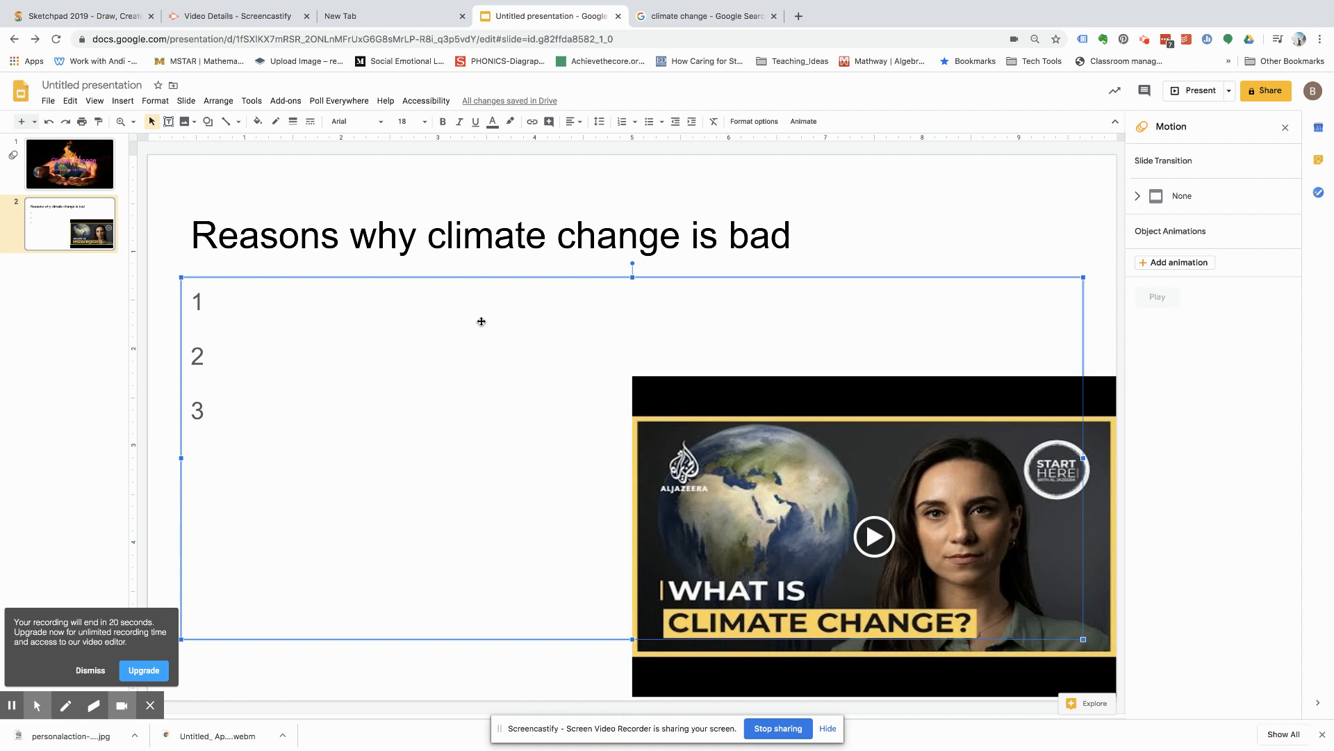
{"action": "left_click", "coordinate": [69, 163]}
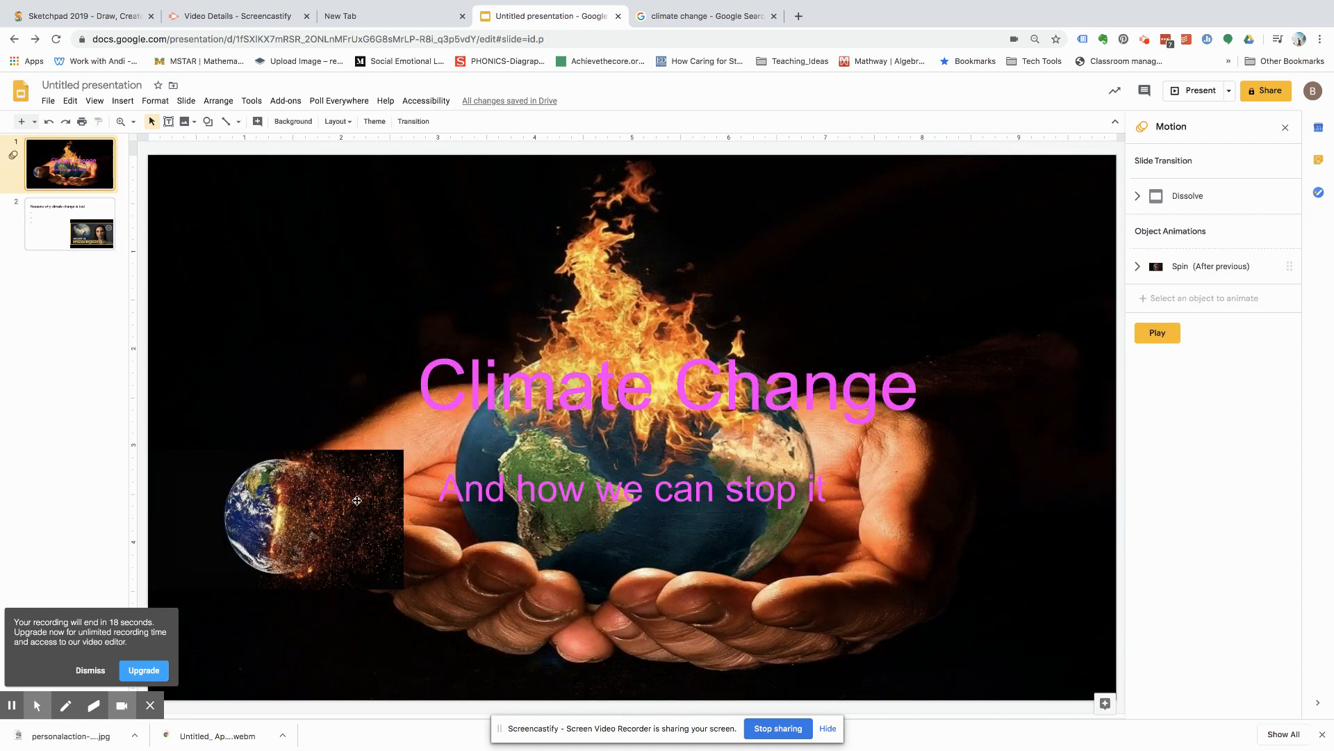
{"action": "left_click", "coordinate": [667, 384]}
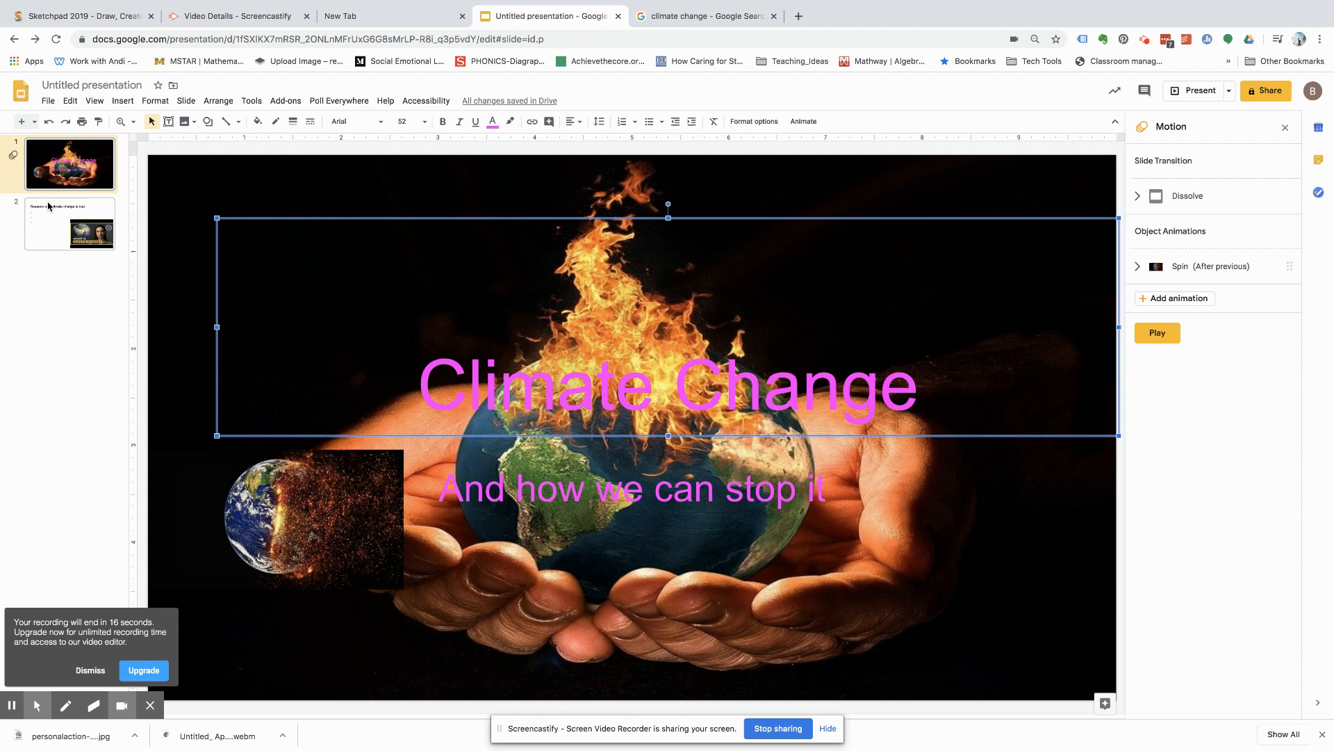
{"action": "left_click", "coordinate": [122, 100]}
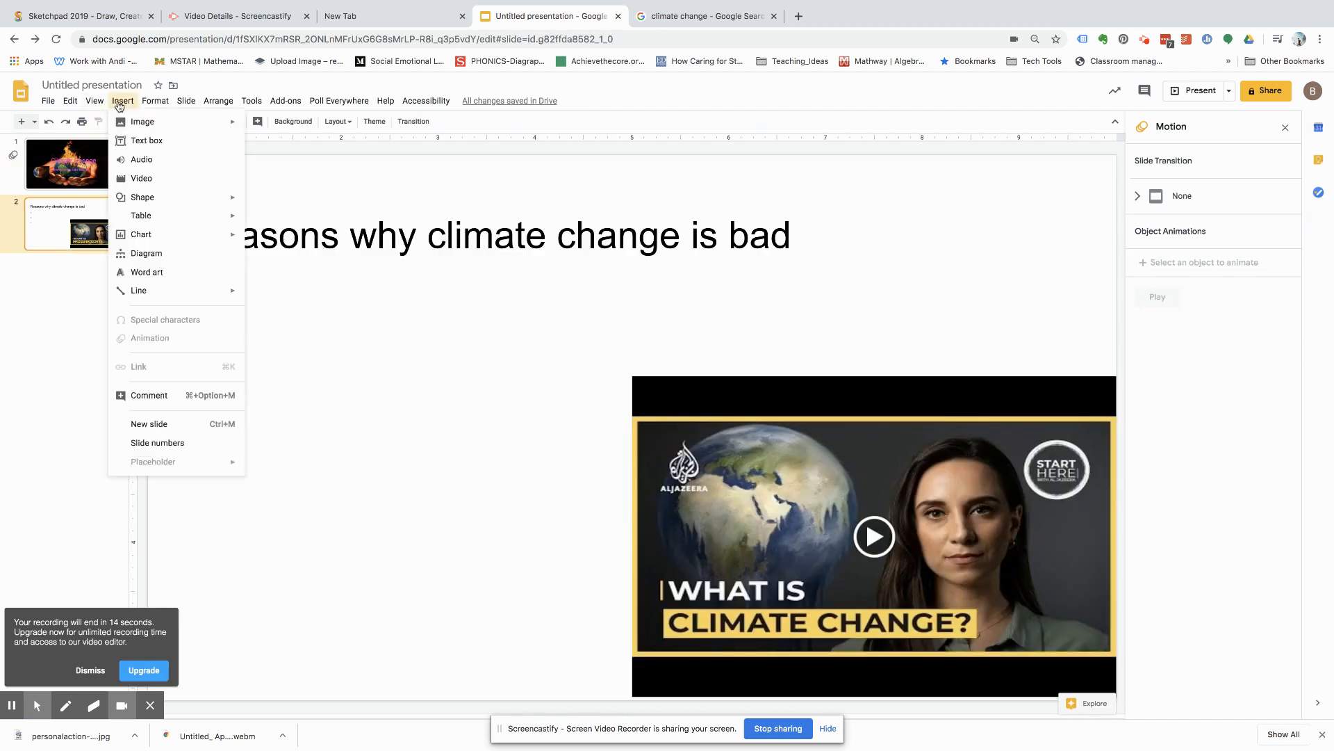
- Open the web image search sidebar beside the reasons slide and clear its query
{"action": "left_click", "coordinate": [141, 121]}
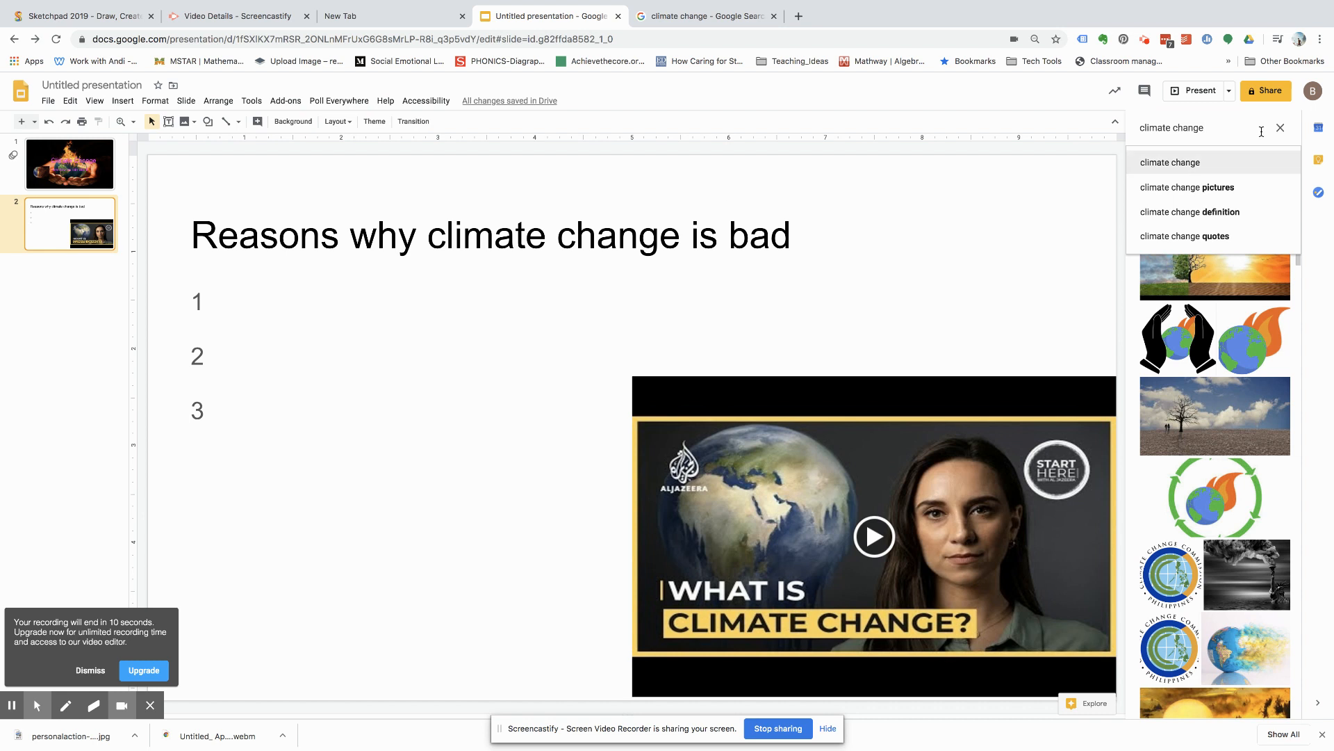
{"action": "type", "text": "c"}
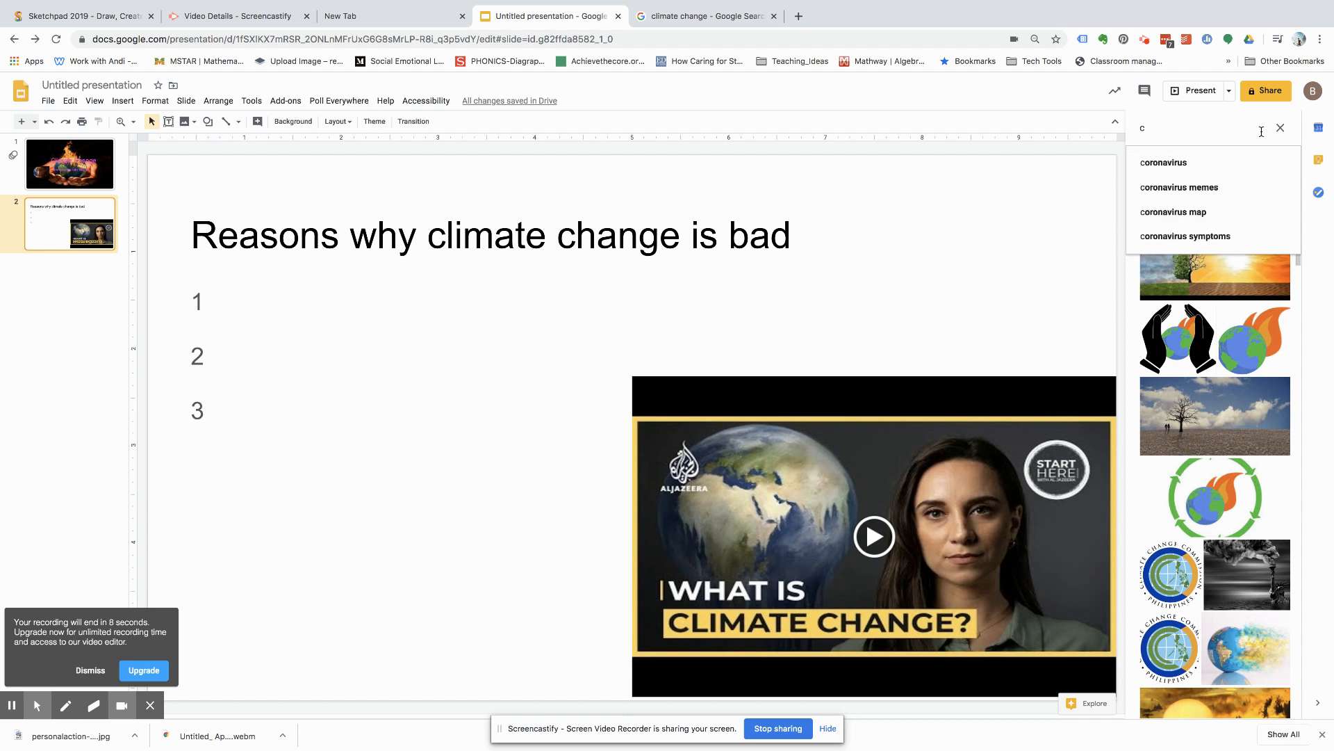
{"action": "left_click", "coordinate": [1278, 128]}
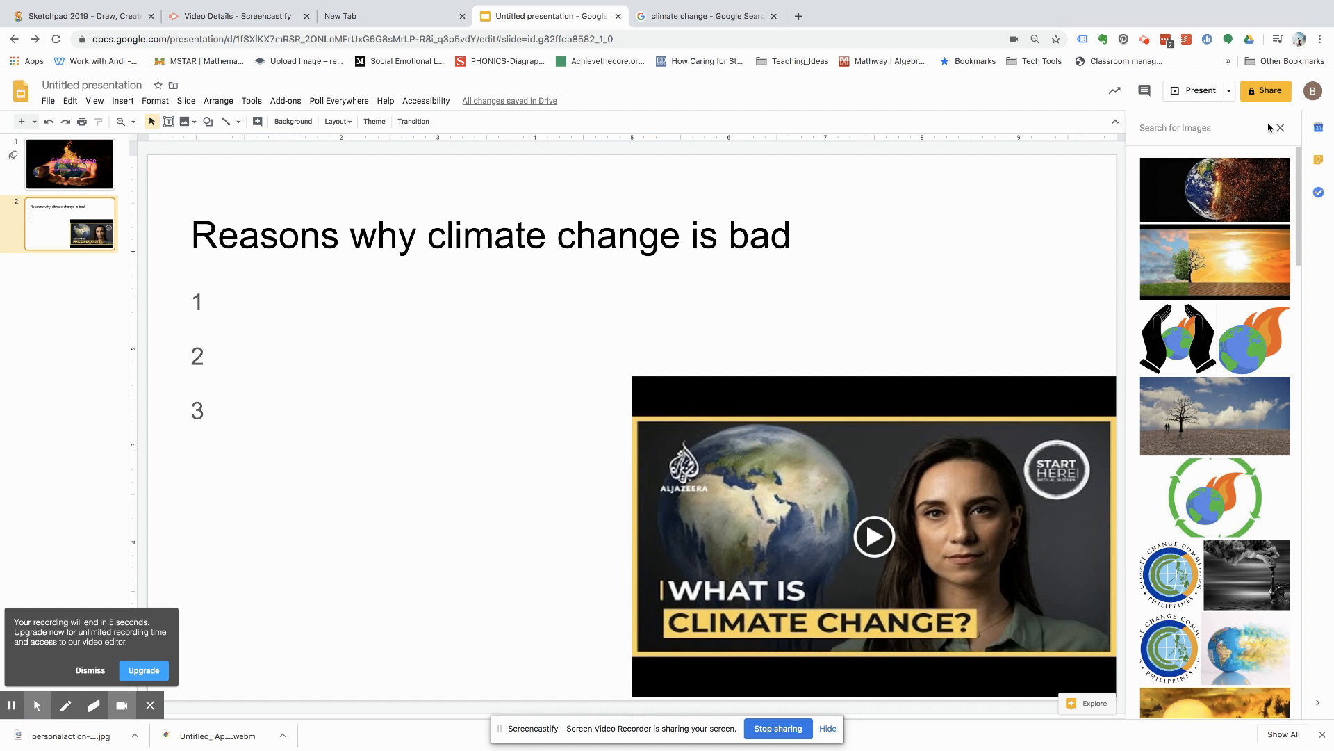